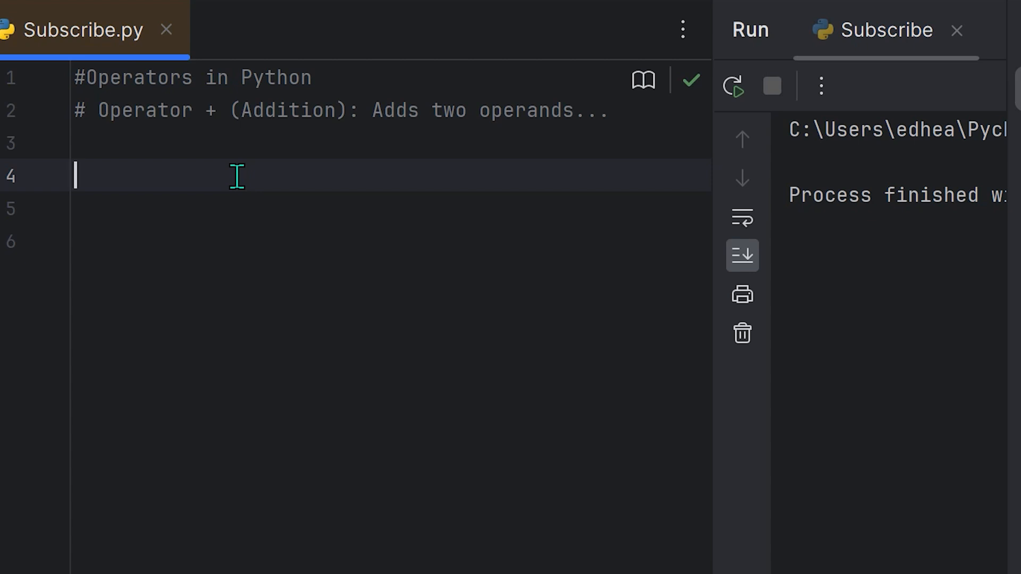
{"action": "mouse_move", "coordinate": [277, 160]}
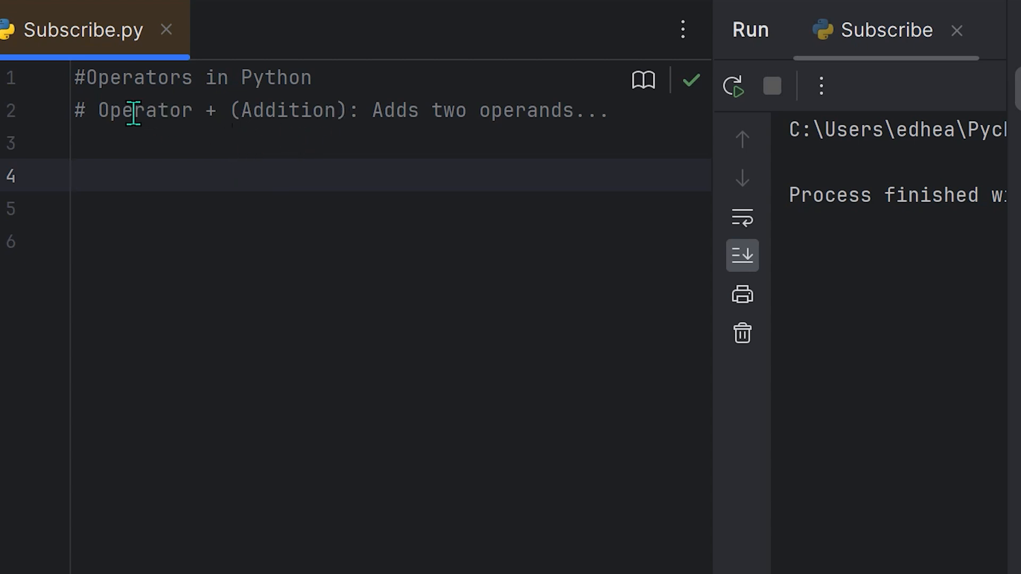
{"action": "mouse_move", "coordinate": [497, 135]}
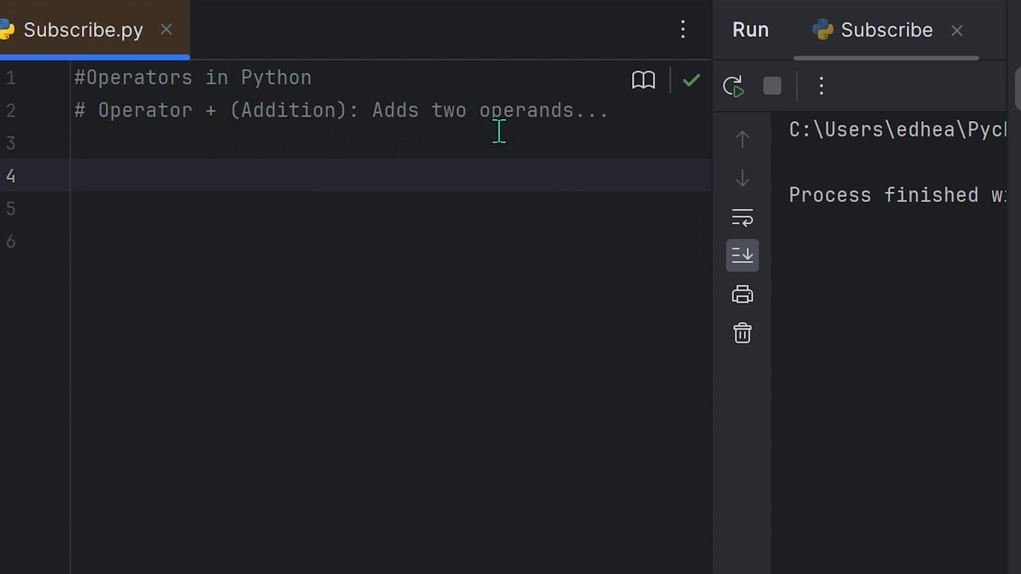
Step: Write print(4 + 2) beneath the addition comments
{"action": "type", "text": "print("}
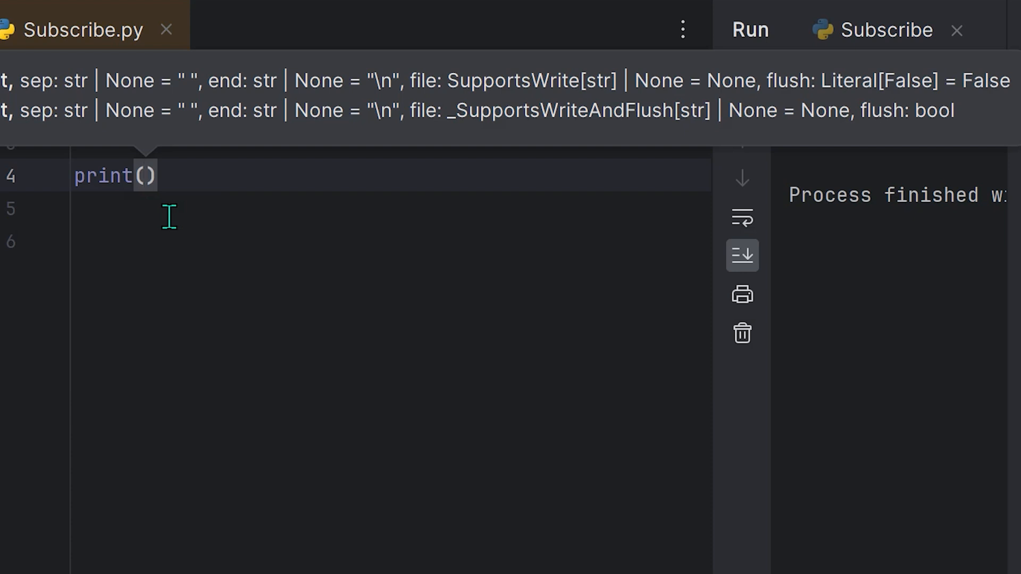
{"action": "type", "text": "4"}
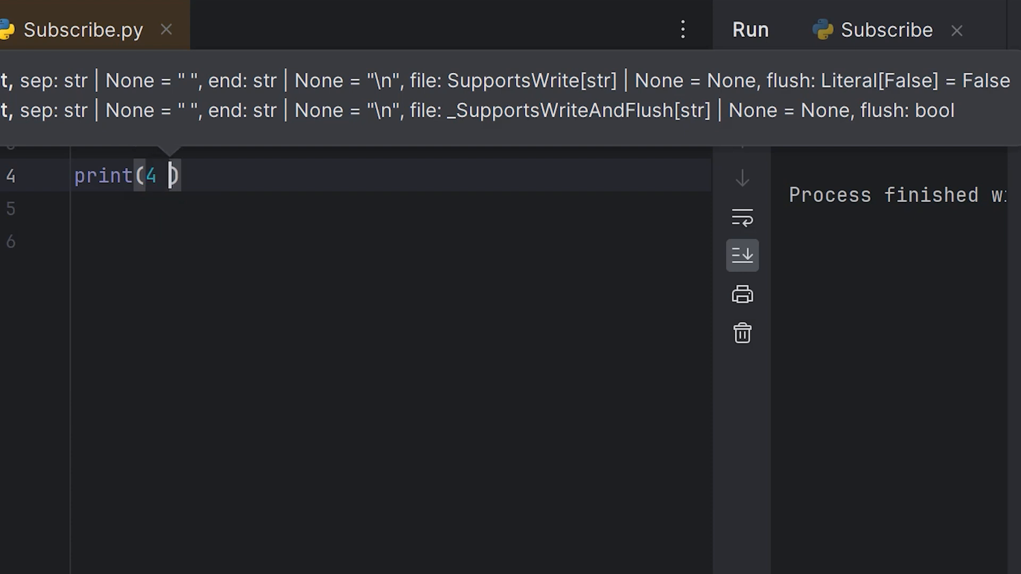
{"action": "type", "text": "+ 2"}
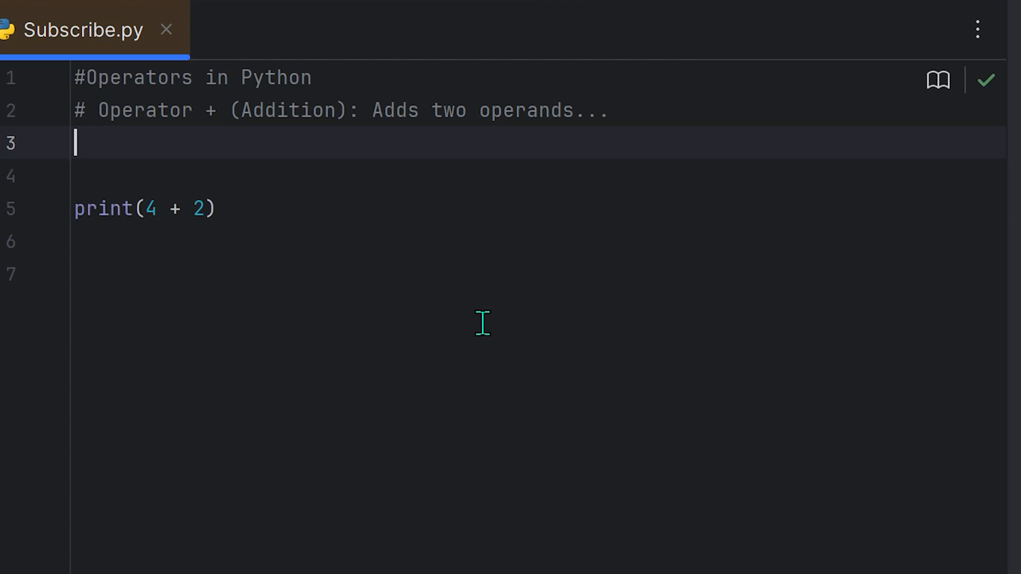
Step: Define A = 42 and B = 58 above the print statement
{"action": "type", "text": "A ="}
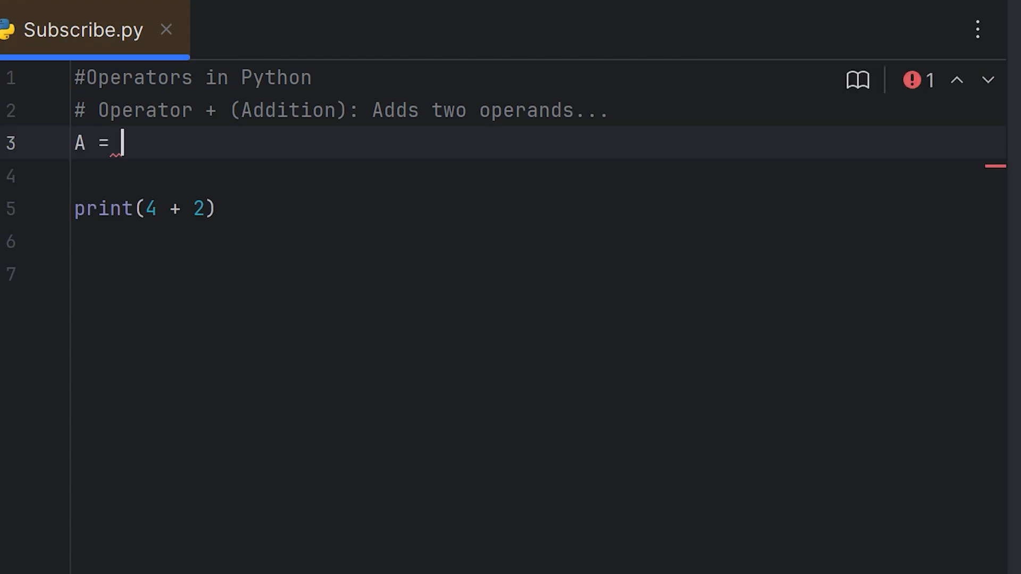
{"action": "type", "text": "42"}
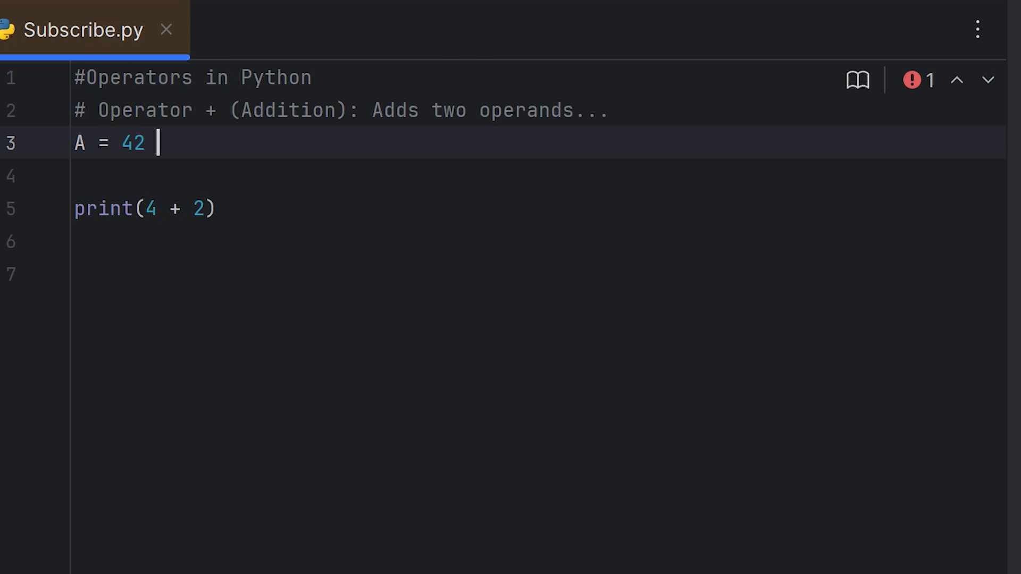
{"action": "type", "text": "B = 58"}
{"action": "type", "text": "\""}
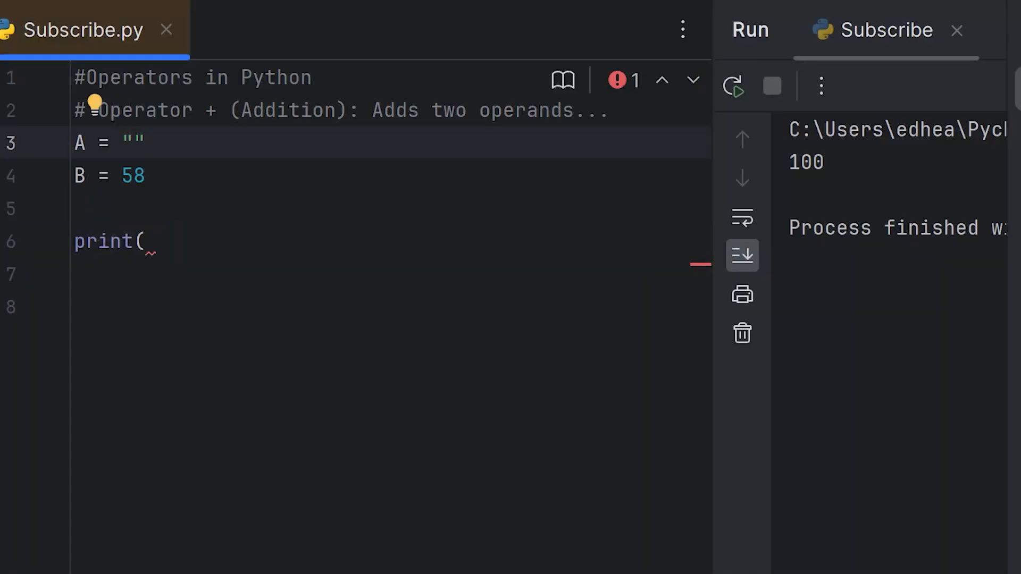
Step: Set A to "Promo" and B to "Ambitions", then run print(A + B) to output PromoAmbitions
{"action": "type", "text": "Promo"}
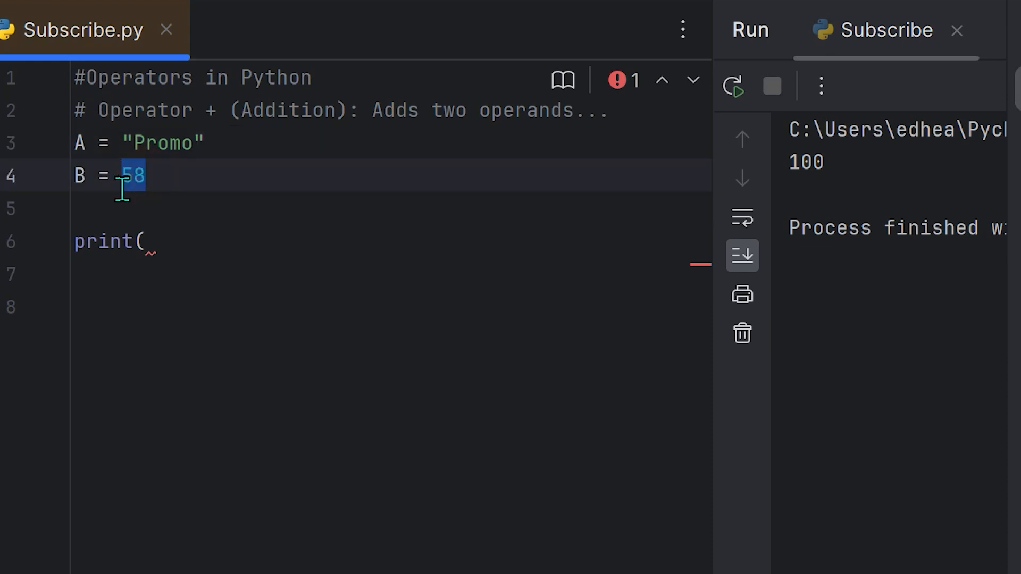
{"action": "type", "text": "\"A\""}
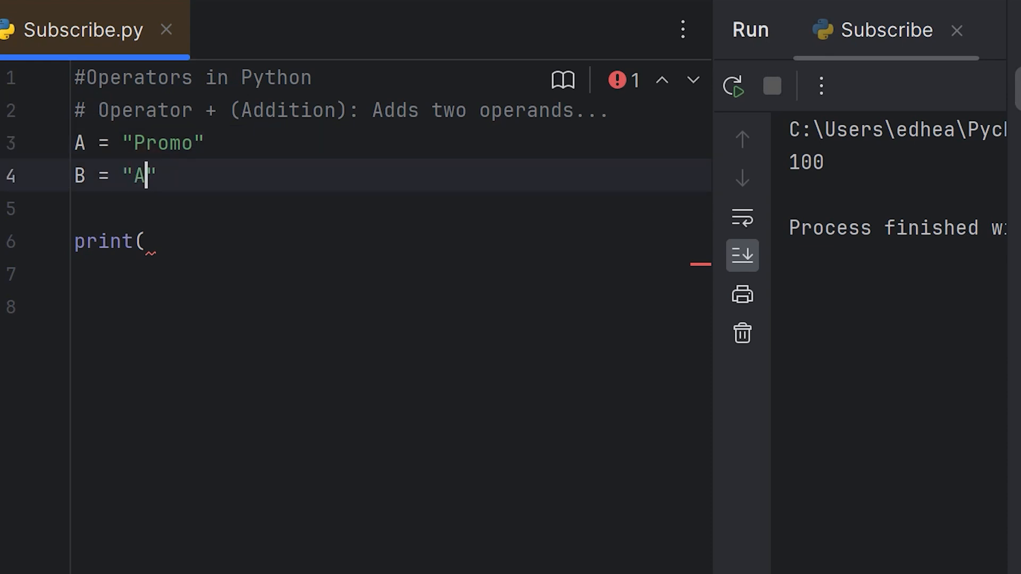
{"action": "type", "text": "mbitions"}
{"action": "left_click", "coordinate": [391, 241]}
{"action": "type", "text": "A + B)"}
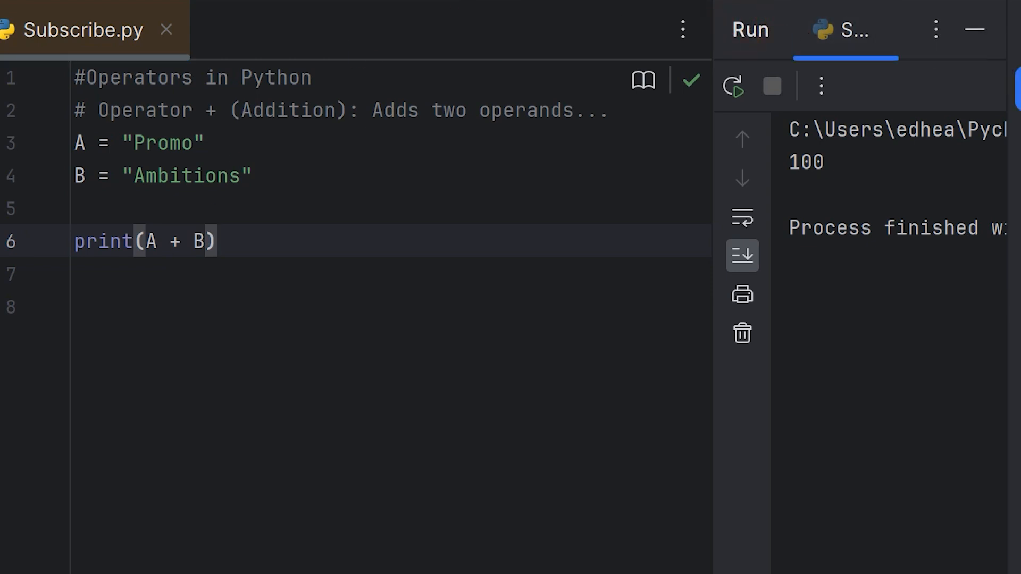
{"action": "left_click", "coordinate": [737, 86]}
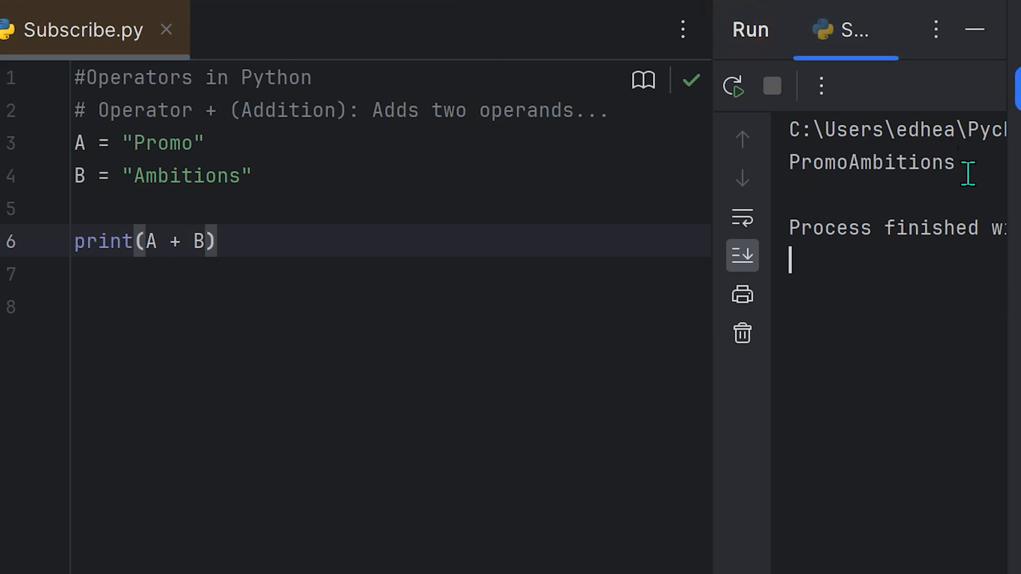
{"action": "mouse_move", "coordinate": [183, 157]}
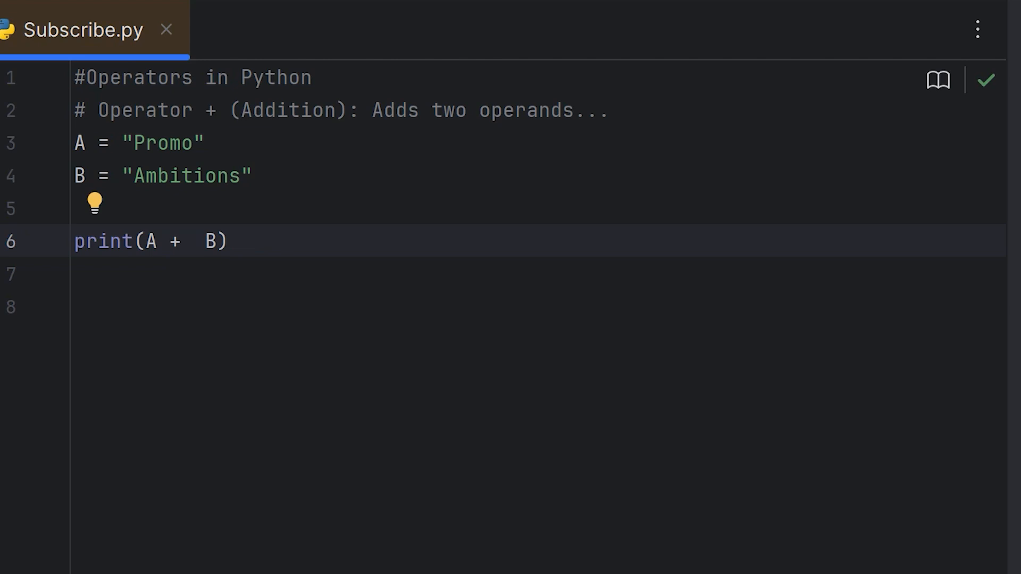
Step: Join the strings with a space as print(A + ' ' + B) and run it
{"action": "type", "text": "'"}
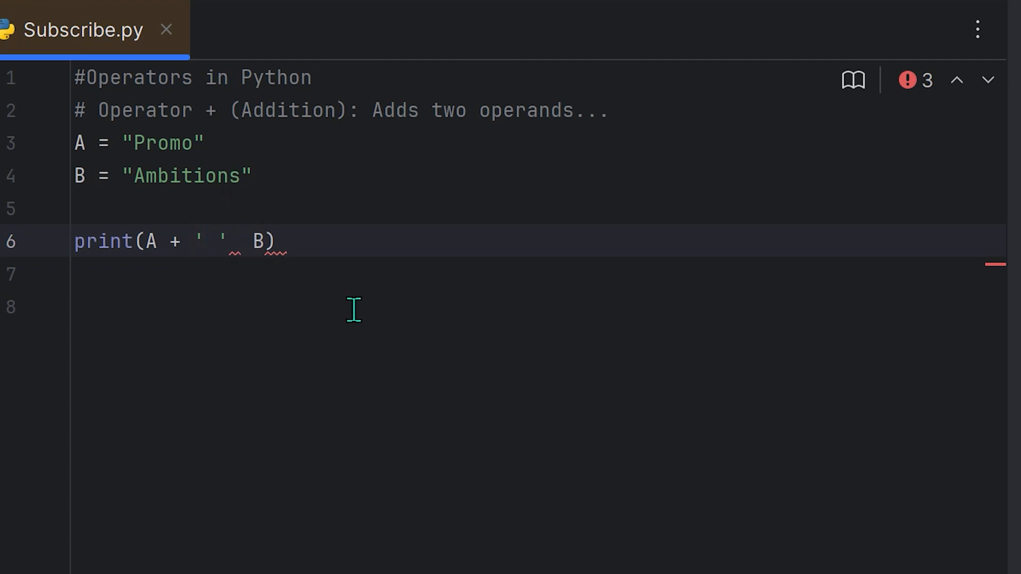
{"action": "type", "text": "+"}
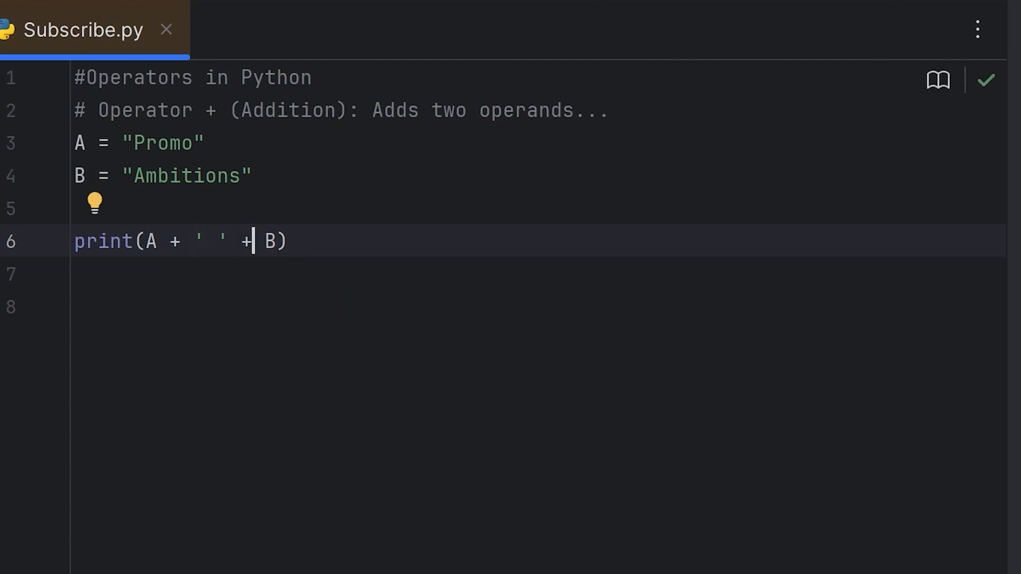
{"action": "left_click", "coordinate": [738, 88]}
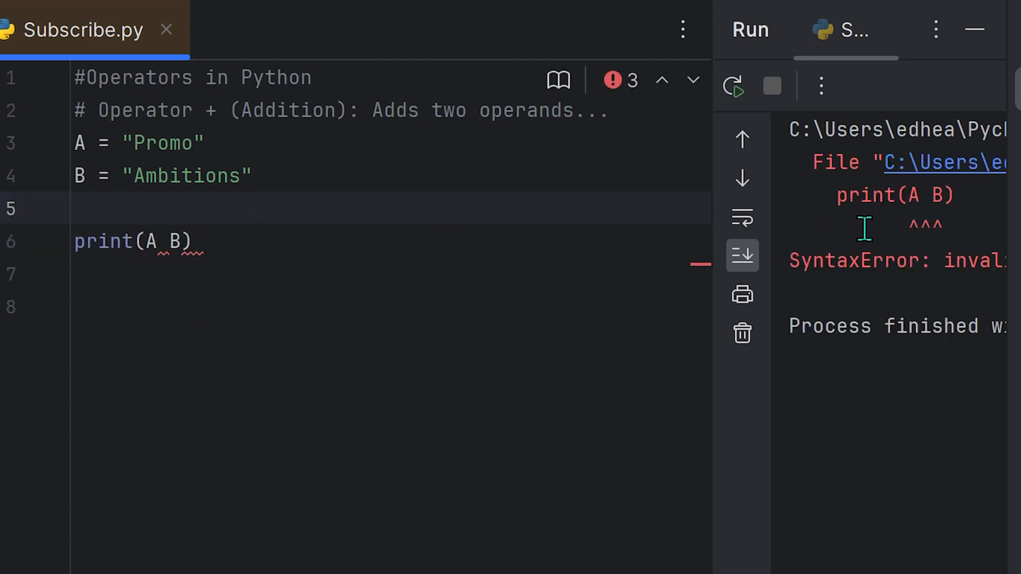
Step: Widen the Run tool window to read the SyntaxError from print(A B)
{"action": "left_click_drag", "start_coordinate": [713, 410], "coordinate": [214, 410]}
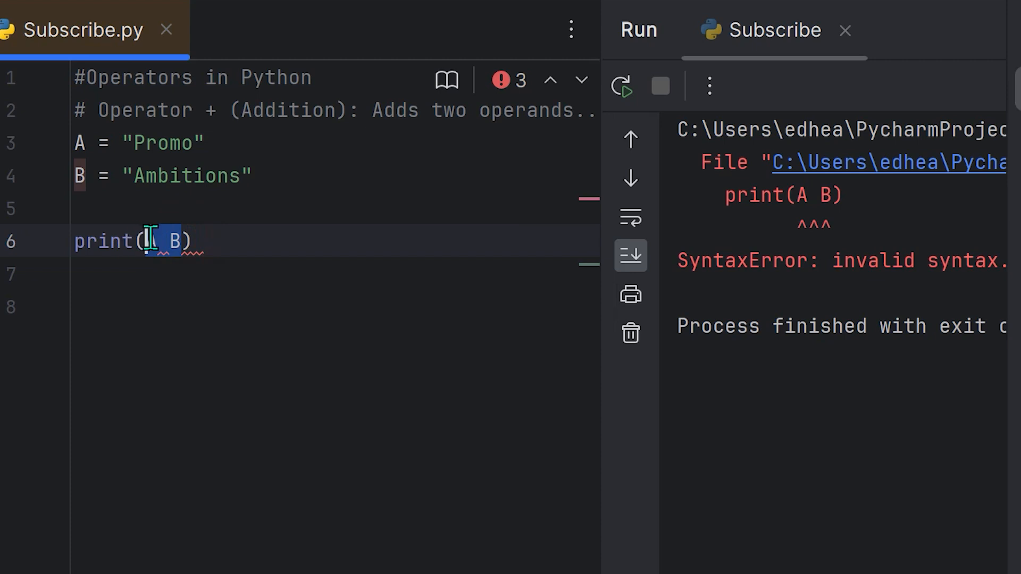
Step: Use the literals 'Promo' 'Ambitions' in print and run to output PromoAmbitions
{"action": "type", "text": "'"}
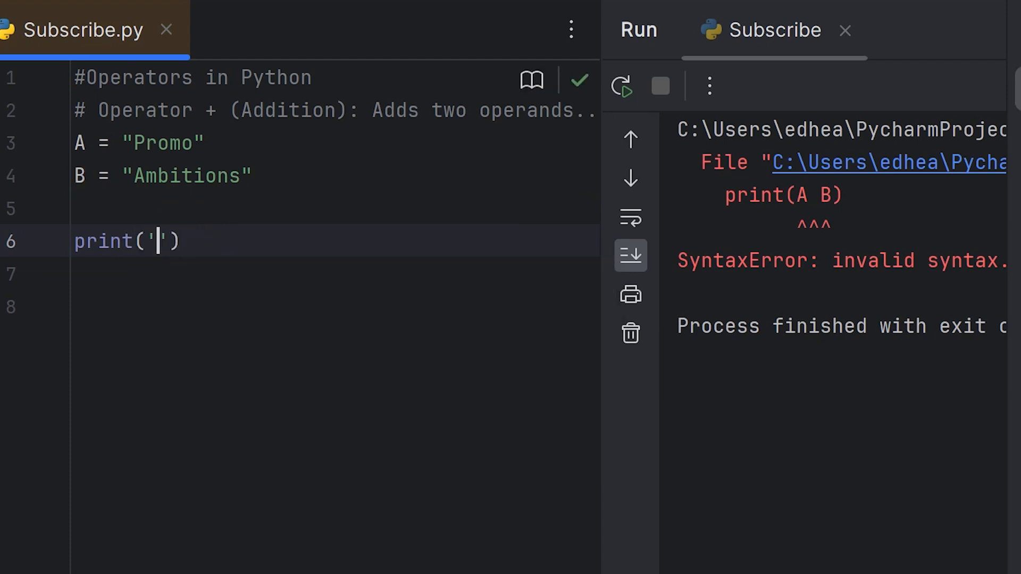
{"action": "type", "text": "Promo"}
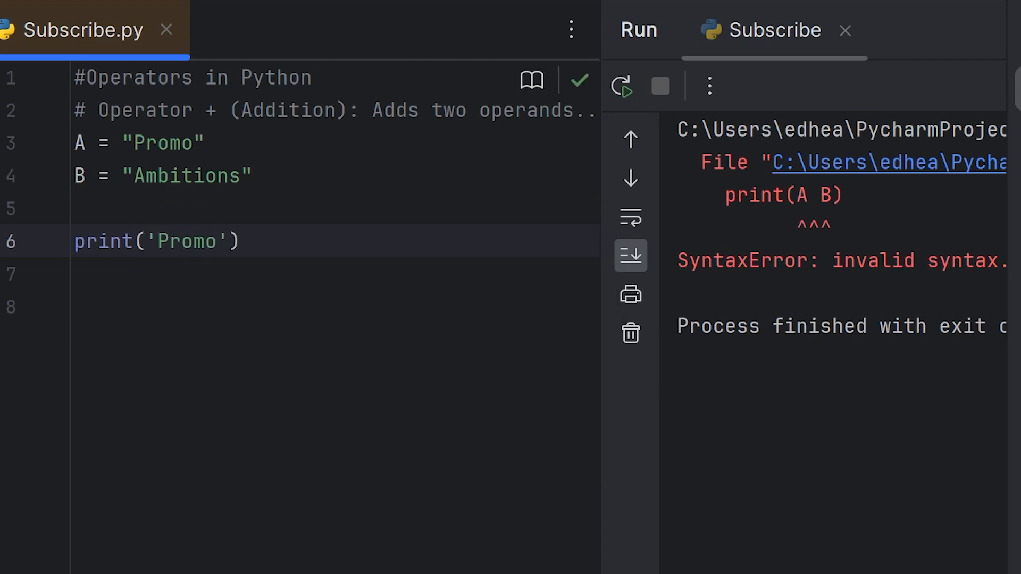
{"action": "type", "text": "'Amb'"}
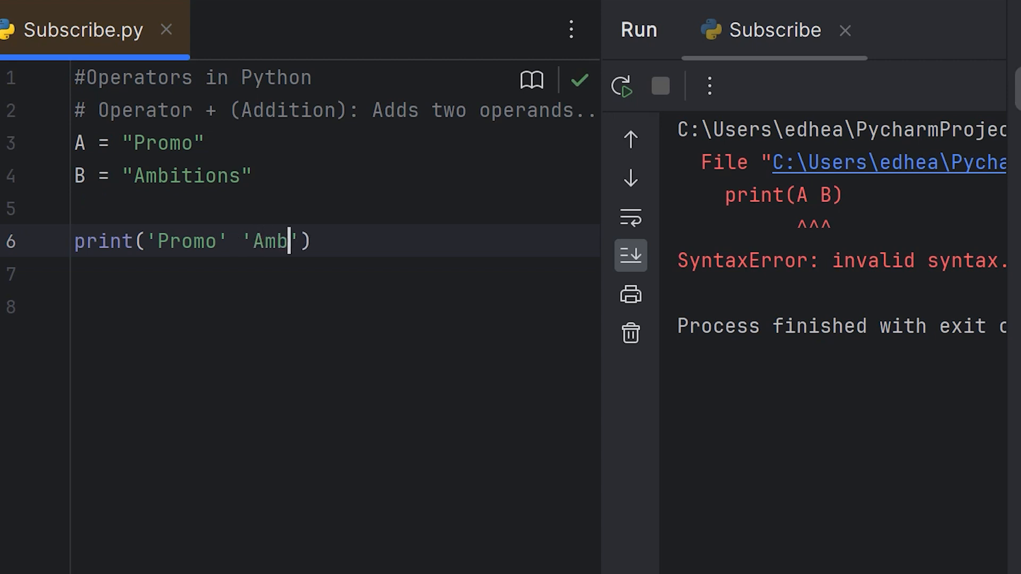
{"action": "type", "text": "itions"}
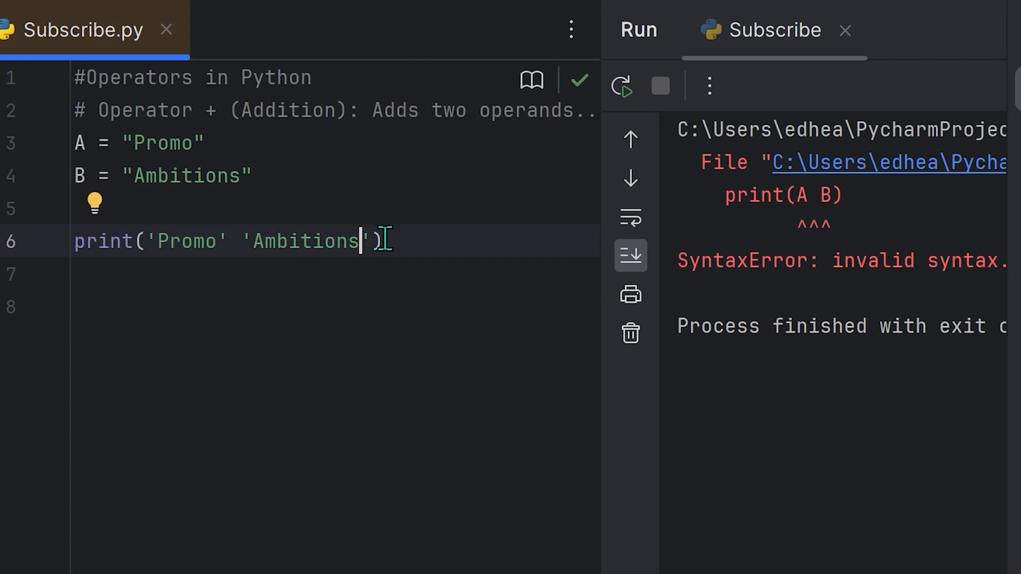
{"action": "left_click", "coordinate": [626, 87]}
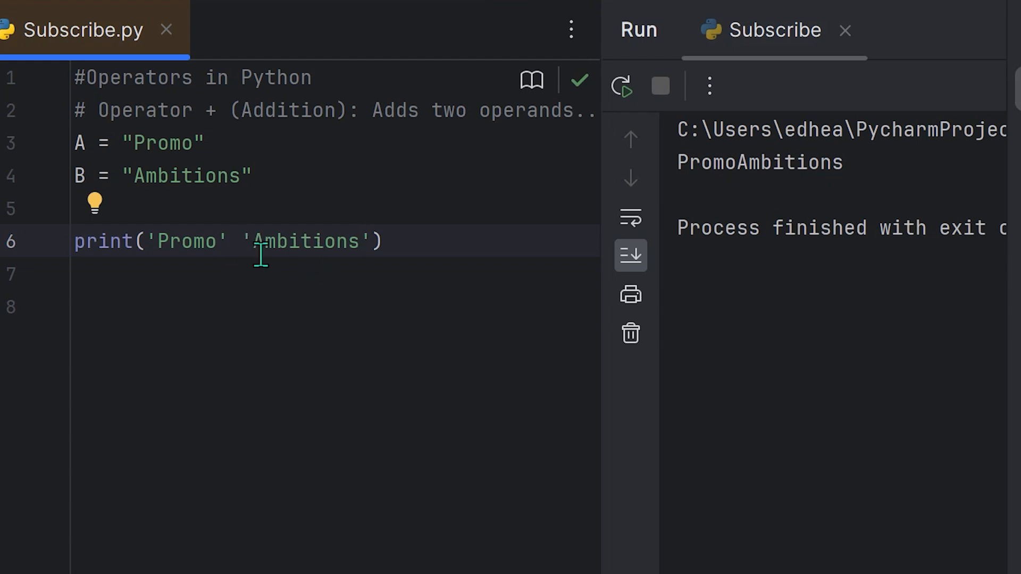
{"action": "mouse_move", "coordinate": [160, 269]}
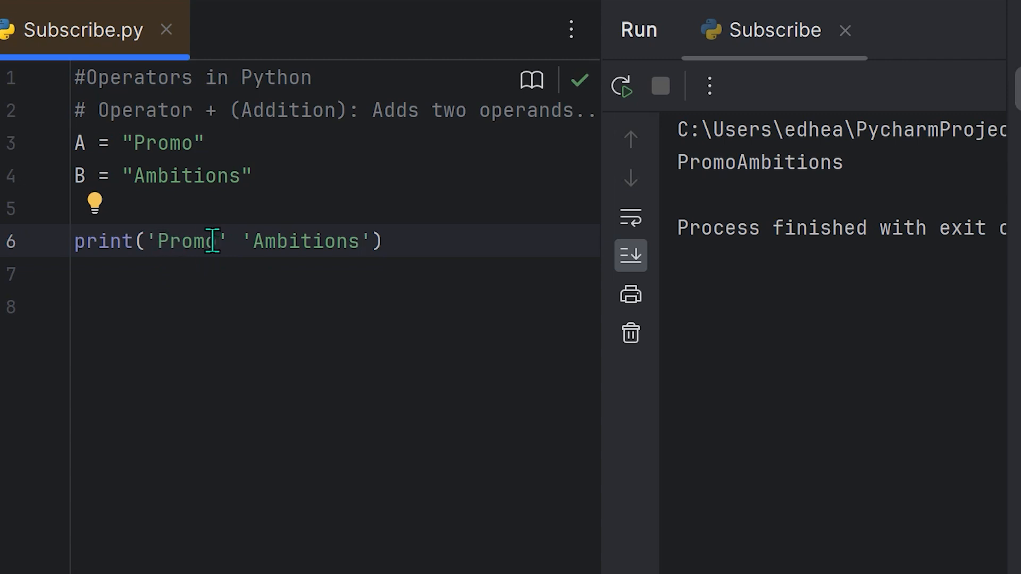
{"action": "mouse_move", "coordinate": [111, 204]}
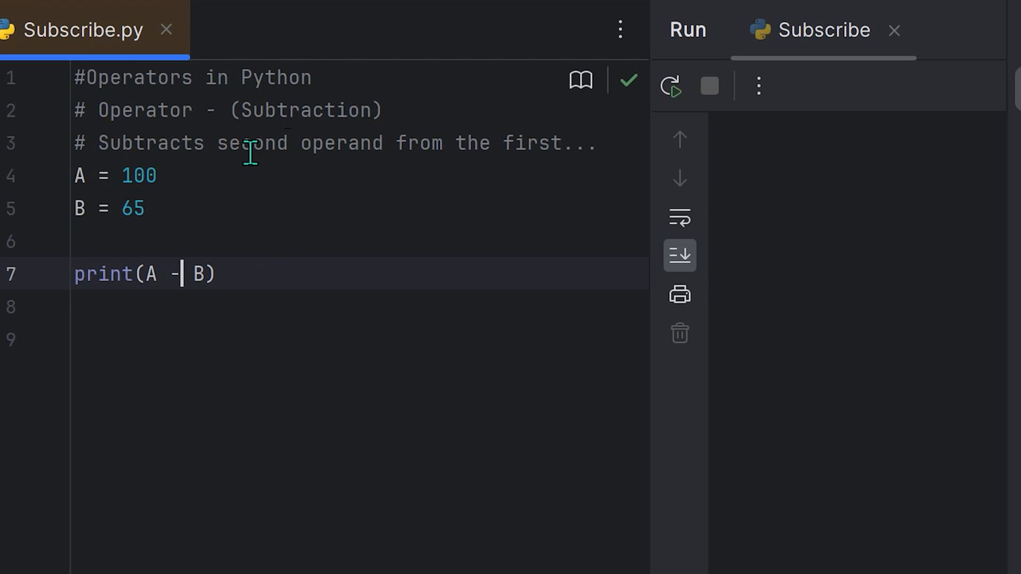
{"action": "mouse_move", "coordinate": [593, 143]}
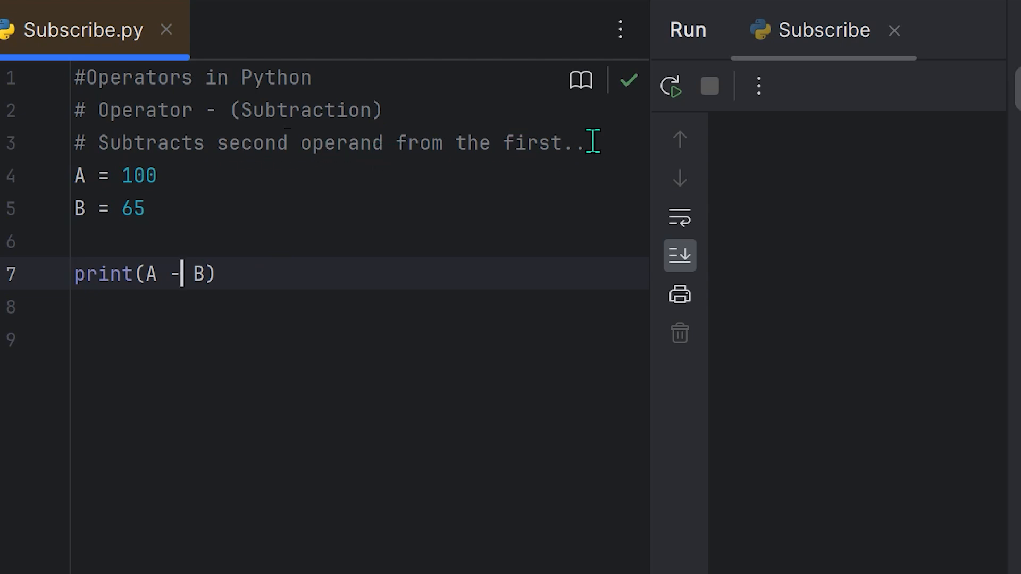
{"action": "mouse_move", "coordinate": [177, 176]}
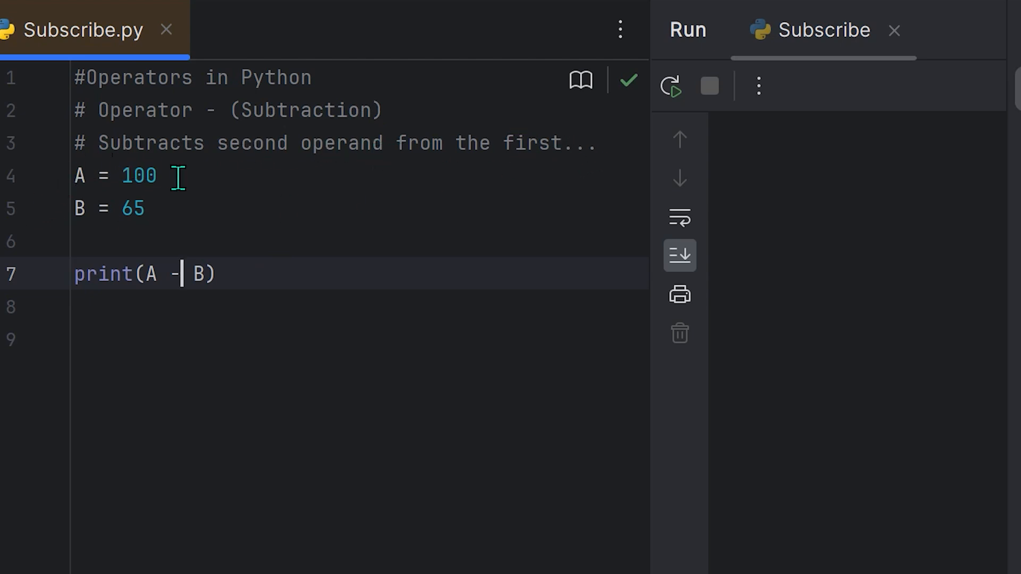
{"action": "mouse_move", "coordinate": [384, 214]}
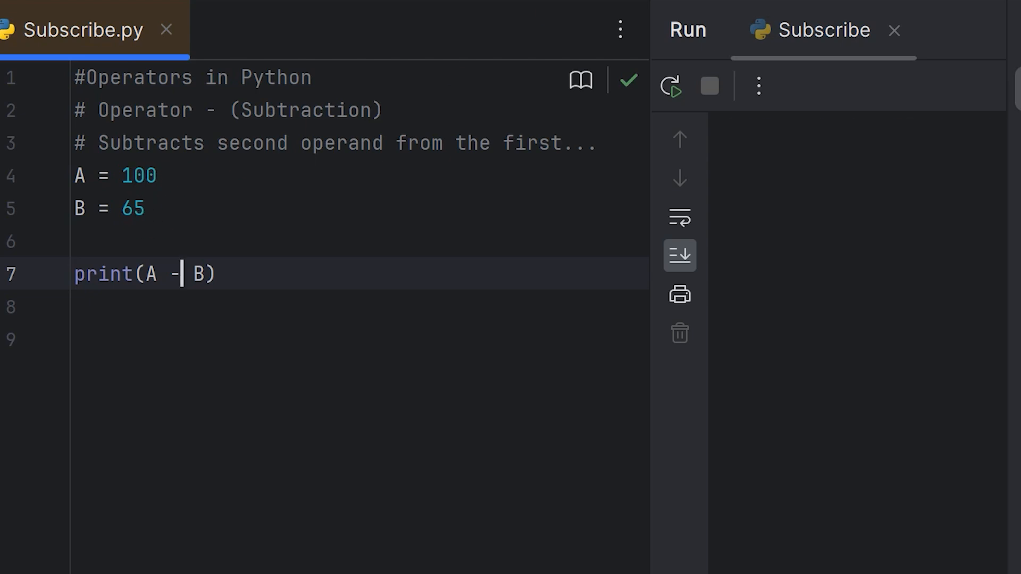
Step: Run the subtraction example with A = 100, B = 65 and print(A - B)
{"action": "left_click", "coordinate": [677, 88]}
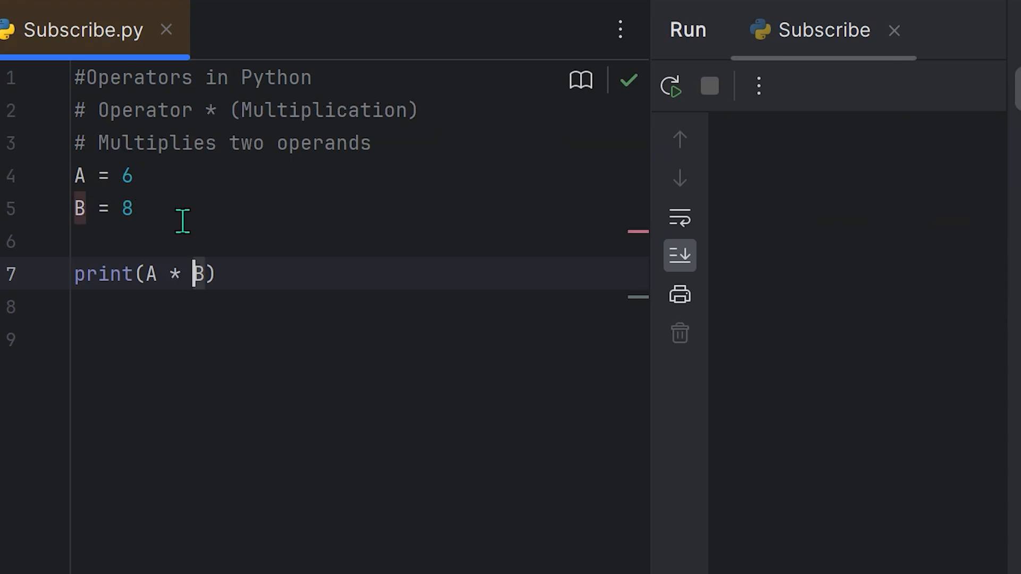
{"action": "mouse_move", "coordinate": [136, 118]}
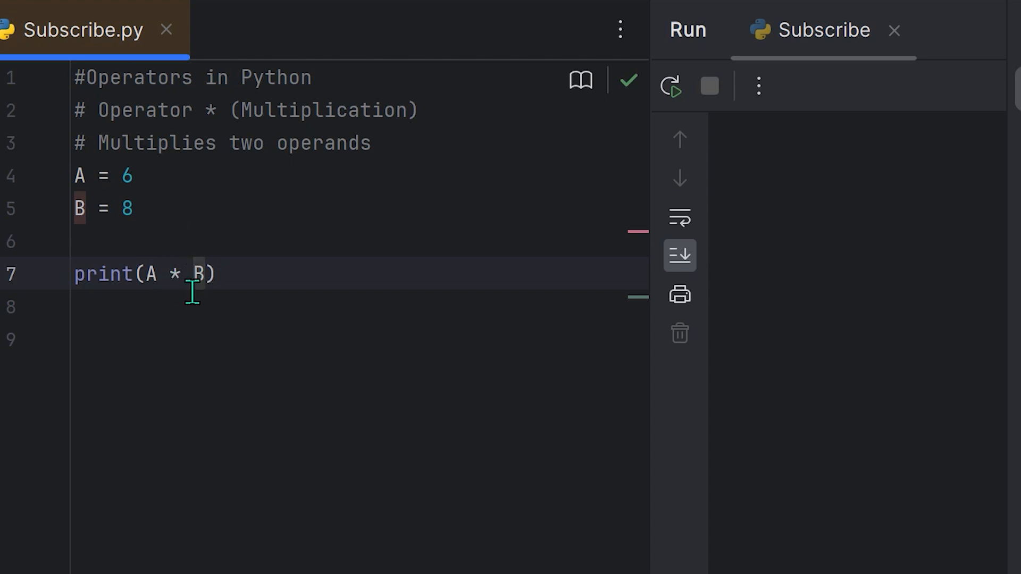
{"action": "mouse_move", "coordinate": [676, 88]}
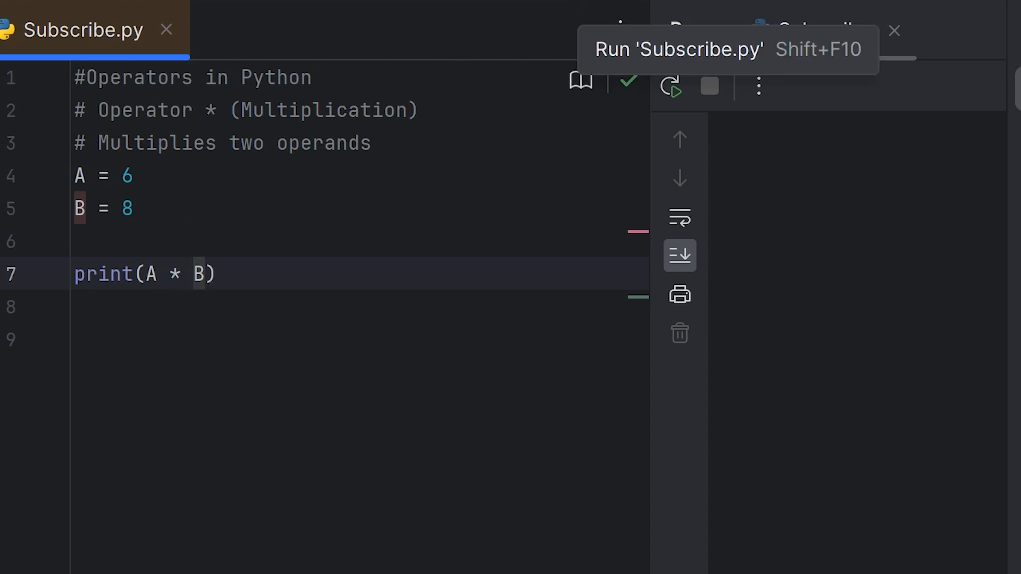
Step: Run the multiplication example with A = 6, B = 8 and print(A * B)
{"action": "left_click", "coordinate": [675, 88]}
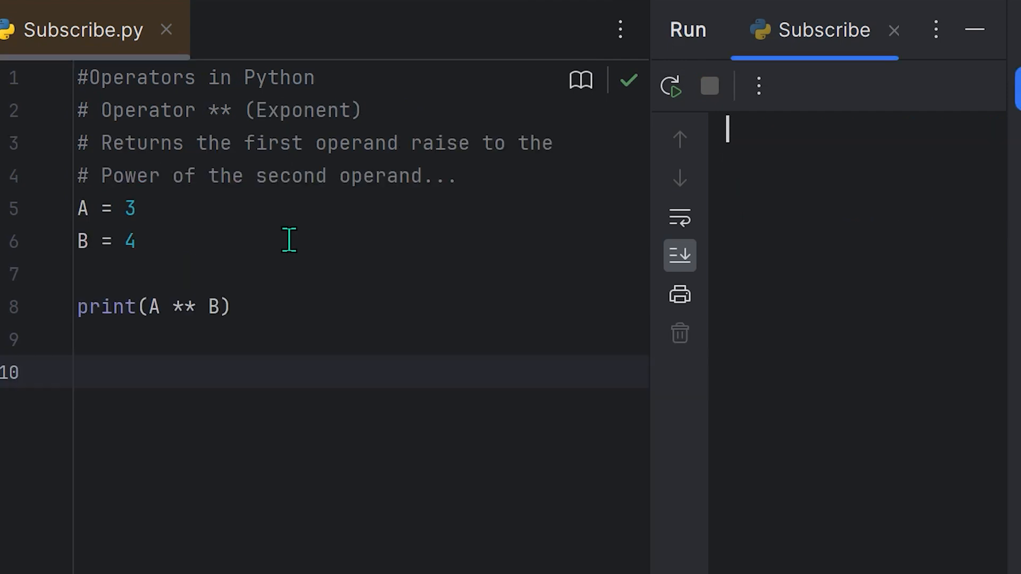
{"action": "mouse_move", "coordinate": [375, 128]}
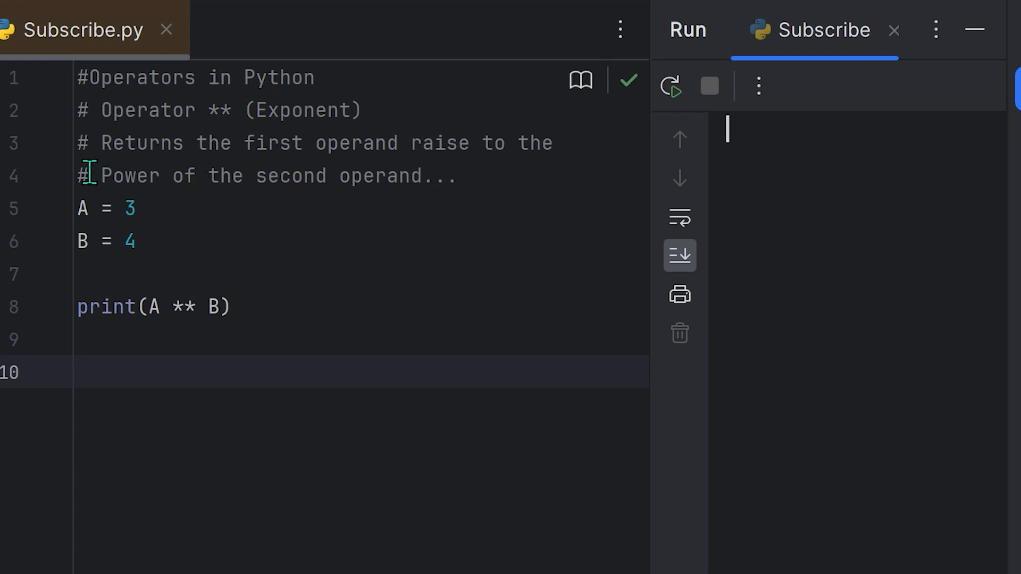
{"action": "mouse_move", "coordinate": [398, 148]}
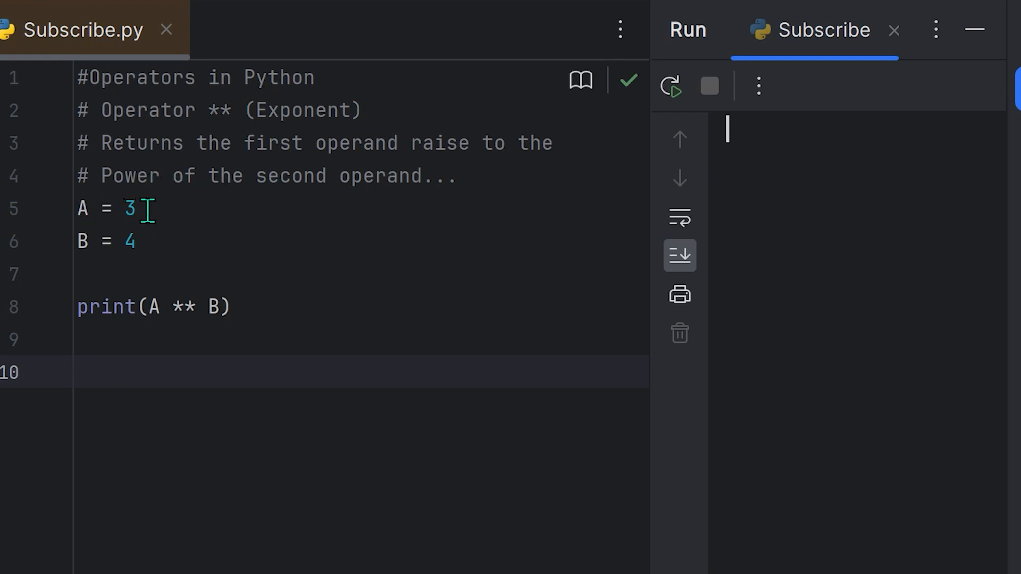
{"action": "mouse_move", "coordinate": [116, 241]}
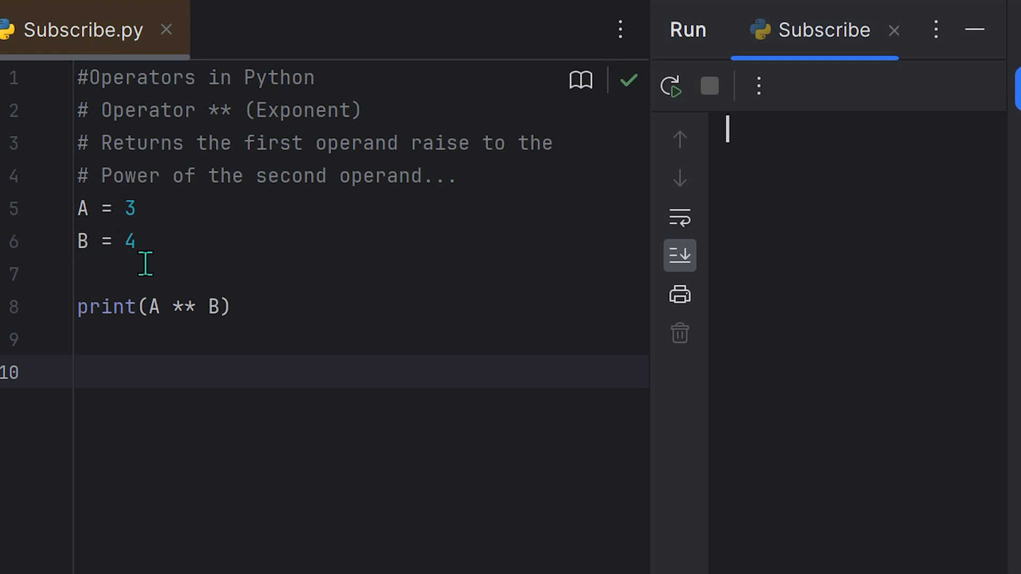
{"action": "mouse_move", "coordinate": [158, 308]}
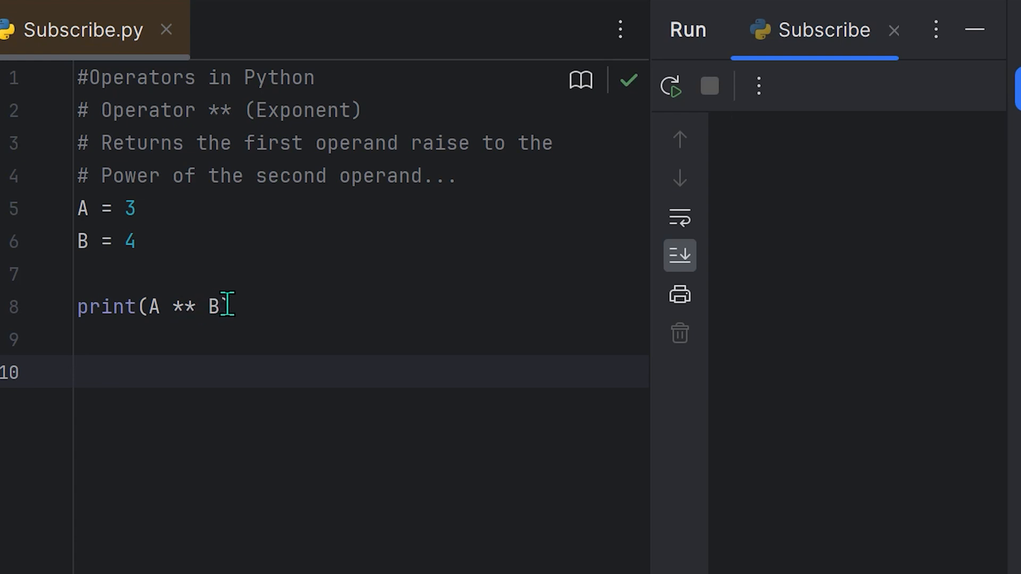
Step: Complete print(A ** B) with A = 3, B = 4, run it and select the result 81
{"action": "type", "text": ")"}
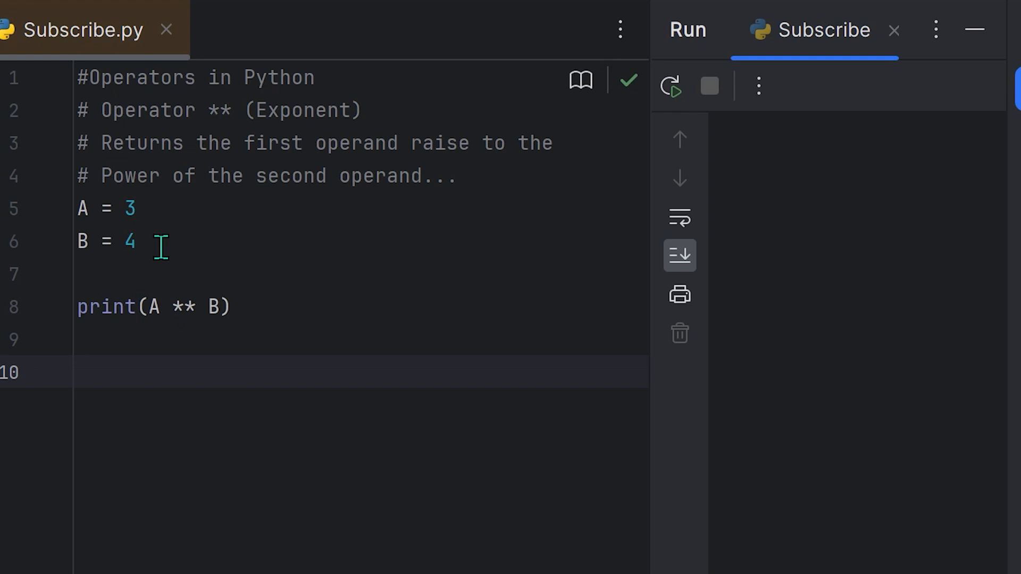
{"action": "mouse_move", "coordinate": [196, 250]}
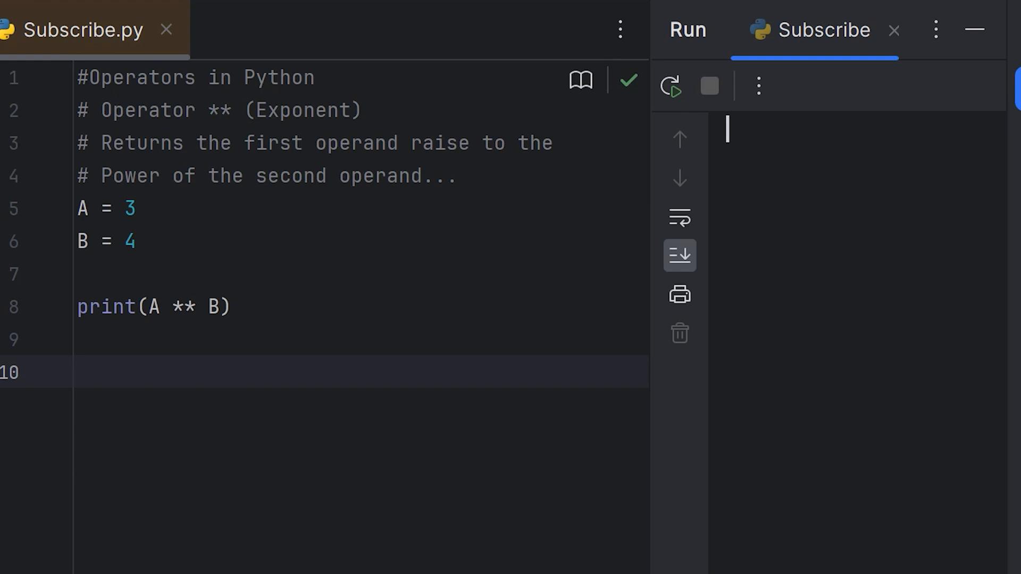
{"action": "left_click", "coordinate": [673, 87]}
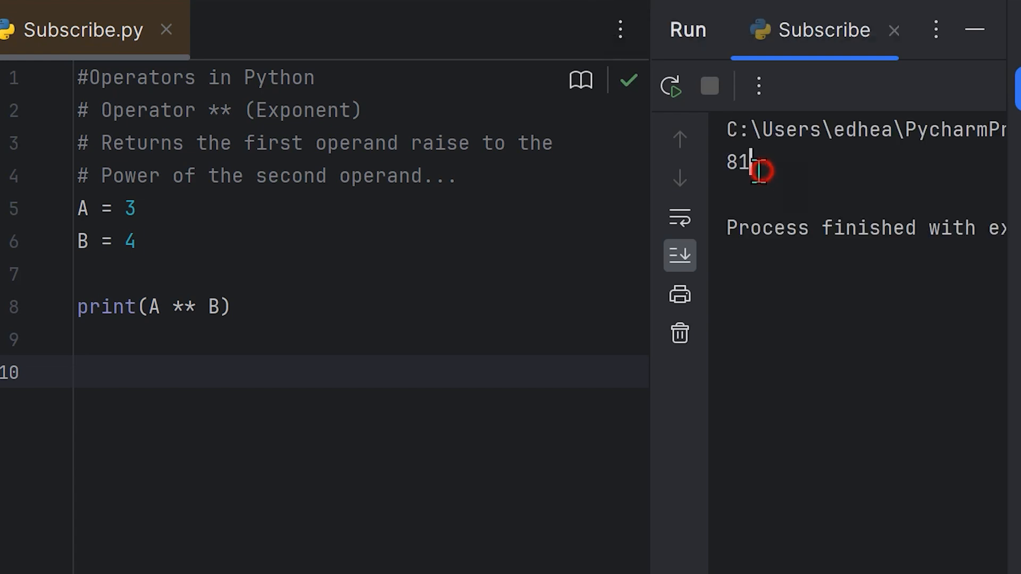
{"action": "double_click", "coordinate": [739, 162]}
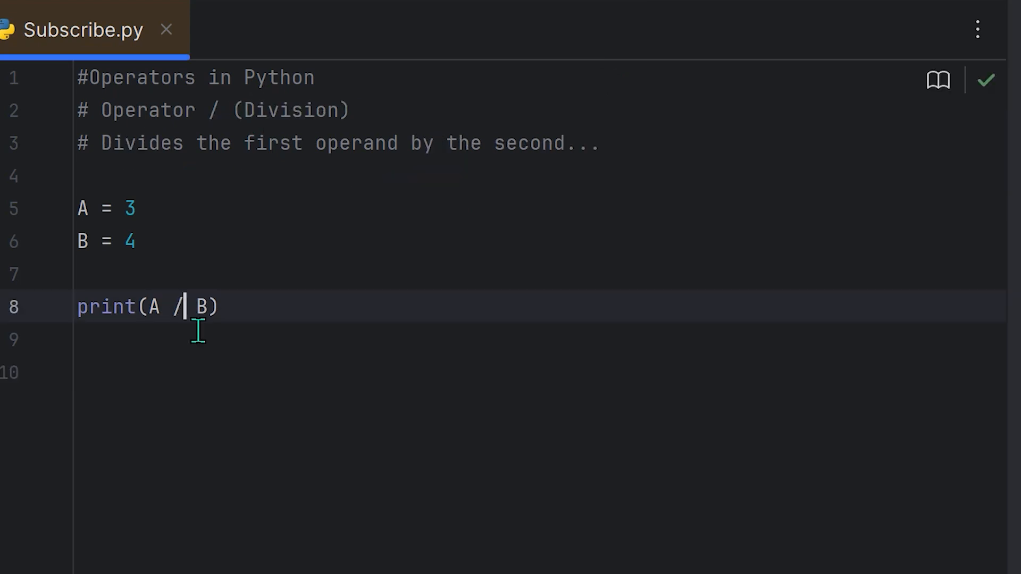
{"action": "mouse_move", "coordinate": [225, 113]}
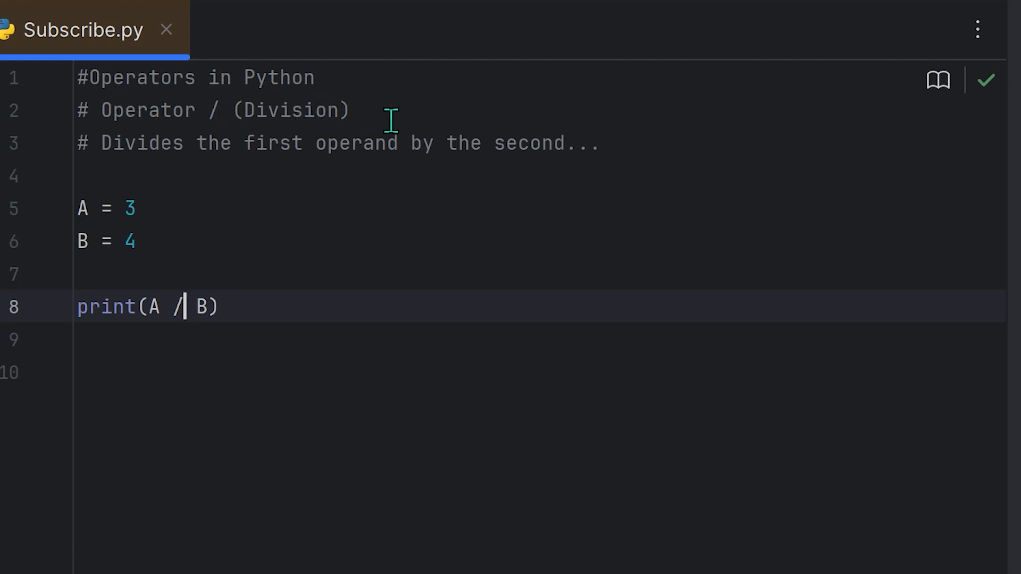
{"action": "mouse_move", "coordinate": [156, 183]}
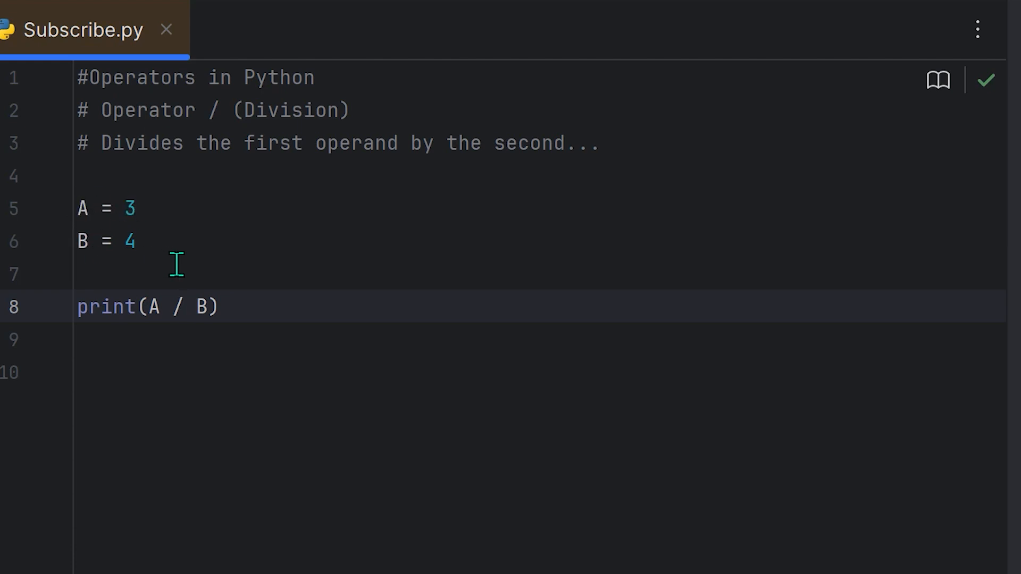
{"action": "mouse_move", "coordinate": [184, 208]}
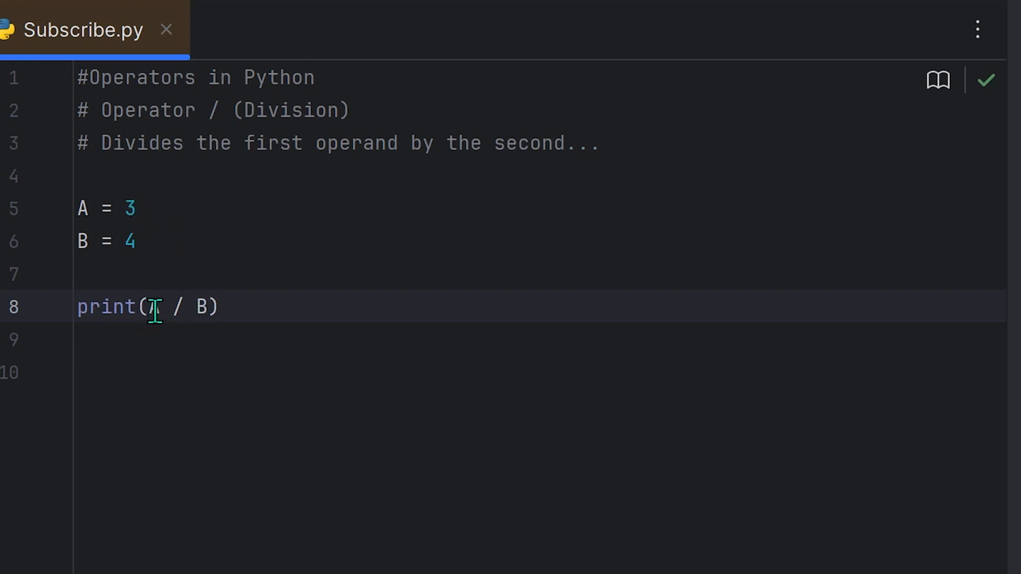
Step: Rewrite the example for the division operator with print(A / B)
{"action": "type", "text": "A"}
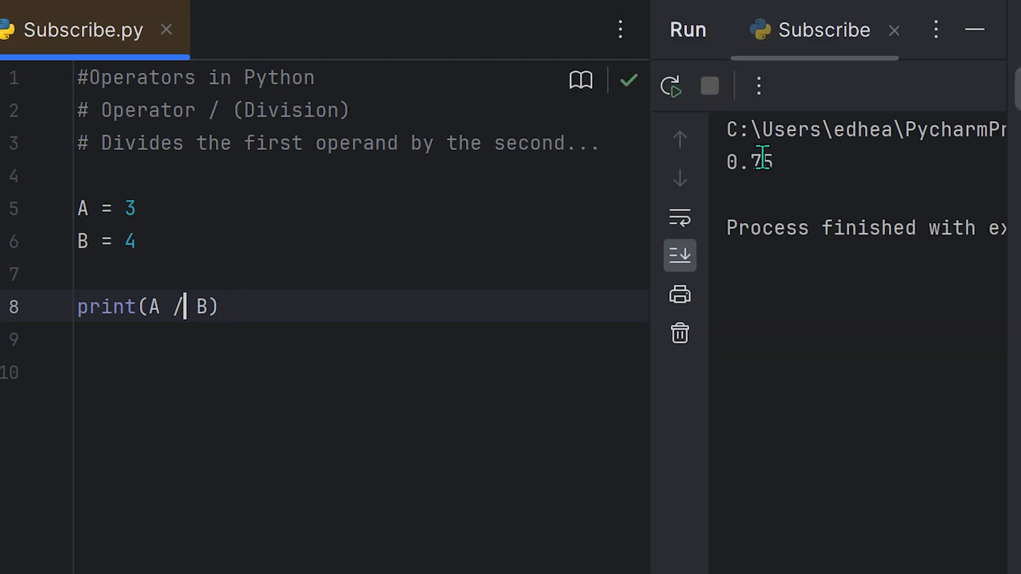
{"action": "mouse_move", "coordinate": [821, 170]}
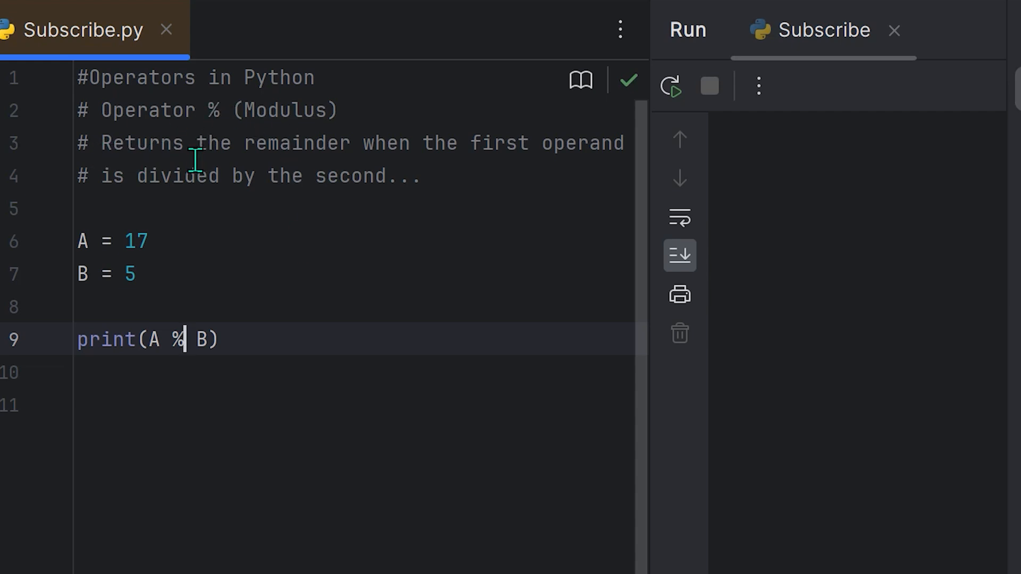
{"action": "mouse_move", "coordinate": [585, 159]}
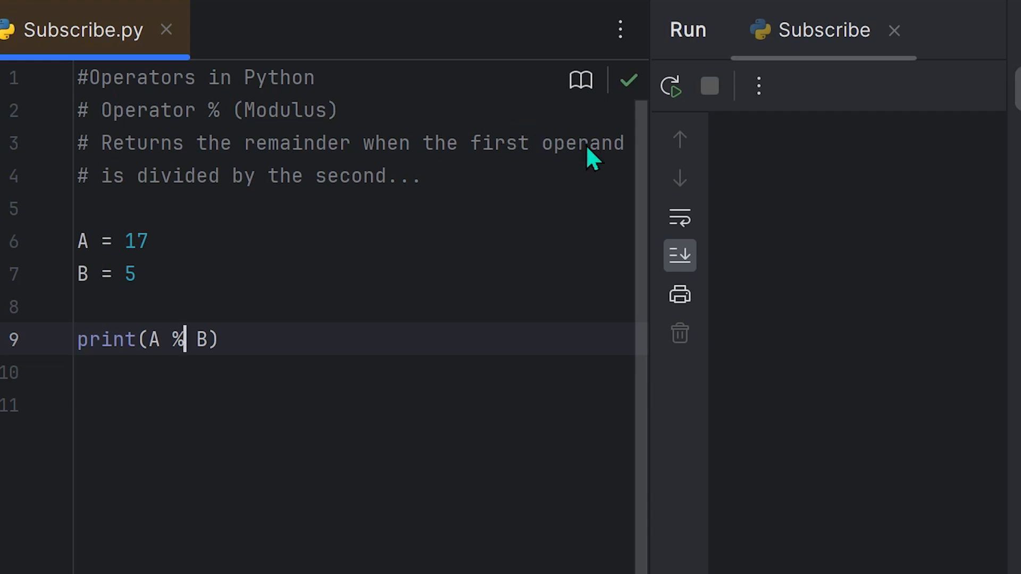
{"action": "mouse_move", "coordinate": [229, 175]}
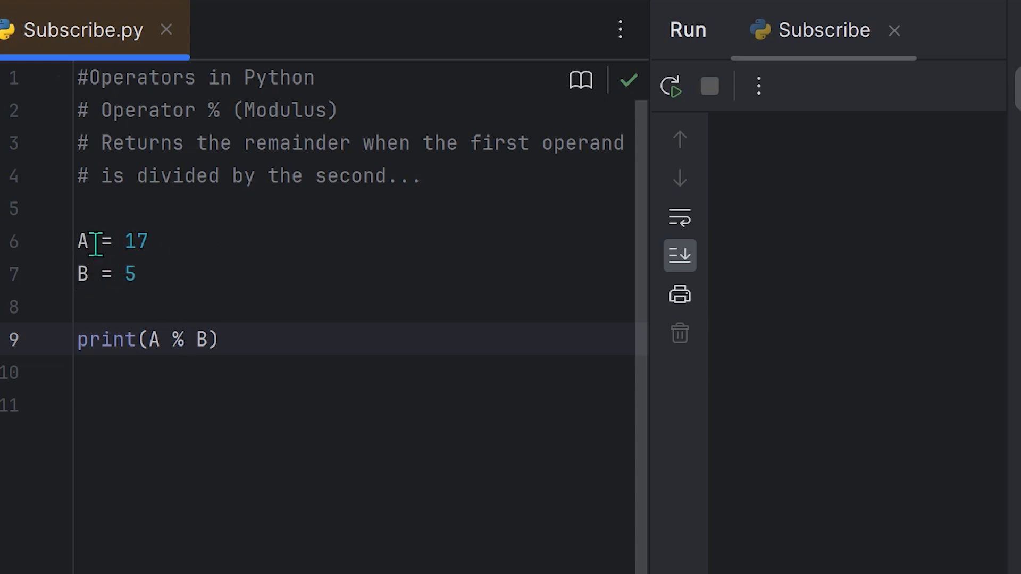
{"action": "mouse_move", "coordinate": [119, 250]}
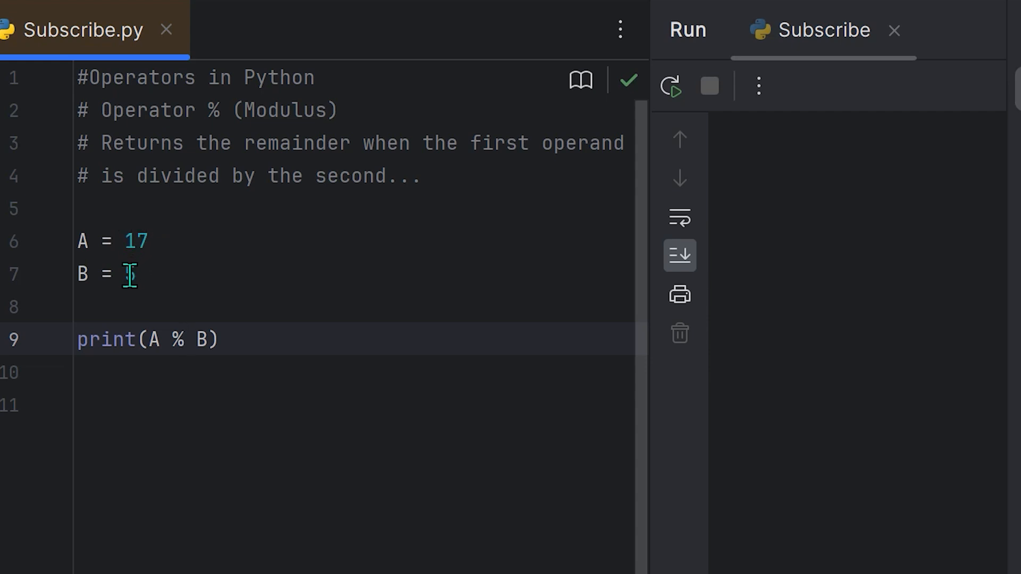
Step: Set A = 17 and B = 5 for the modulus example printing A % B
{"action": "type", "text": "5"}
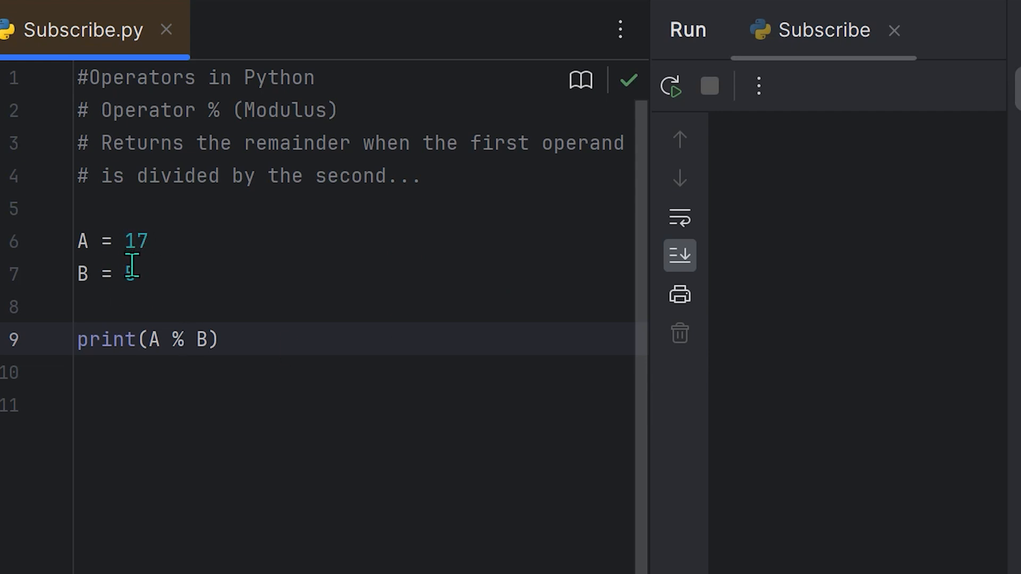
{"action": "type", "text": "5"}
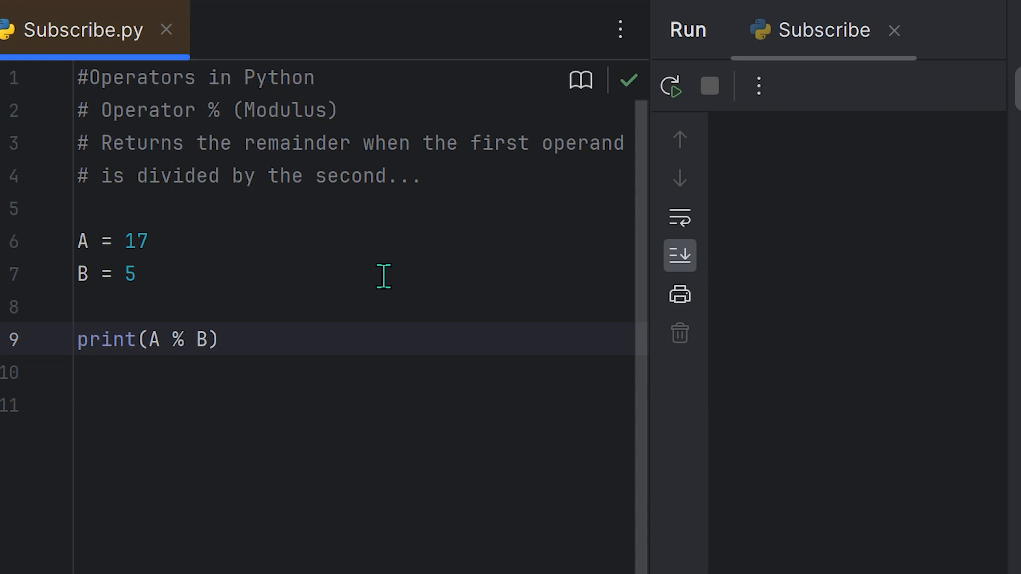
{"action": "mouse_move", "coordinate": [315, 262]}
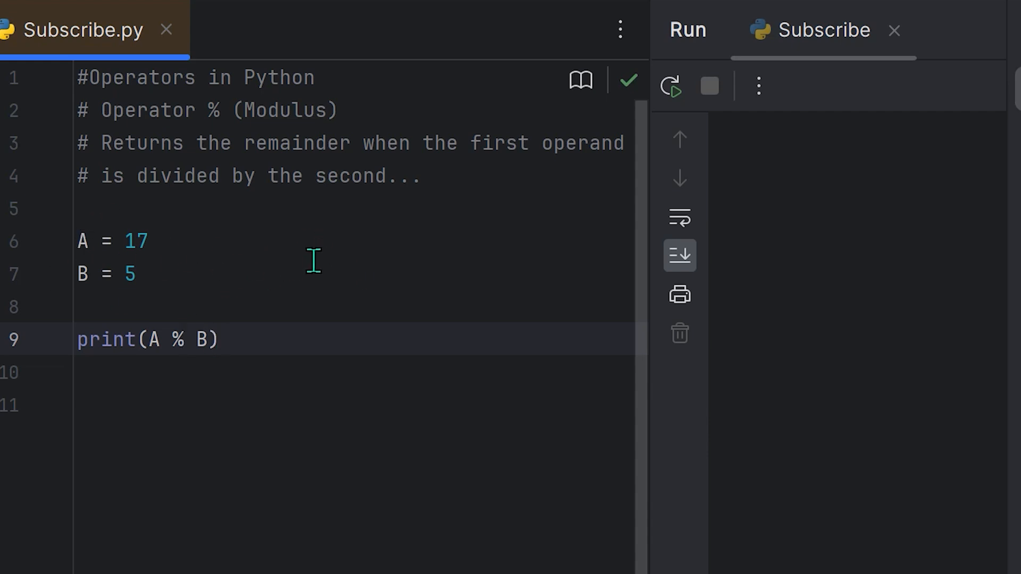
{"action": "mouse_move", "coordinate": [307, 213]}
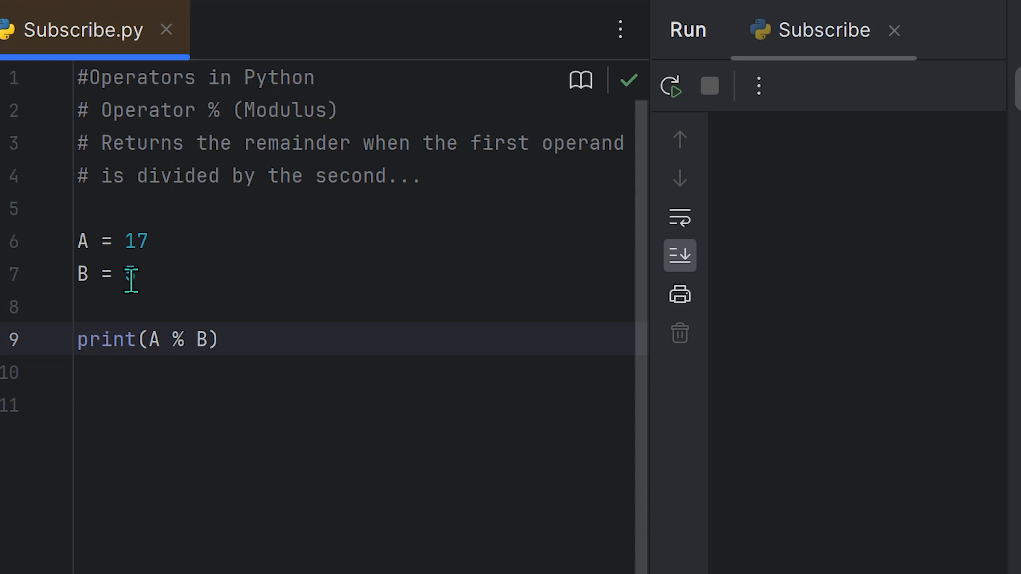
{"action": "type", "text": "5"}
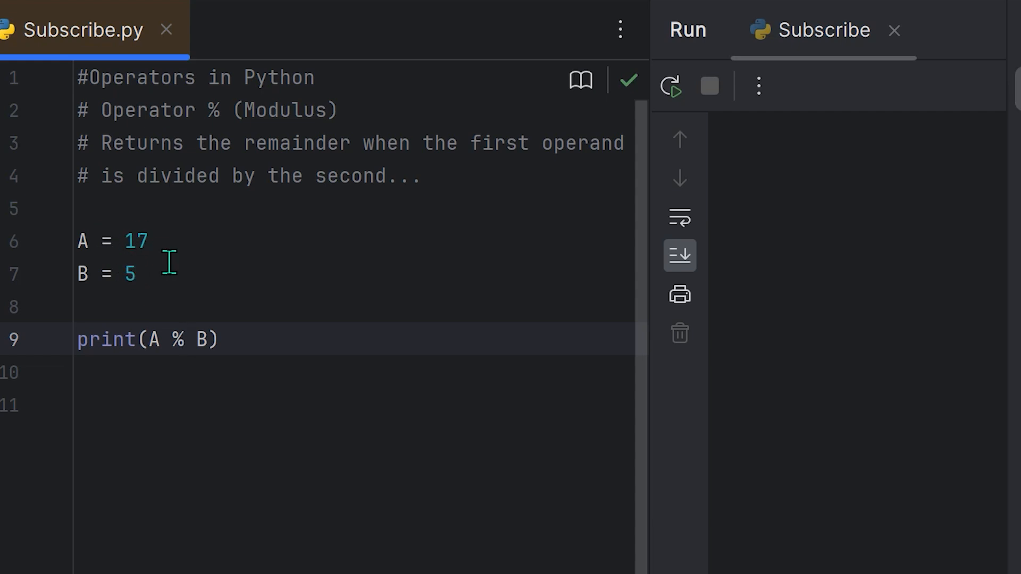
{"action": "mouse_move", "coordinate": [155, 243]}
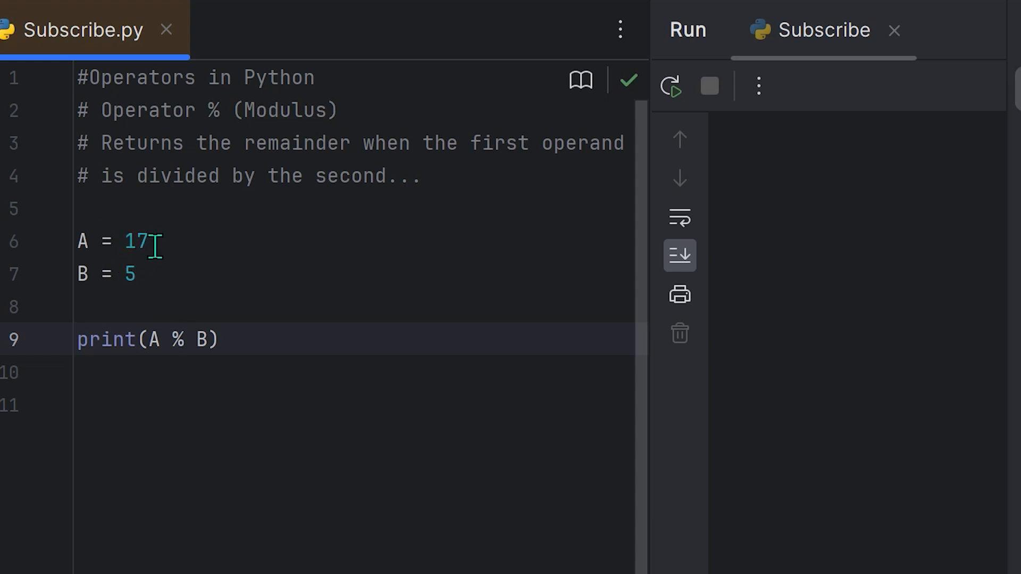
{"action": "mouse_move", "coordinate": [148, 265]}
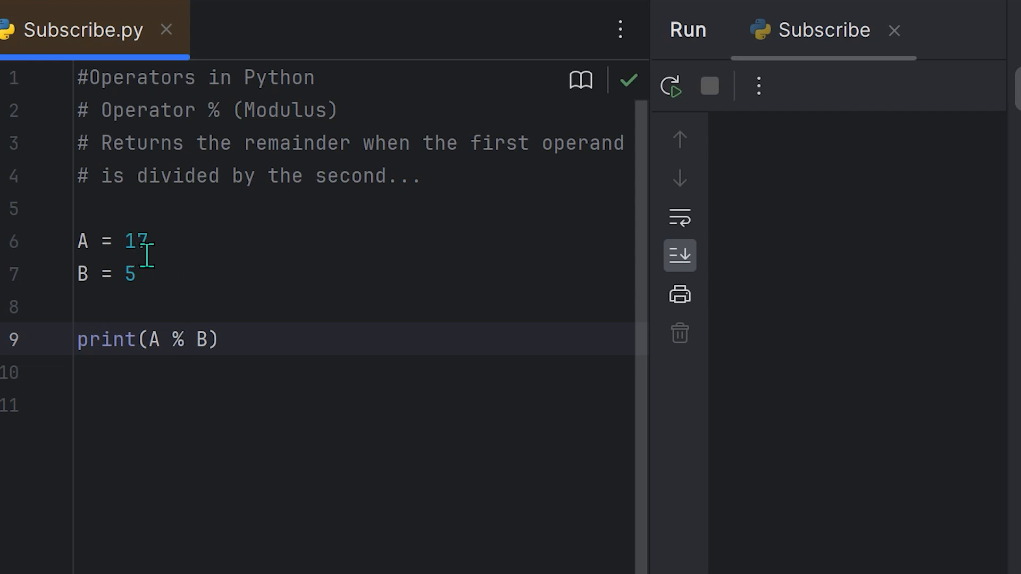
{"action": "mouse_move", "coordinate": [253, 268]}
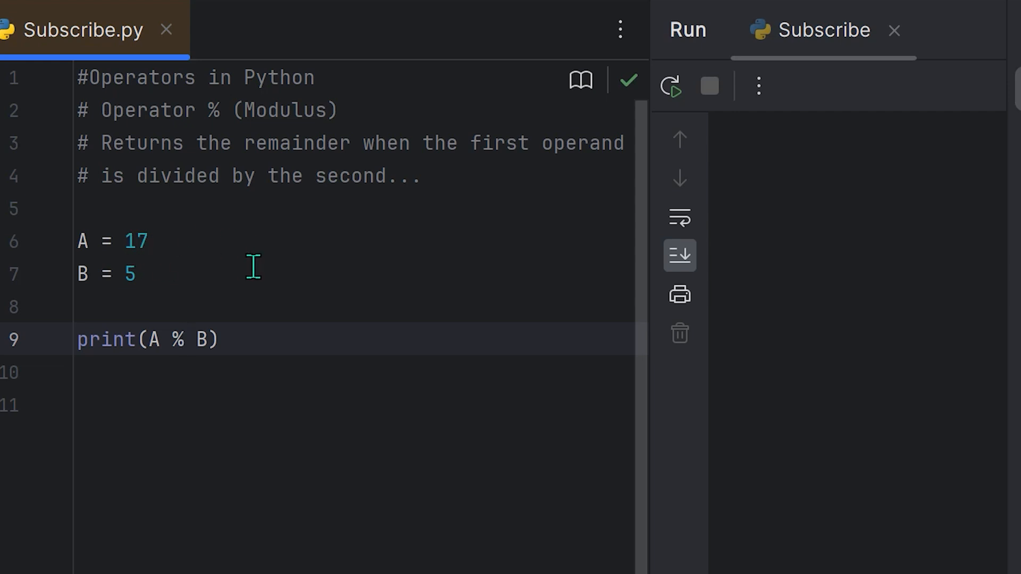
{"action": "mouse_move", "coordinate": [77, 367]}
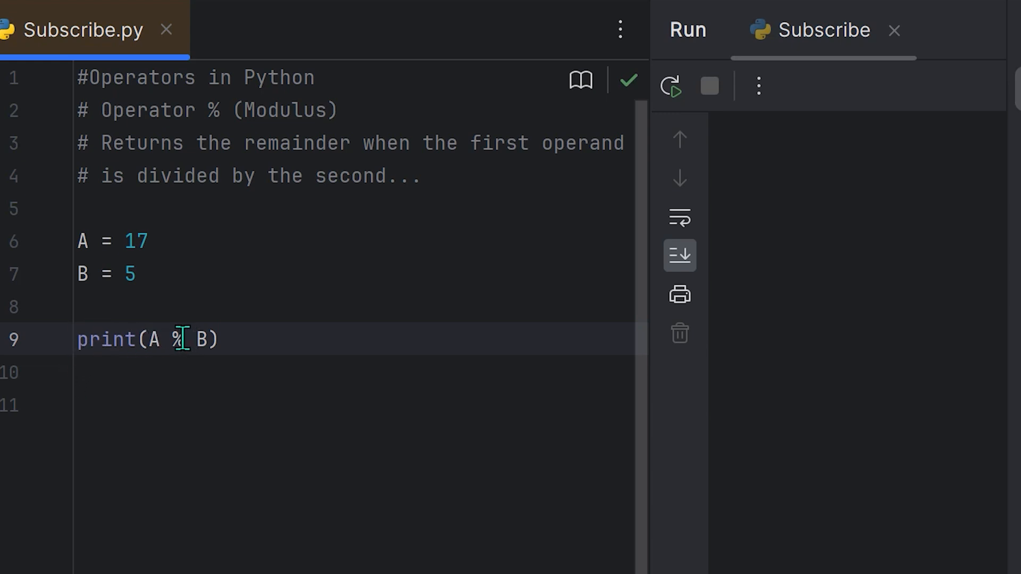
Step: Run Subscribe.py so print(A % B) outputs the remainder 2
{"action": "left_click", "coordinate": [675, 87]}
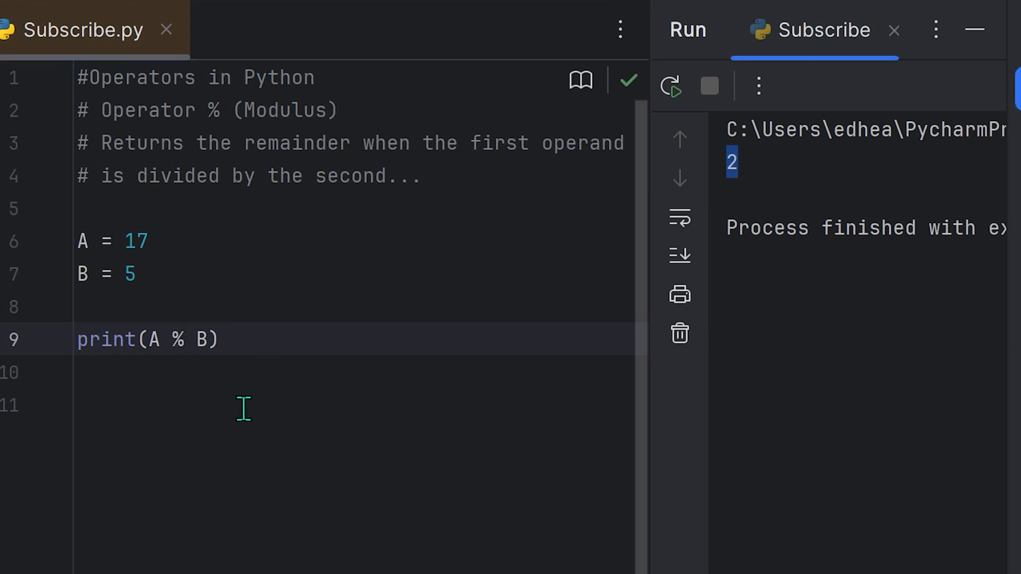
{"action": "mouse_move", "coordinate": [165, 487]}
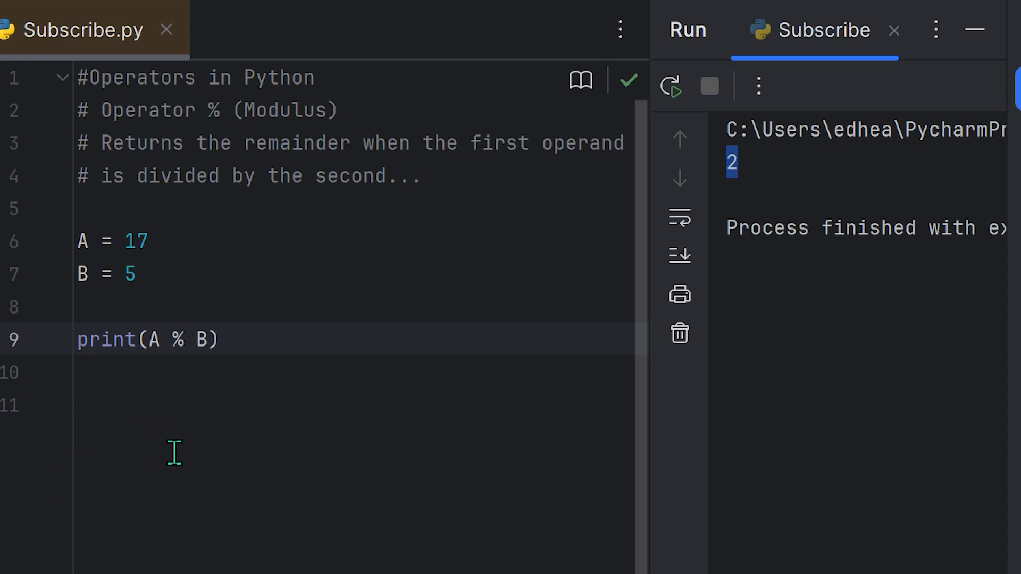
{"action": "mouse_move", "coordinate": [290, 510]}
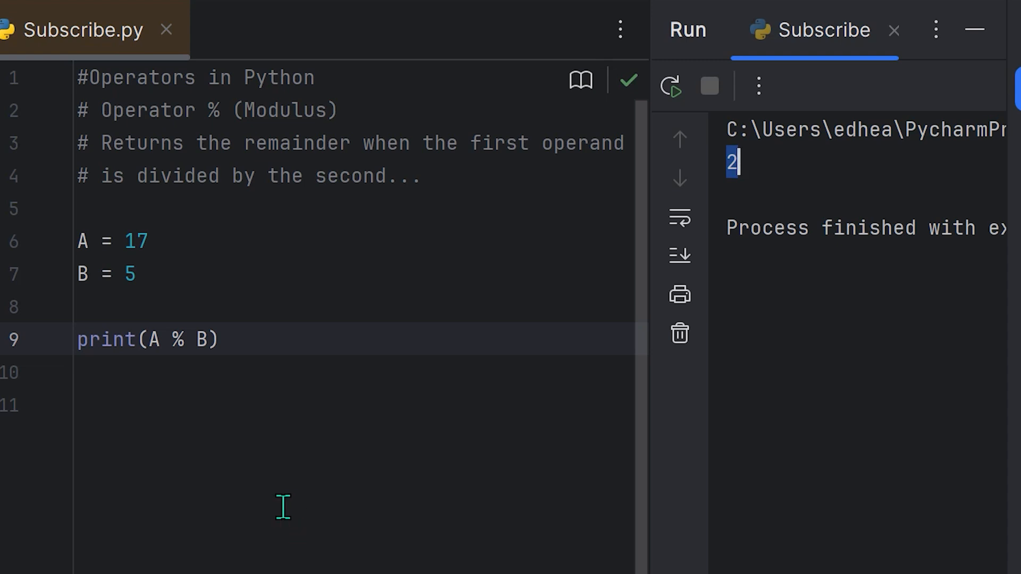
{"action": "mouse_move", "coordinate": [276, 251]}
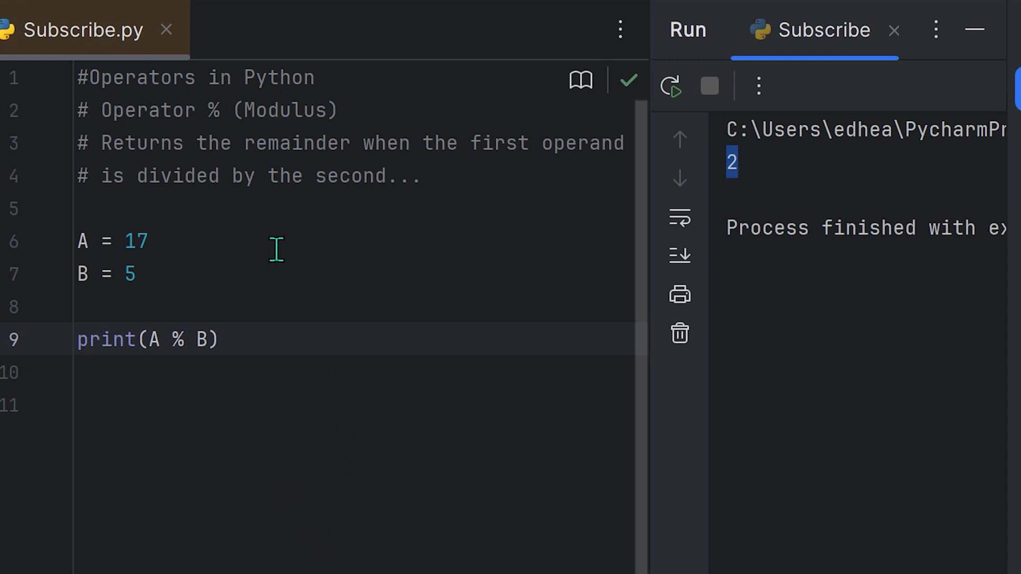
{"action": "mouse_move", "coordinate": [106, 241]}
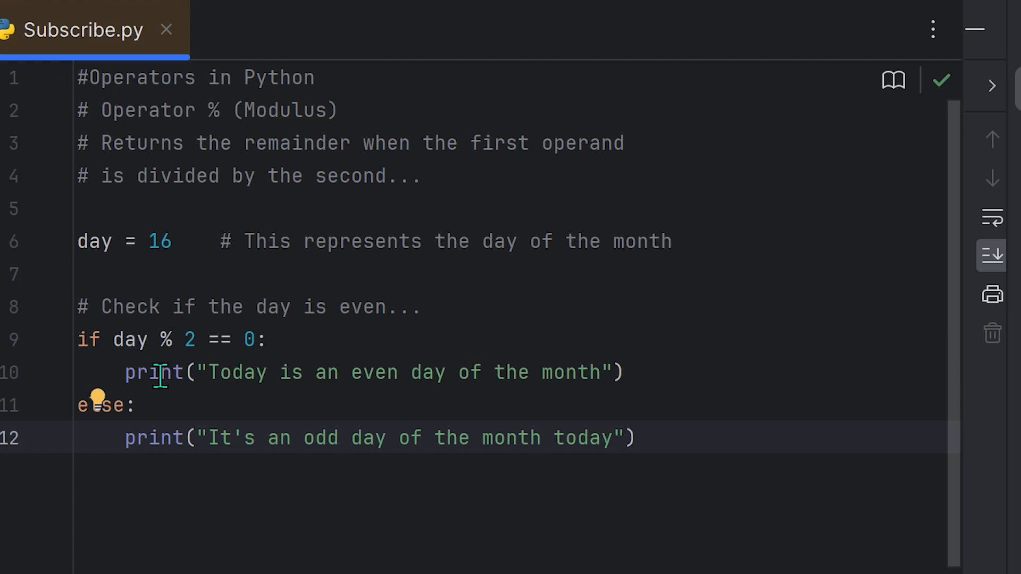
{"action": "mouse_move", "coordinate": [149, 419]}
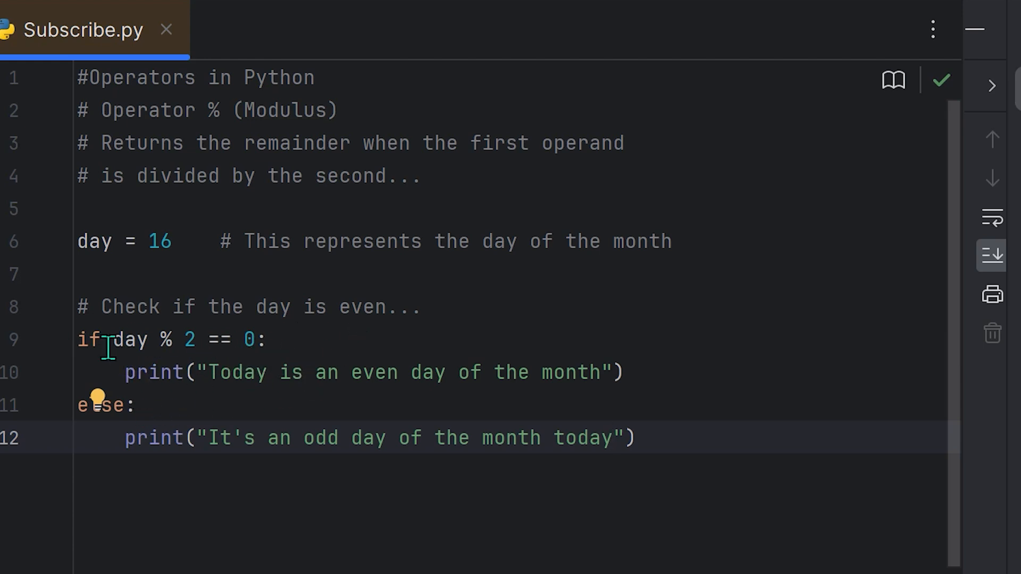
{"action": "left_click", "coordinate": [357, 373]}
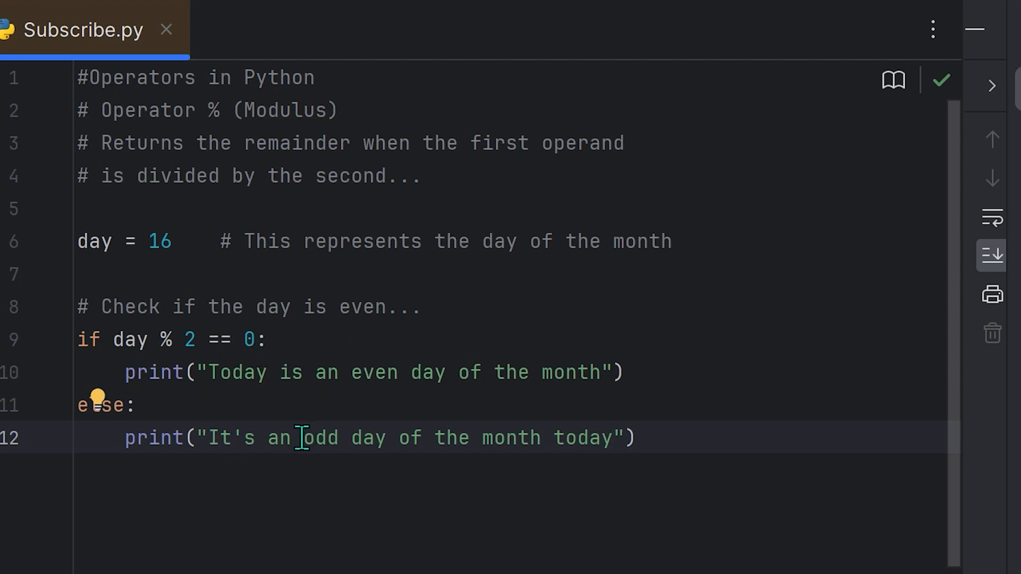
{"action": "mouse_move", "coordinate": [512, 416]}
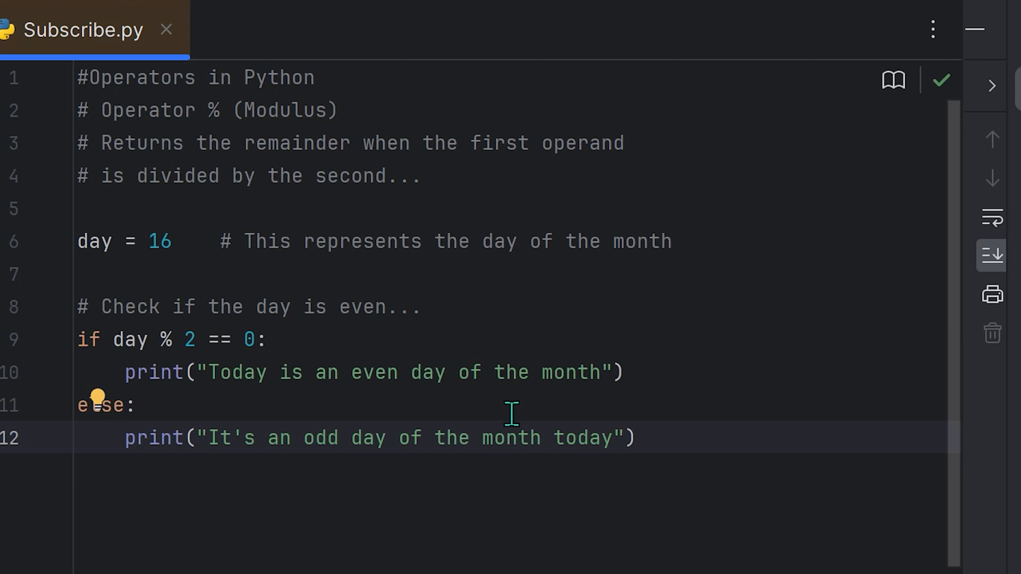
{"action": "mouse_move", "coordinate": [545, 515]}
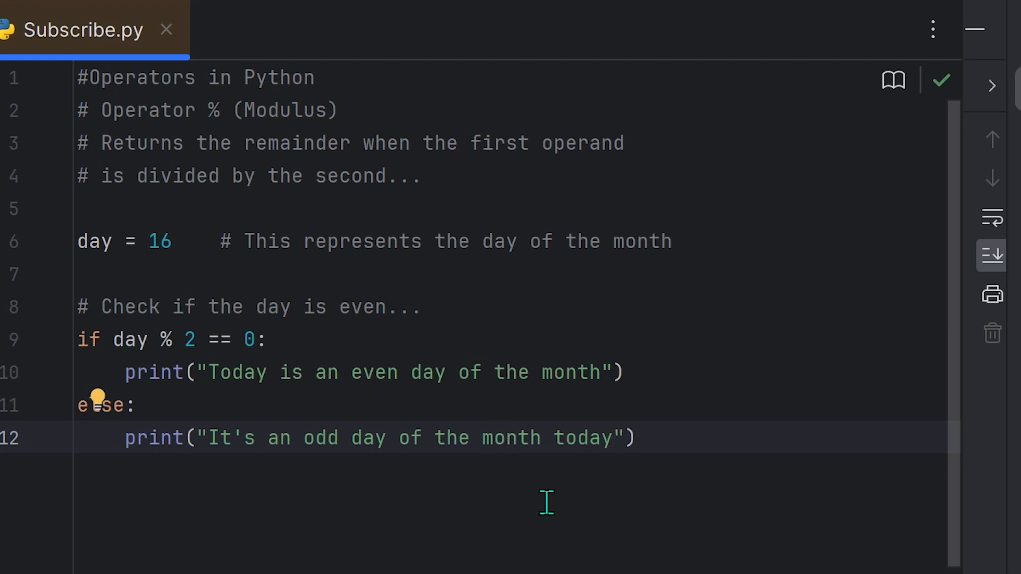
{"action": "mouse_move", "coordinate": [445, 544]}
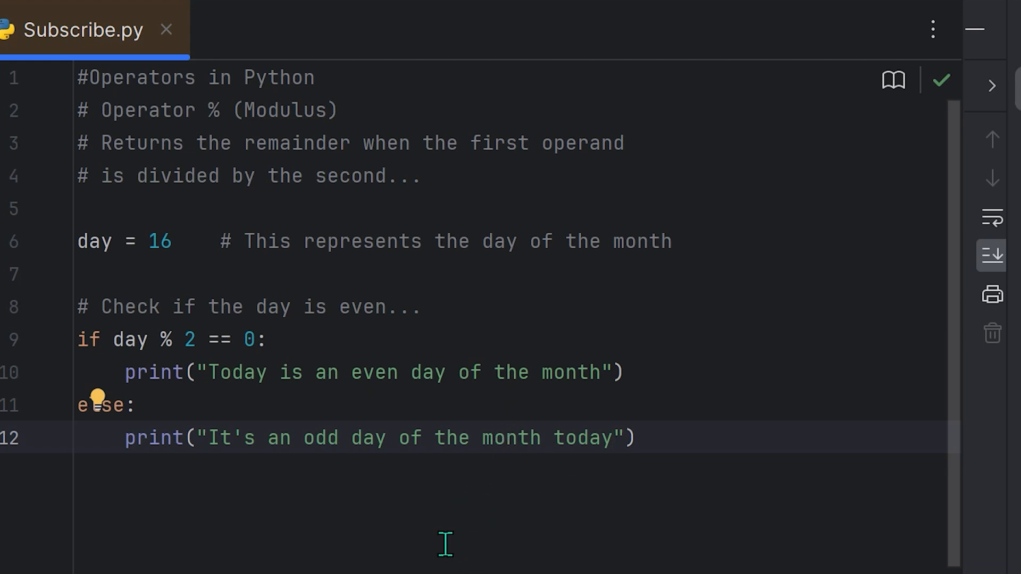
{"action": "mouse_move", "coordinate": [441, 546]}
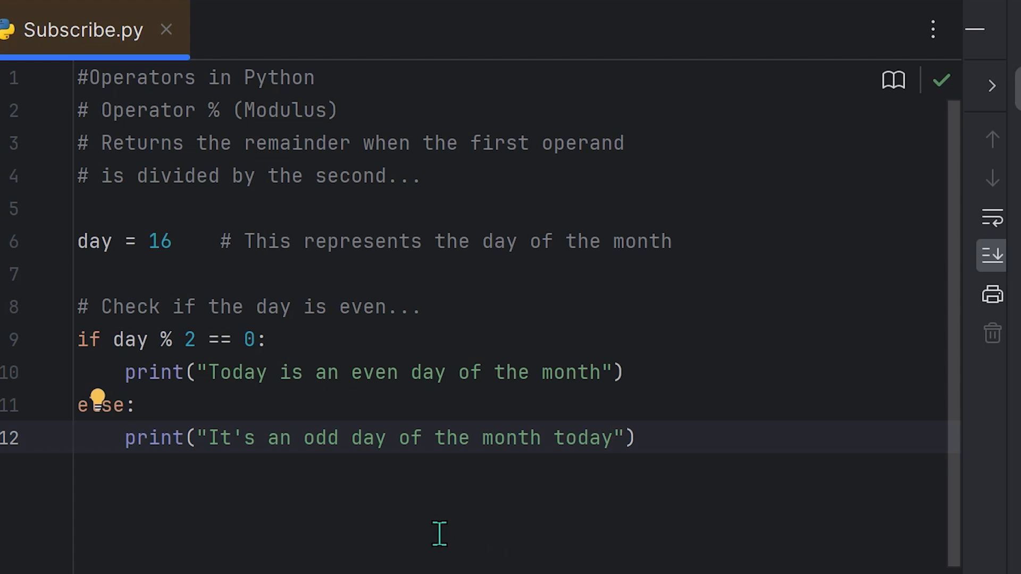
{"action": "mouse_move", "coordinate": [451, 535]}
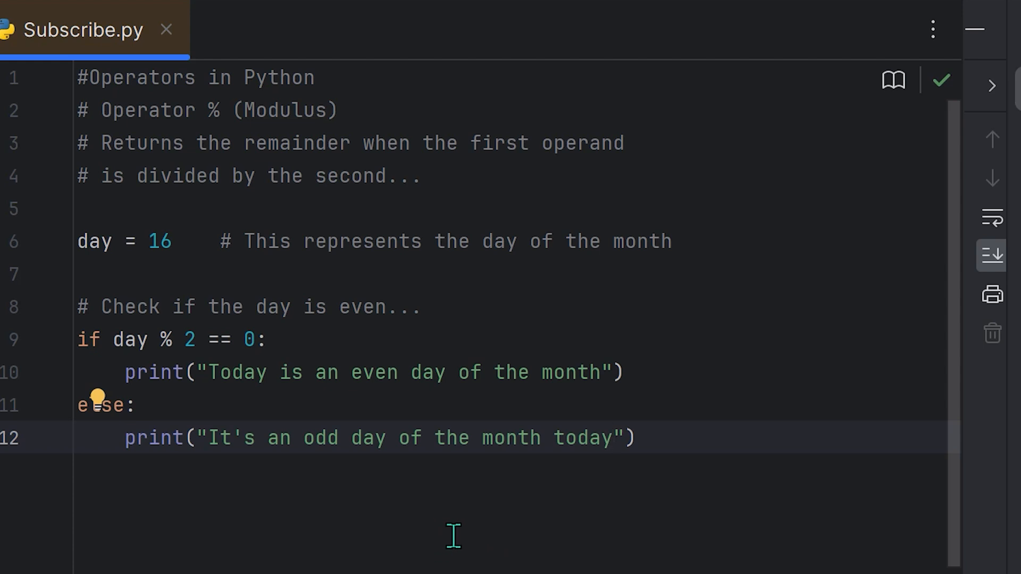
{"action": "mouse_move", "coordinate": [397, 534]}
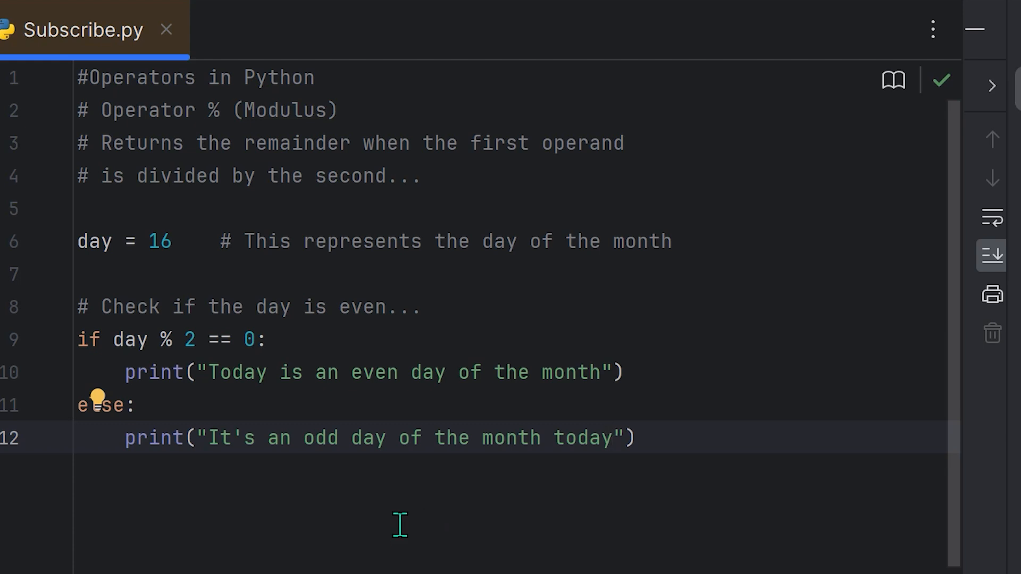
{"action": "mouse_move", "coordinate": [373, 438]}
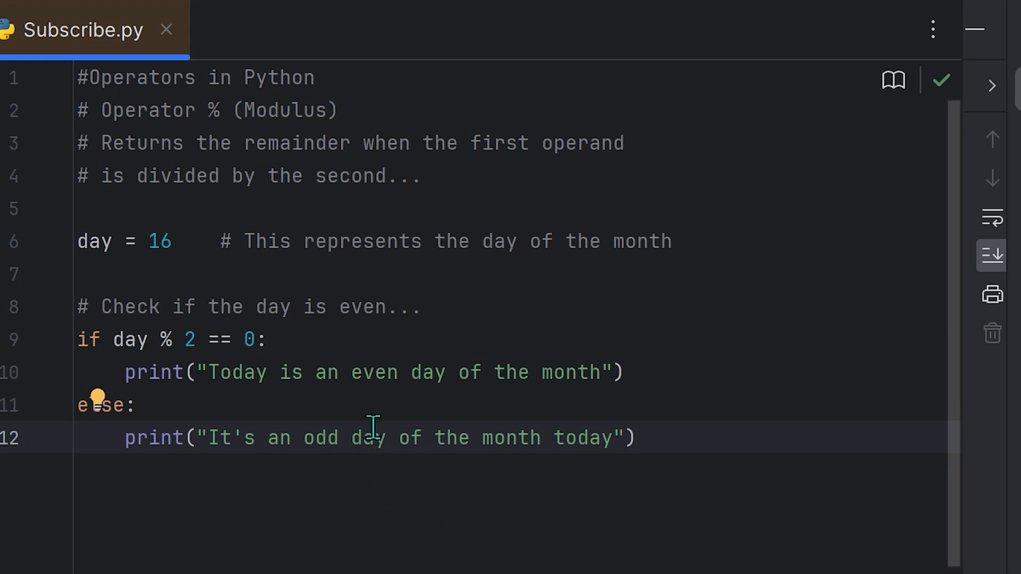
{"action": "left_click", "coordinate": [611, 438]}
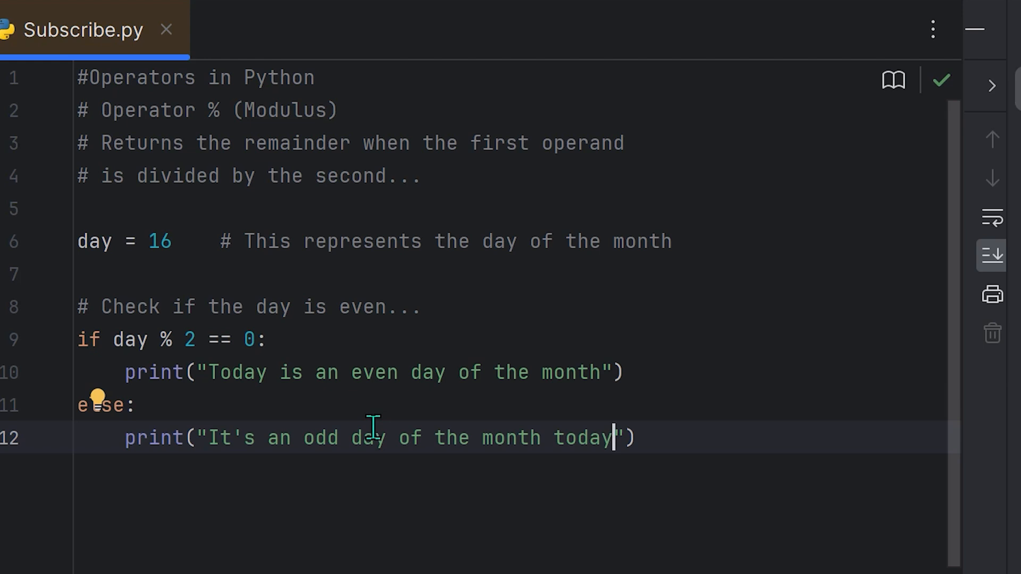
{"action": "mouse_move", "coordinate": [189, 393]}
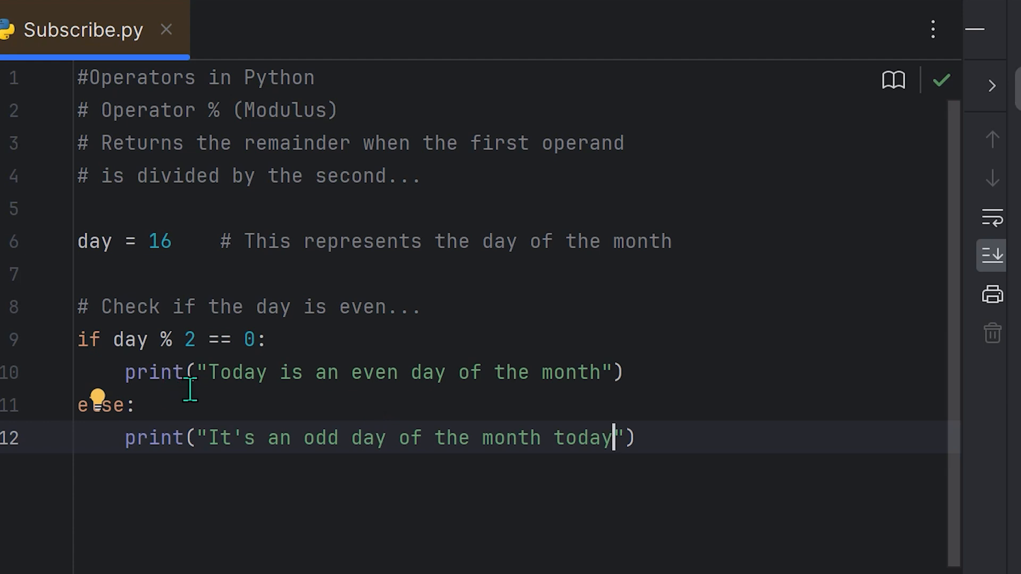
{"action": "mouse_move", "coordinate": [220, 371]}
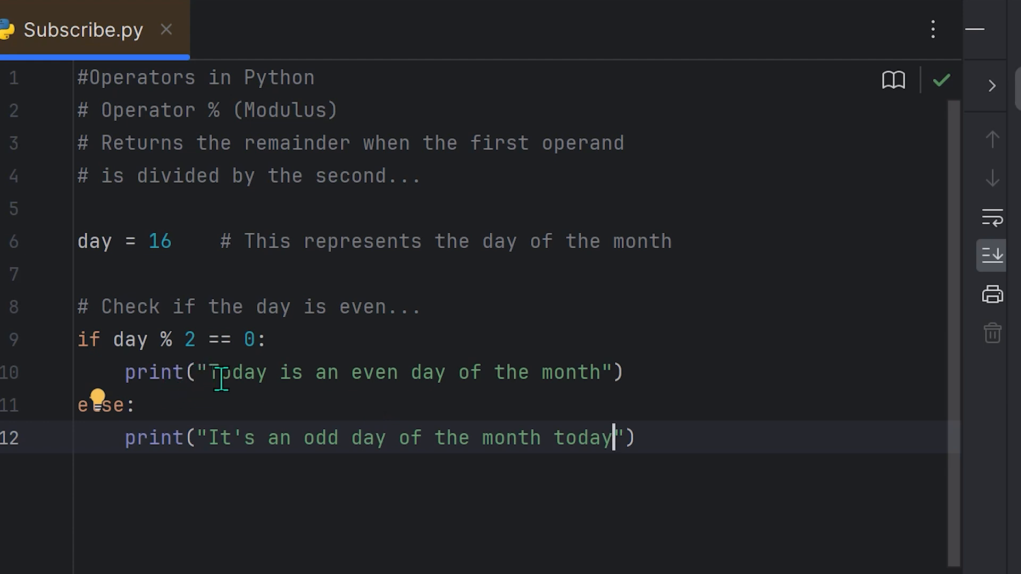
{"action": "mouse_move", "coordinate": [307, 450]}
{"action": "type", "text": "7"}
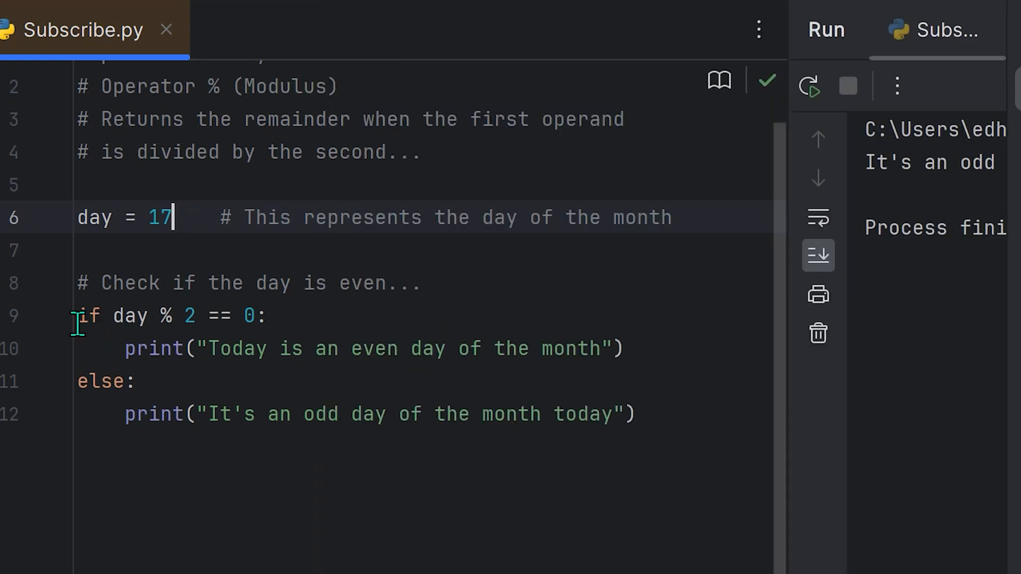
{"action": "mouse_move", "coordinate": [229, 294]}
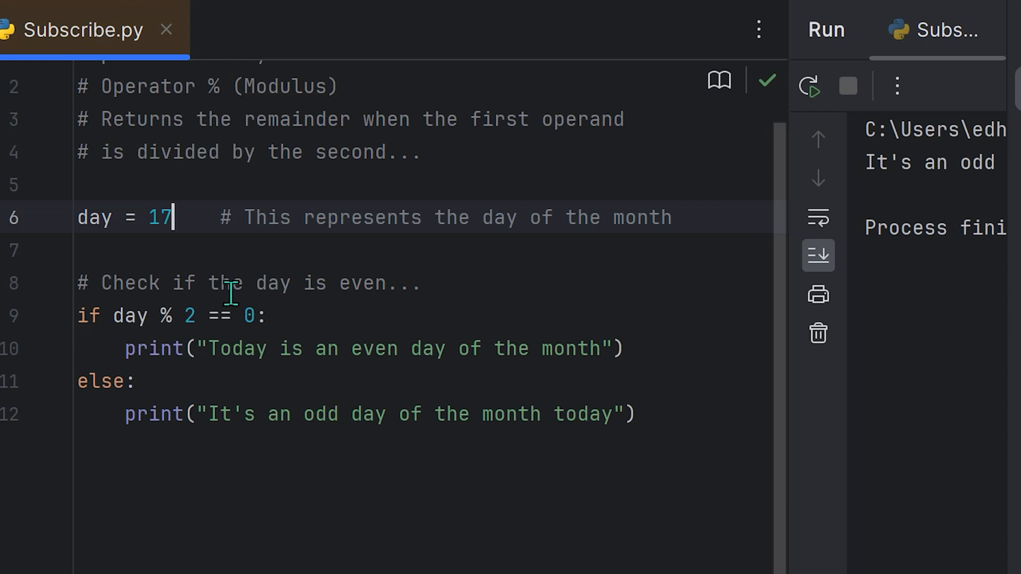
{"action": "mouse_move", "coordinate": [248, 290]}
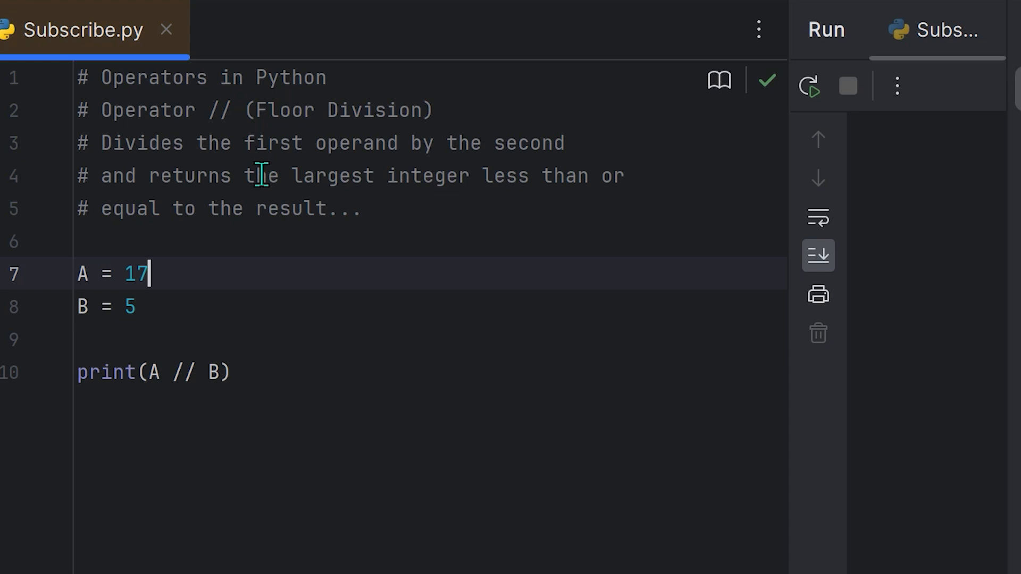
{"action": "mouse_move", "coordinate": [451, 96]}
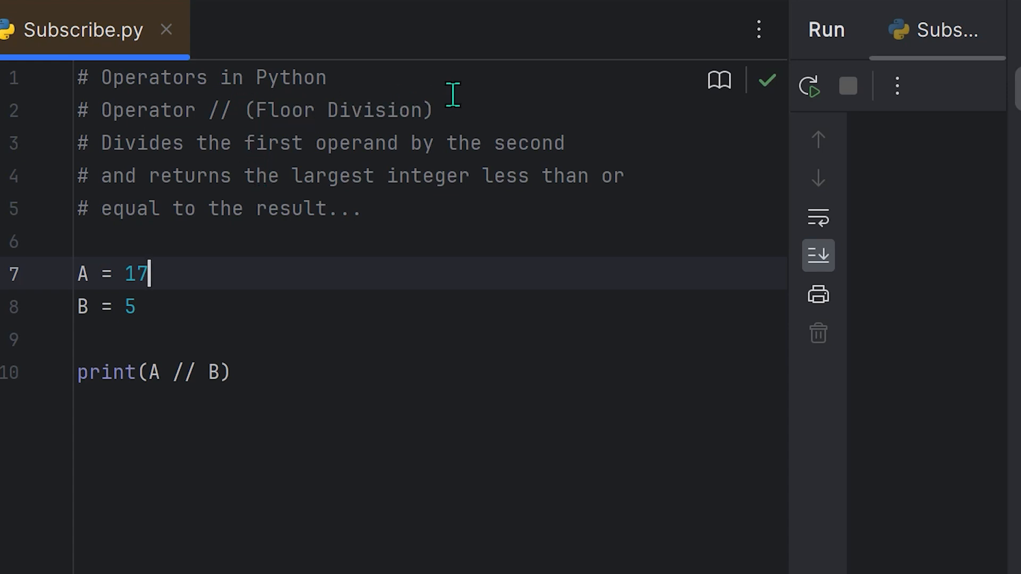
{"action": "mouse_move", "coordinate": [210, 122]}
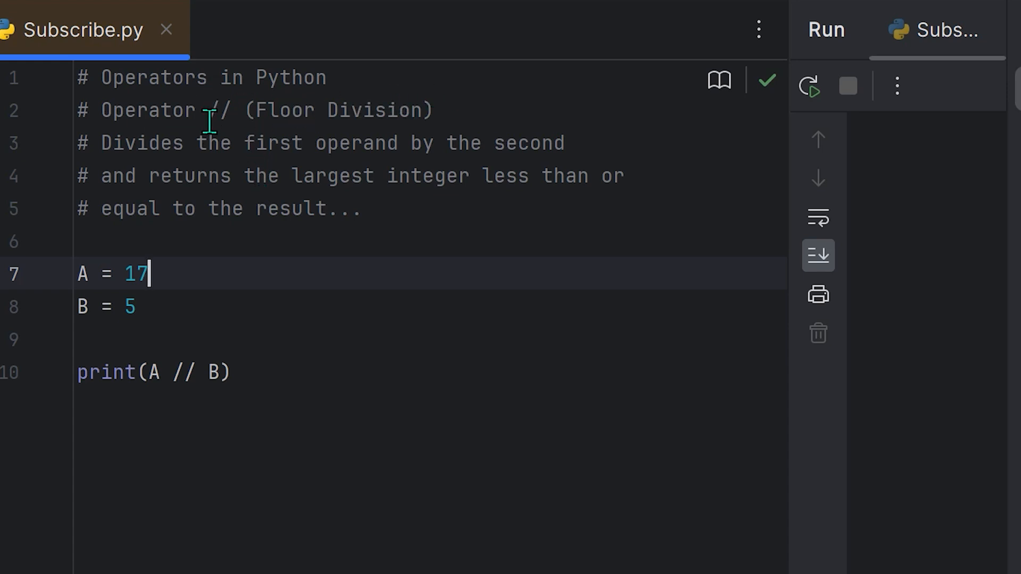
{"action": "mouse_move", "coordinate": [225, 217]}
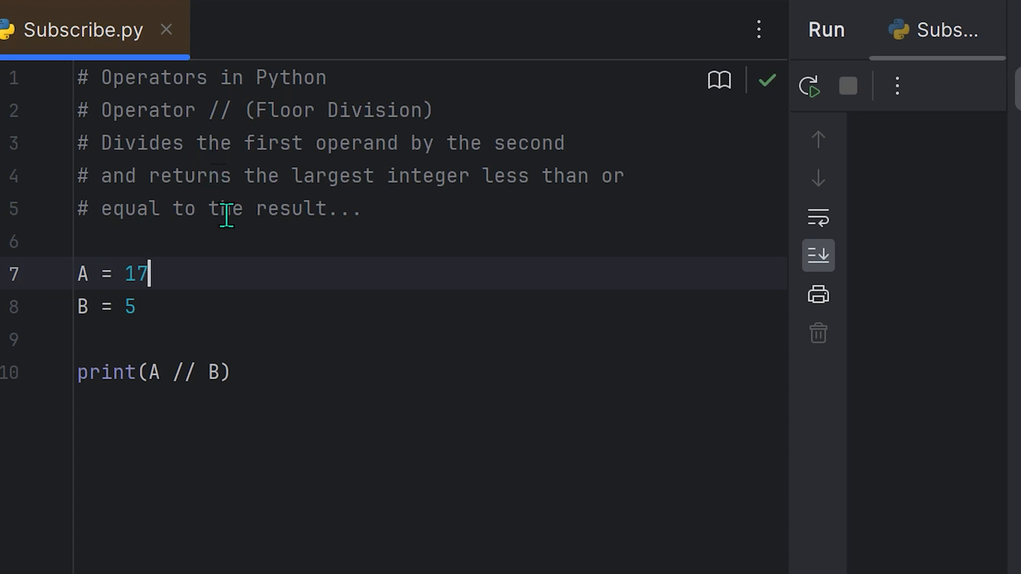
{"action": "mouse_move", "coordinate": [228, 197]}
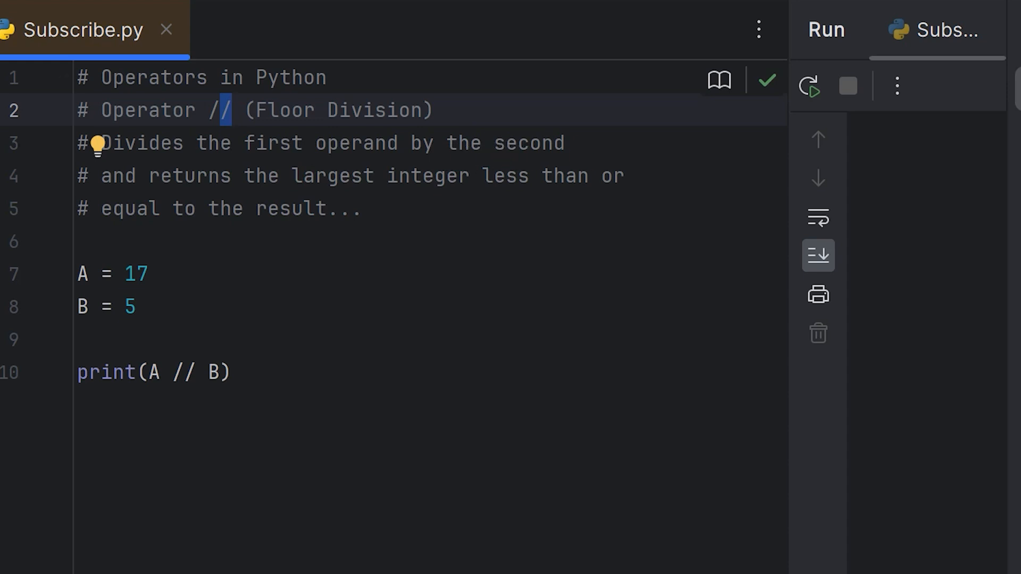
{"action": "mouse_move", "coordinate": [570, 199]}
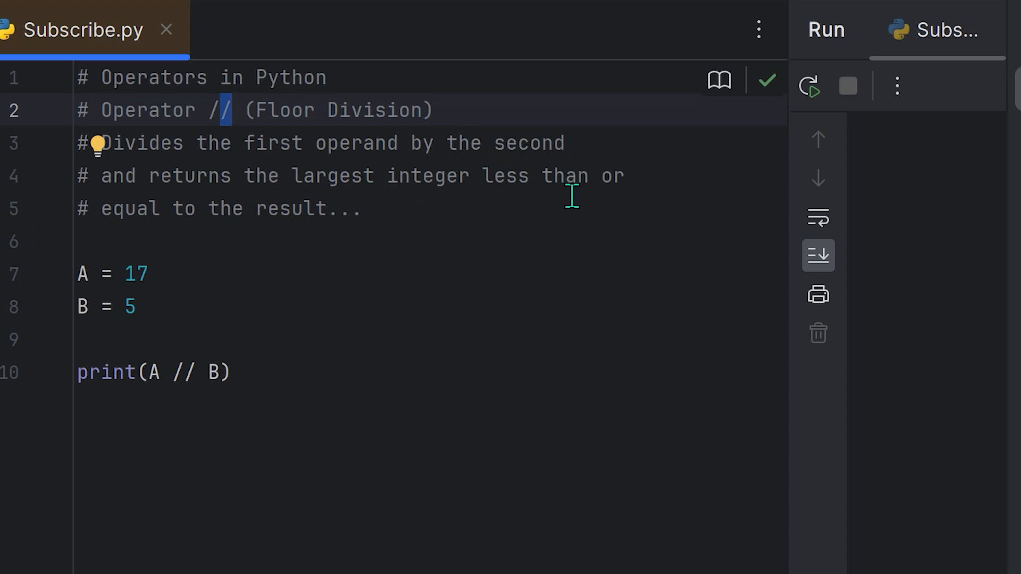
{"action": "mouse_move", "coordinate": [360, 249]}
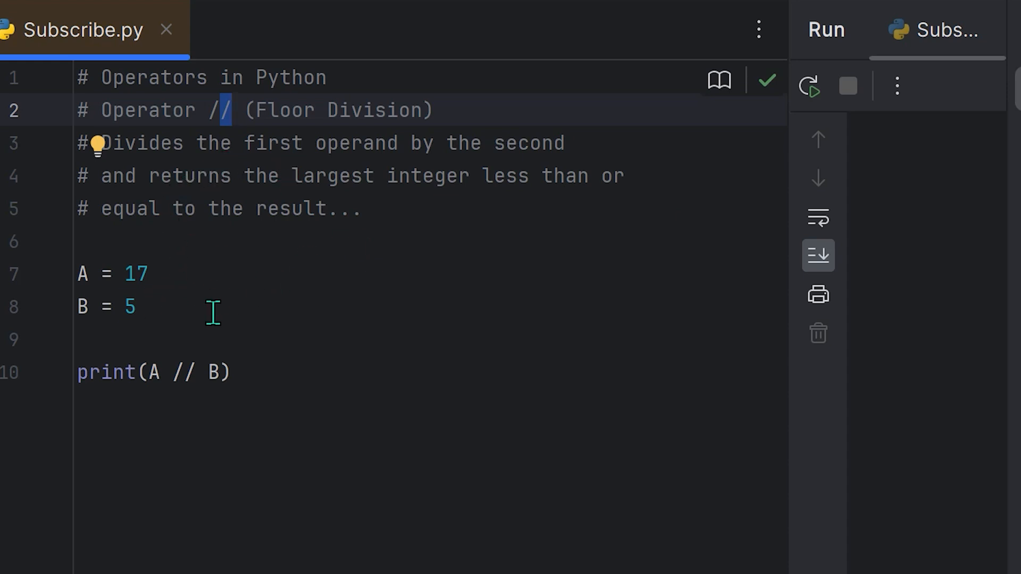
{"action": "mouse_move", "coordinate": [241, 303]}
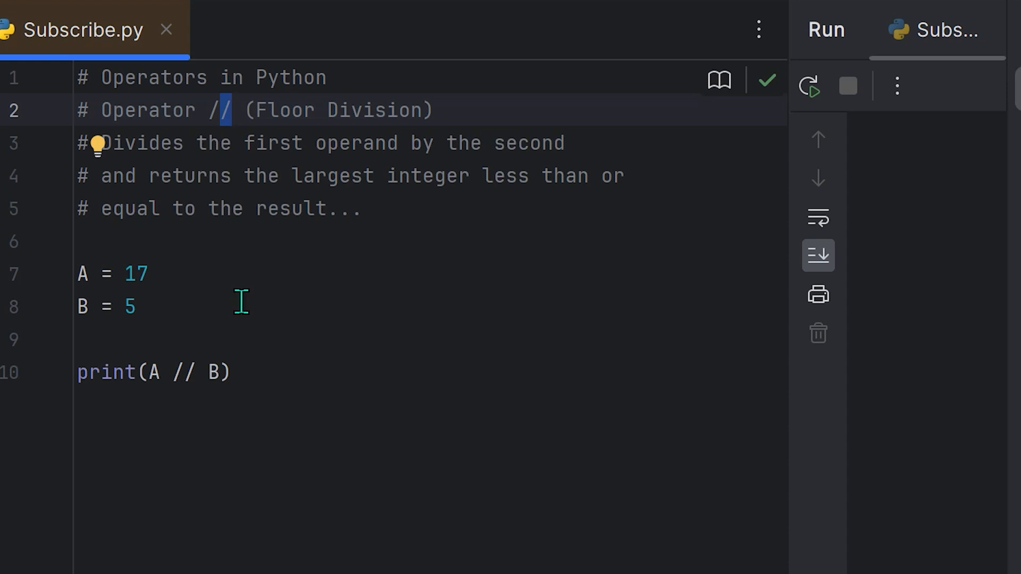
{"action": "mouse_move", "coordinate": [241, 287]}
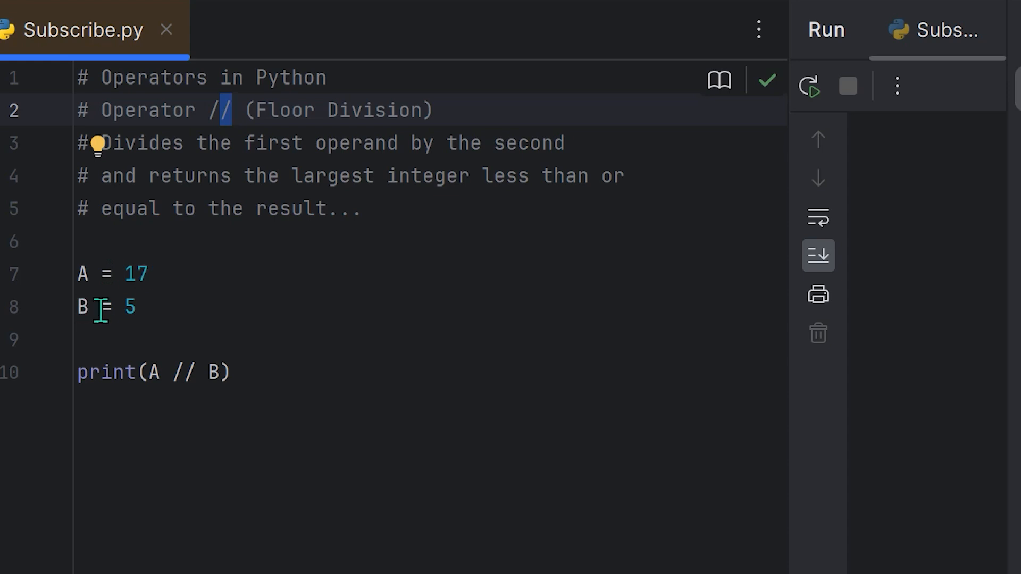
{"action": "mouse_move", "coordinate": [155, 307]}
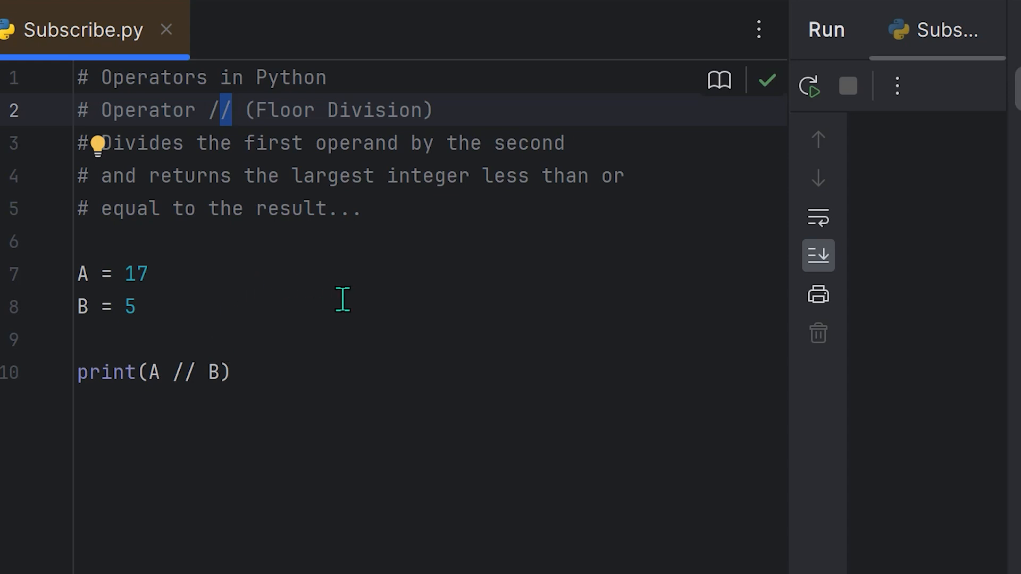
{"action": "mouse_move", "coordinate": [212, 298]}
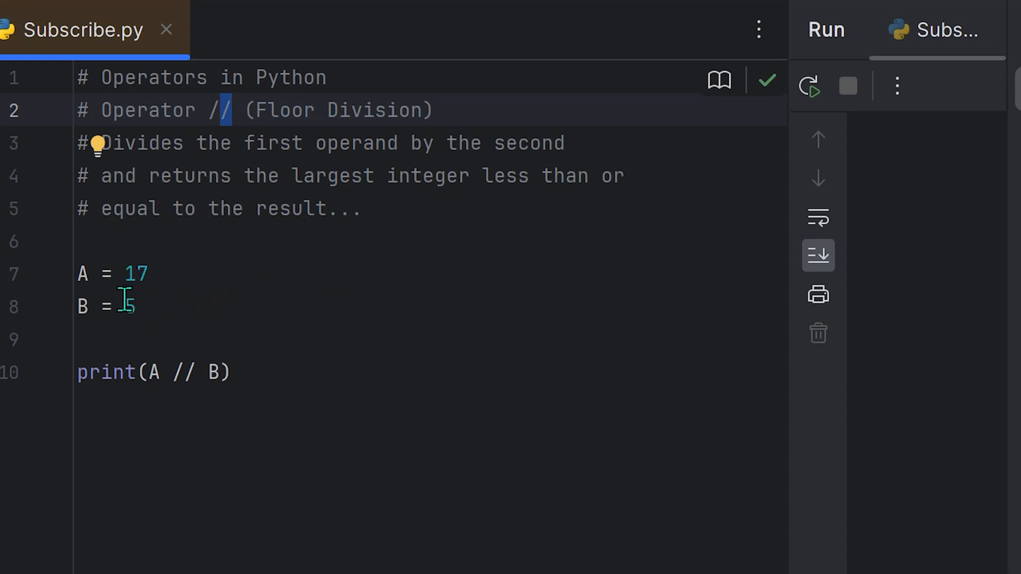
Step: Place the cursor in the editor to write the floor division example print(A // B)
{"action": "left_click", "coordinate": [141, 274]}
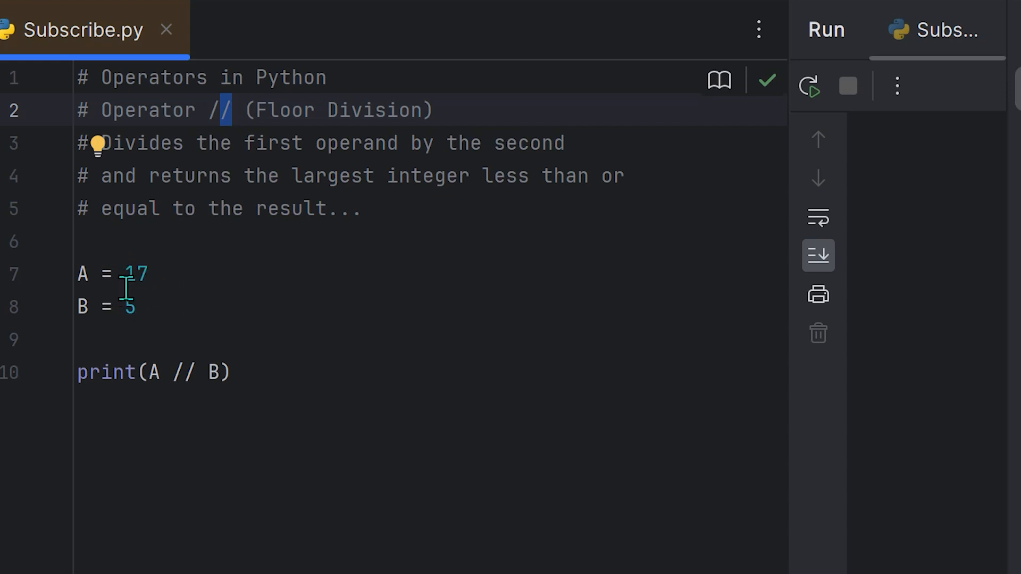
{"action": "mouse_move", "coordinate": [160, 335]}
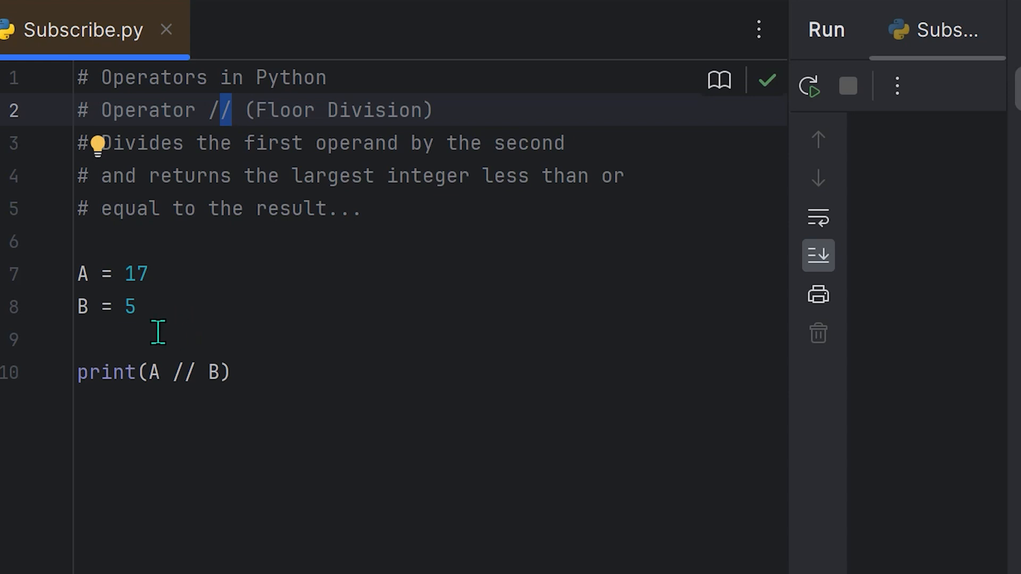
{"action": "mouse_move", "coordinate": [154, 316]}
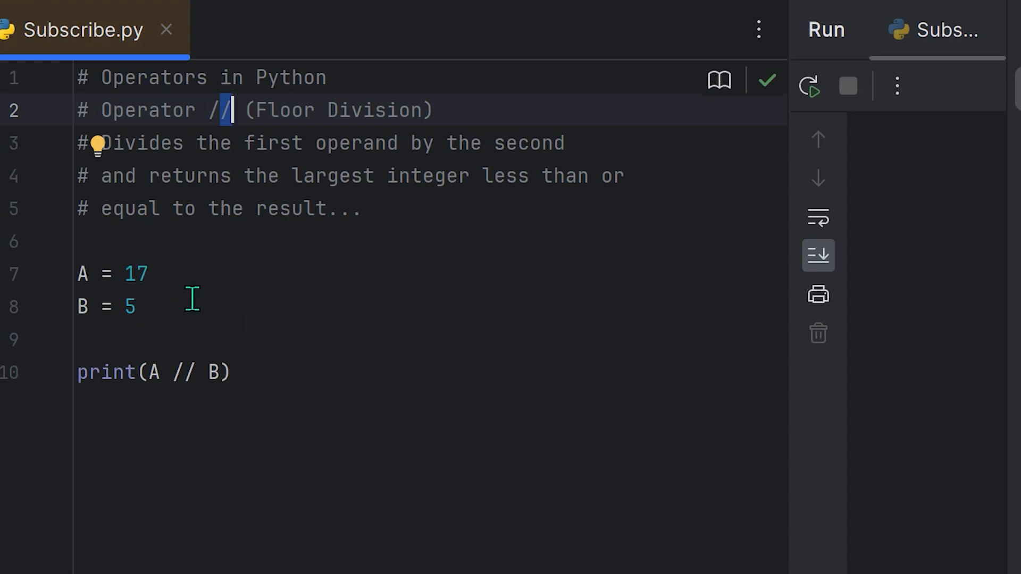
{"action": "mouse_move", "coordinate": [188, 273]}
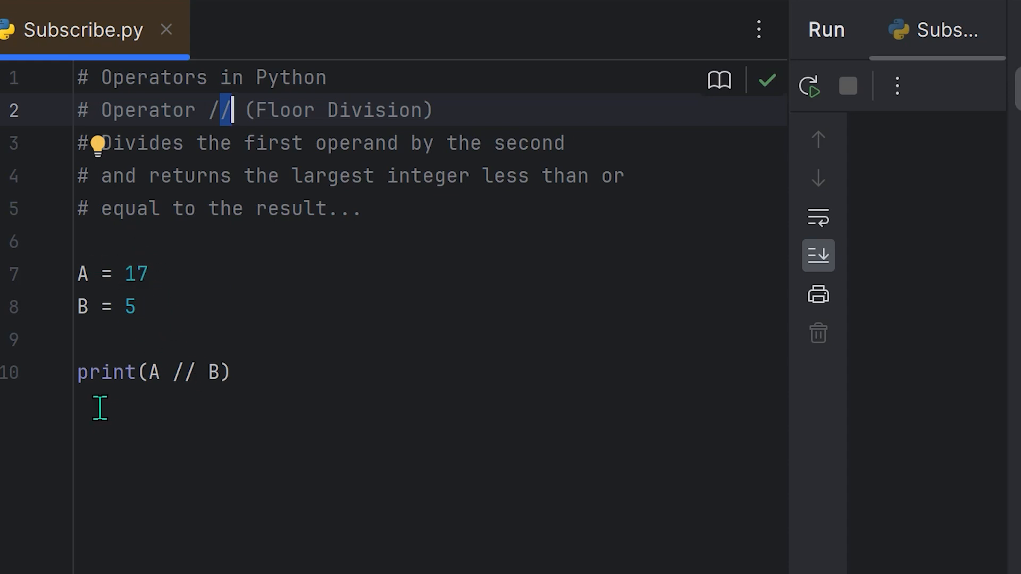
{"action": "mouse_move", "coordinate": [159, 394]}
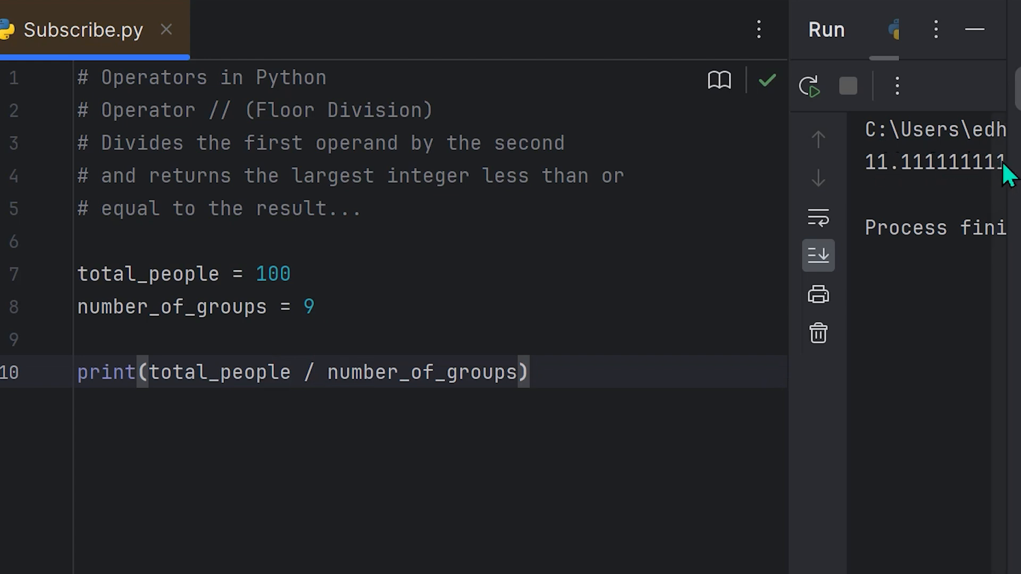
{"action": "mouse_move", "coordinate": [905, 165]}
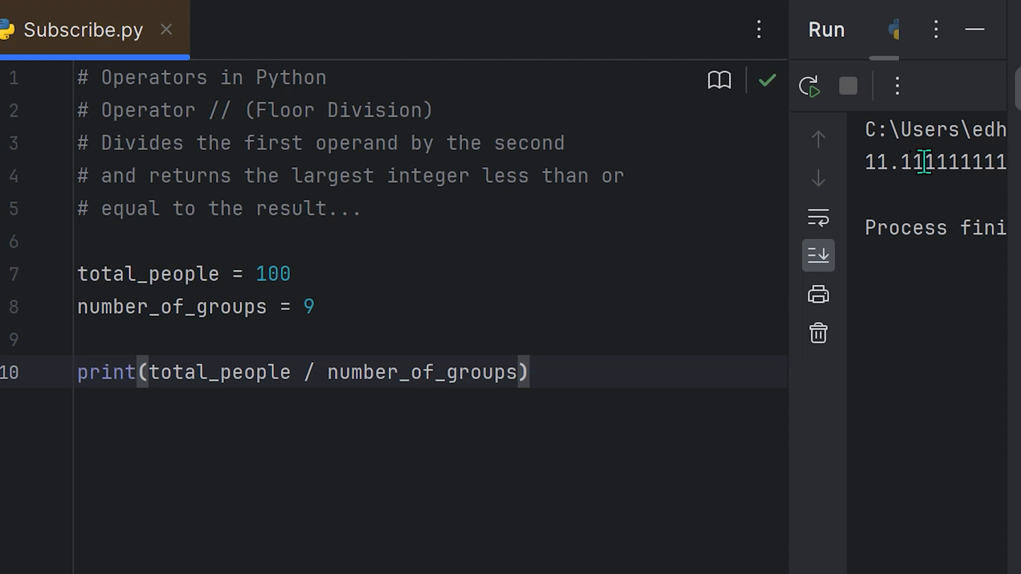
{"action": "mouse_move", "coordinate": [956, 198]}
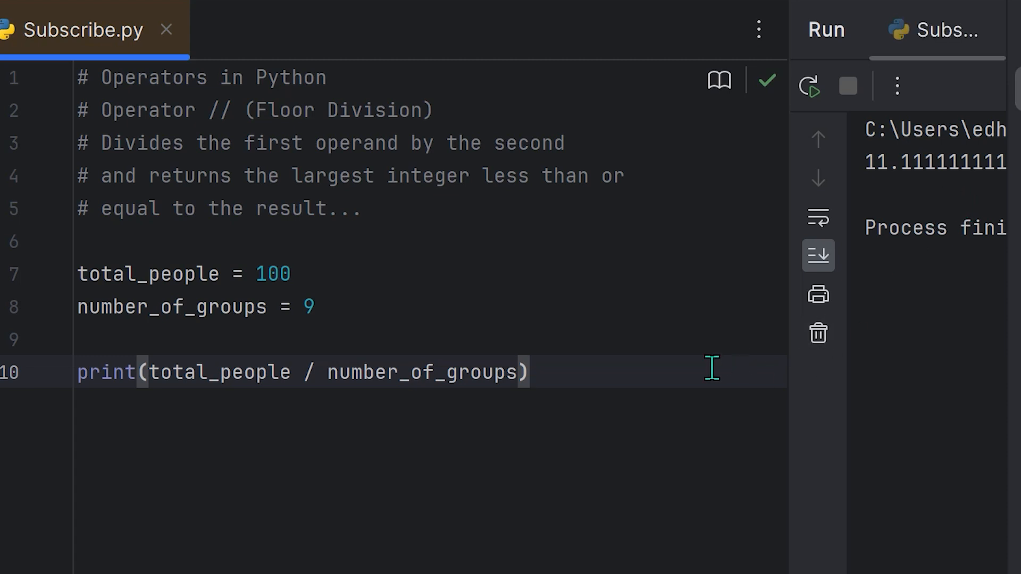
{"action": "mouse_move", "coordinate": [330, 507]}
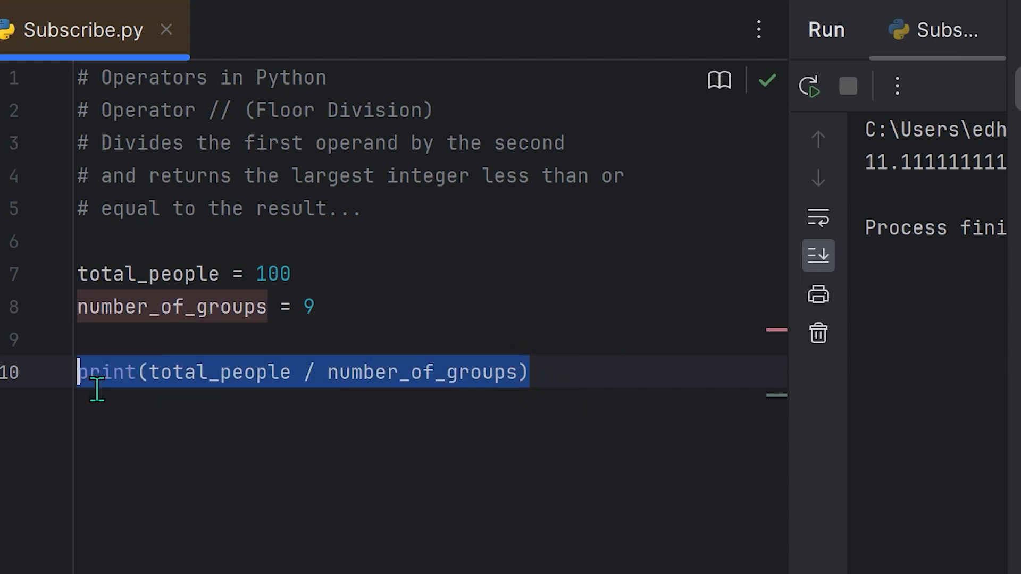
Step: Assign people_per_group = total_people // number_of_groups on line 10
{"action": "type", "text": "people_per_group = total_people // number_of_groups"}
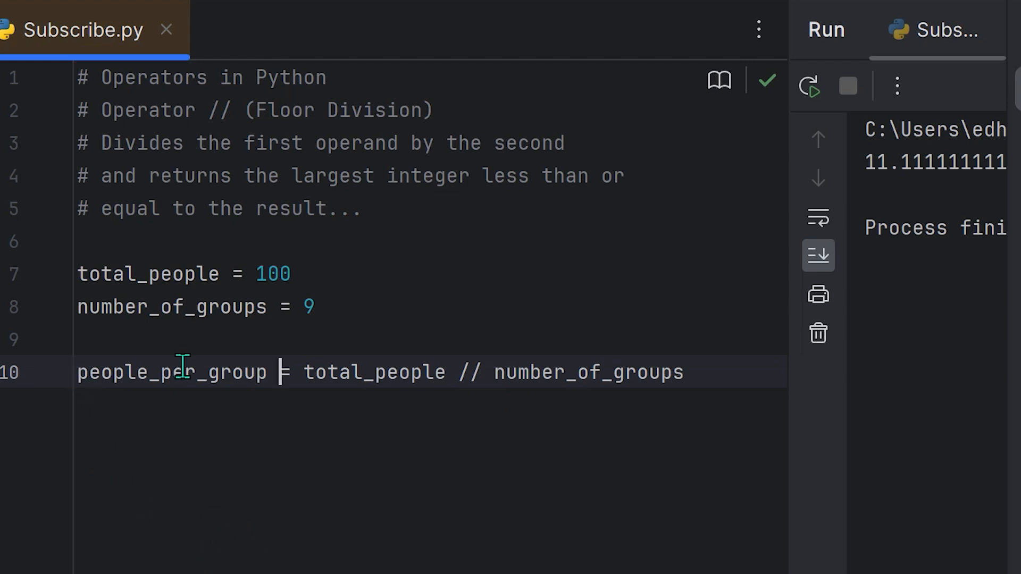
{"action": "mouse_move", "coordinate": [337, 417]}
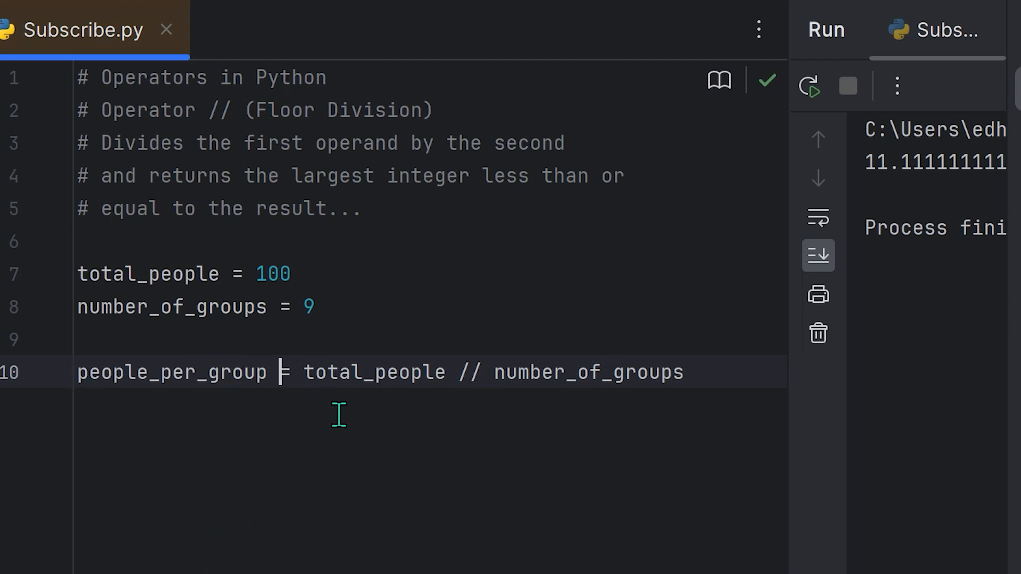
{"action": "mouse_move", "coordinate": [464, 413]}
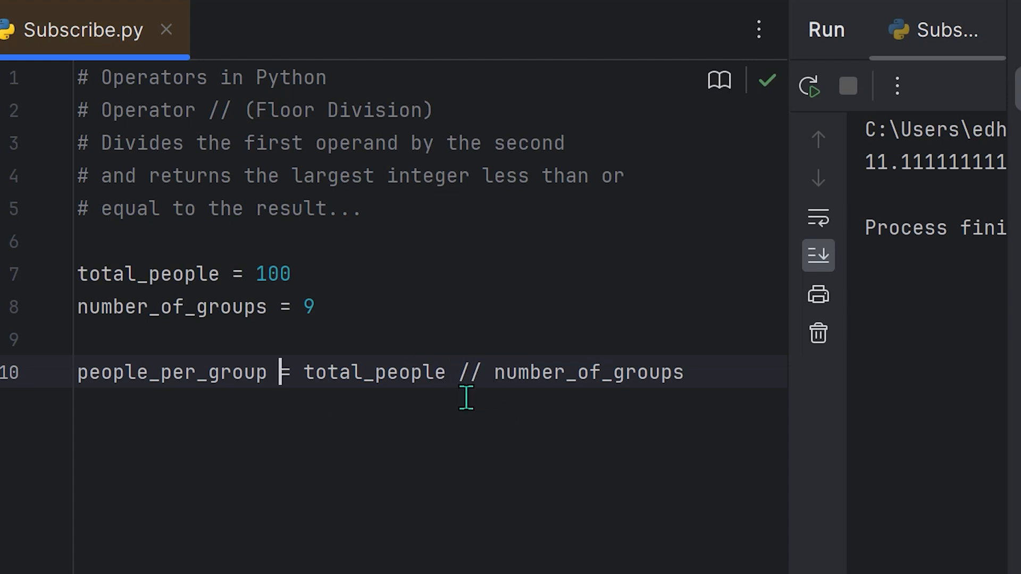
{"action": "mouse_move", "coordinate": [500, 405]}
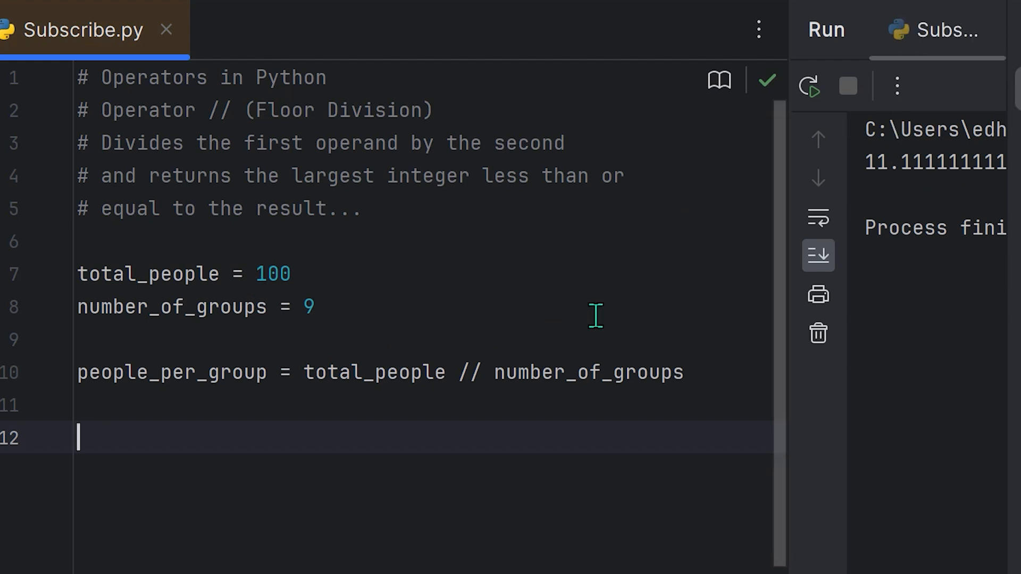
{"action": "mouse_move", "coordinate": [411, 438]}
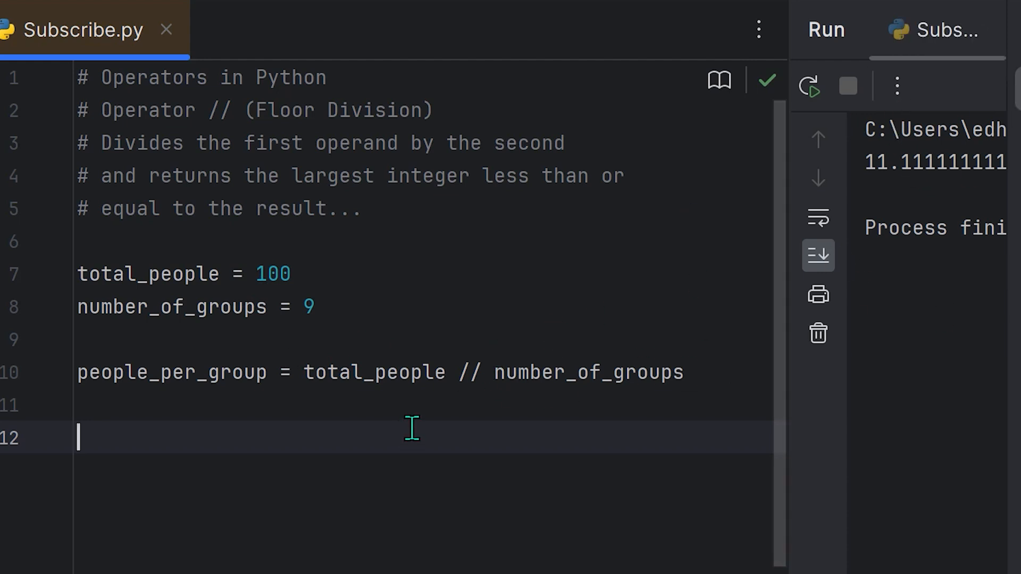
Step: Add print(people_per_group) using autocomplete so the run outputs 11
{"action": "type", "text": "print("}
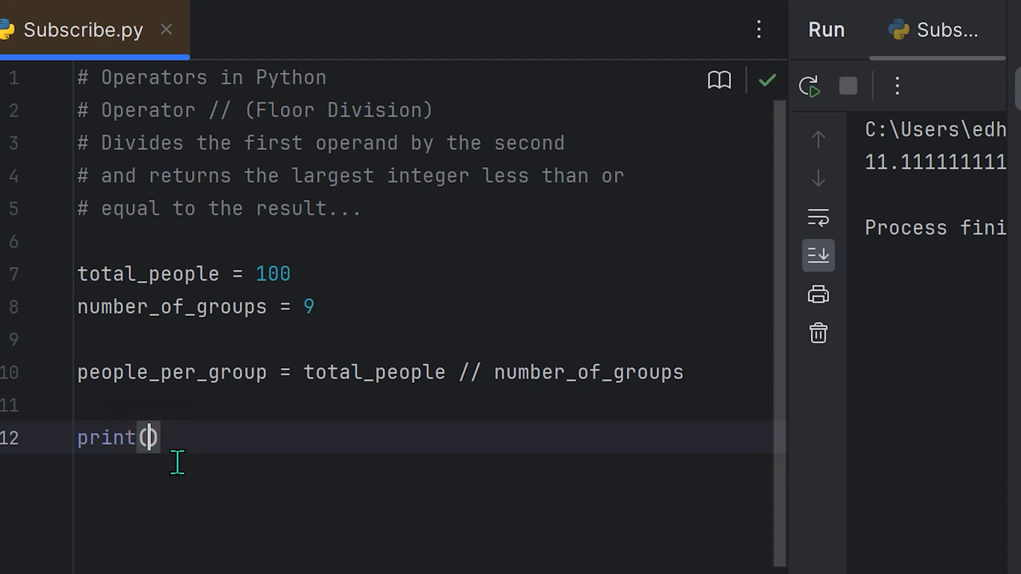
{"action": "type", "text": "peop"}
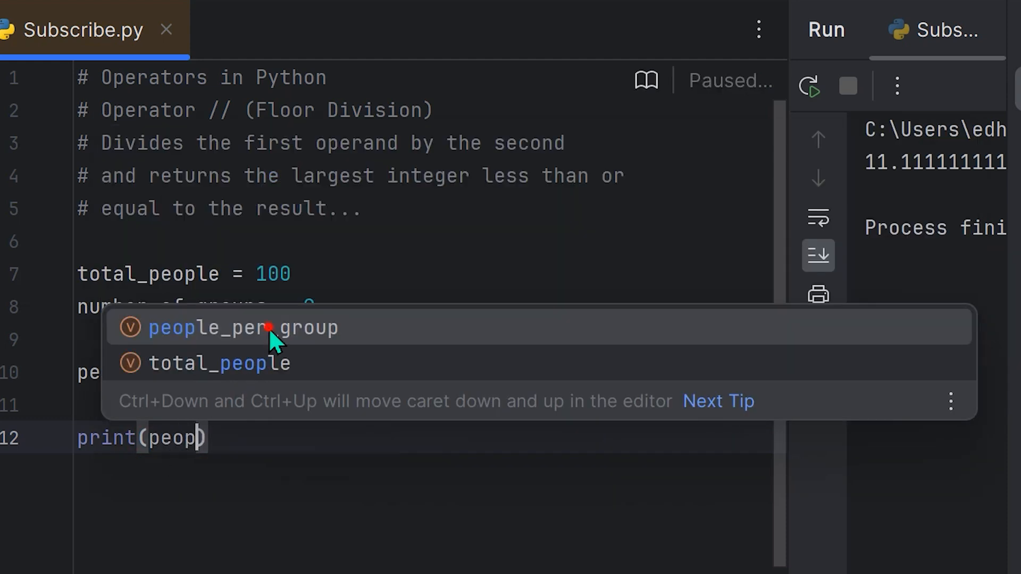
{"action": "left_click", "coordinate": [243, 329]}
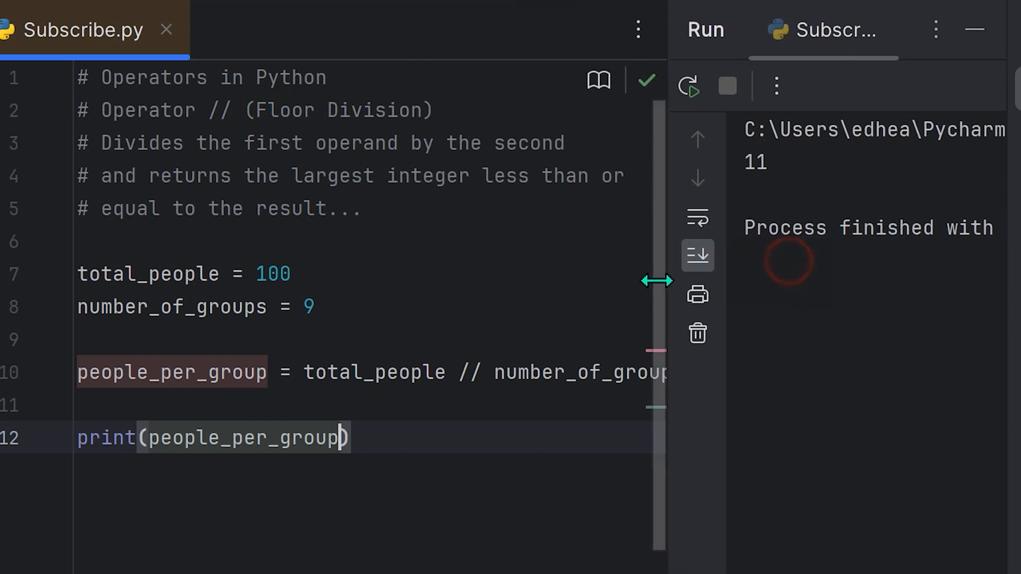
Step: Widen the Run panel and change total_people to 123 so floor division prints 13
{"action": "left_click_drag", "start_coordinate": [659, 282], "coordinate": [729, 330]}
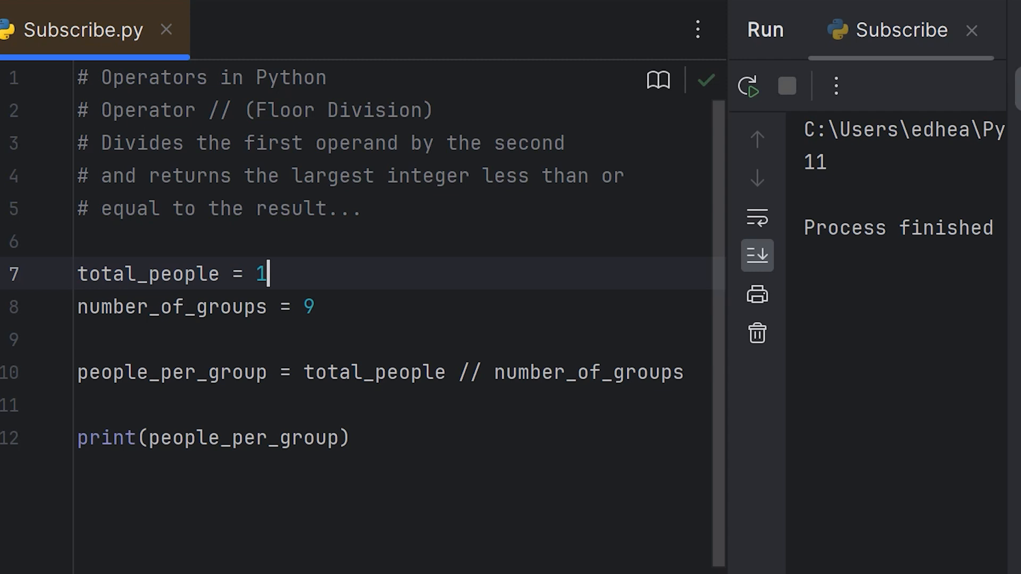
{"action": "type", "text": "23"}
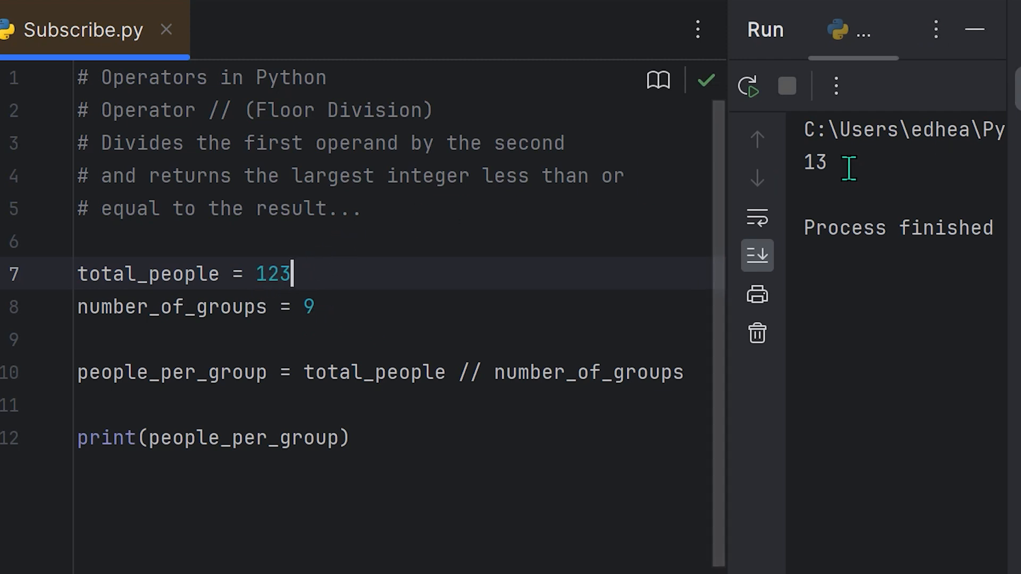
{"action": "mouse_move", "coordinate": [609, 204]}
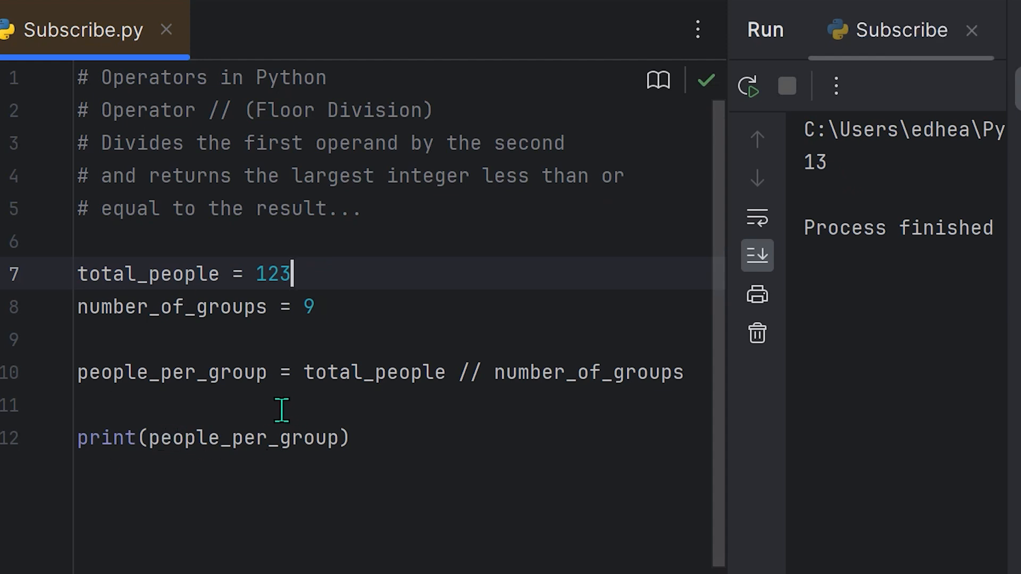
{"action": "mouse_move", "coordinate": [240, 411]}
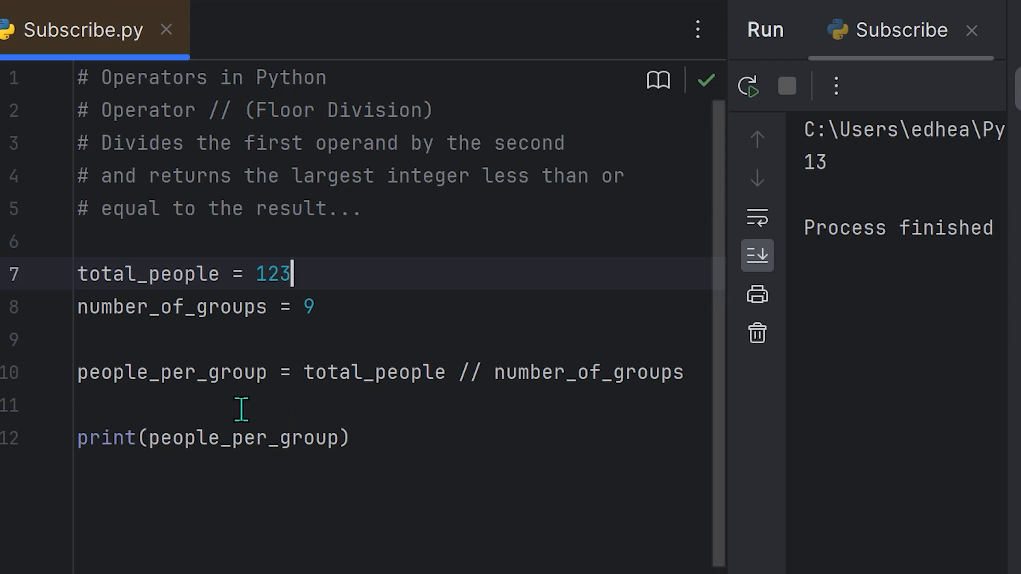
{"action": "mouse_move", "coordinate": [228, 403]}
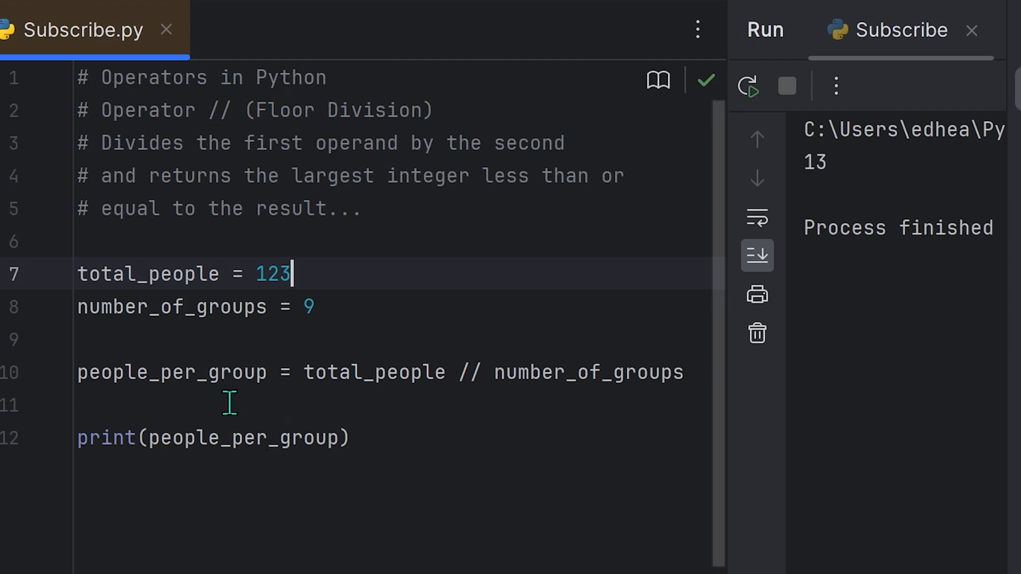
{"action": "mouse_move", "coordinate": [53, 413]}
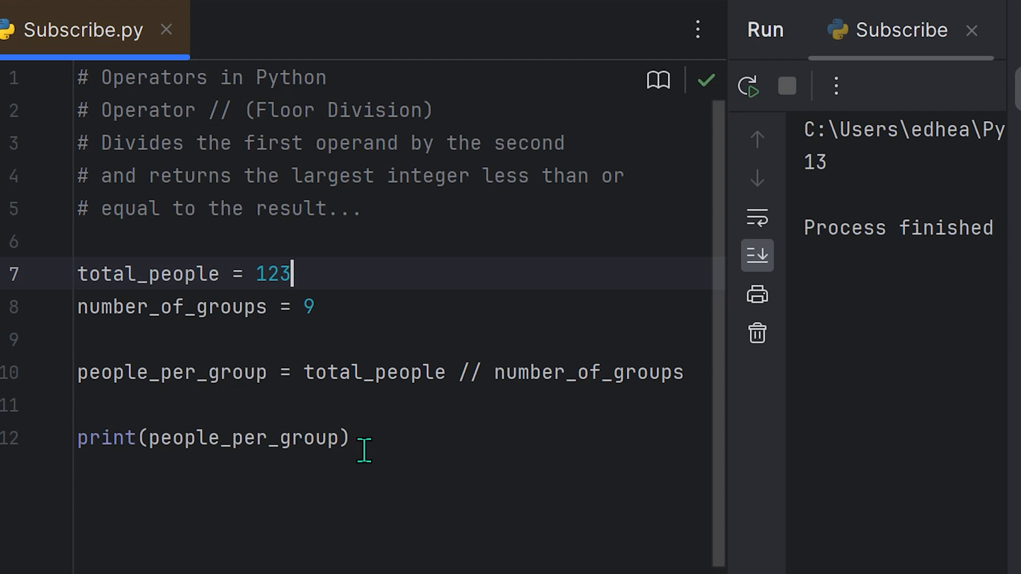
{"action": "mouse_move", "coordinate": [332, 437]}
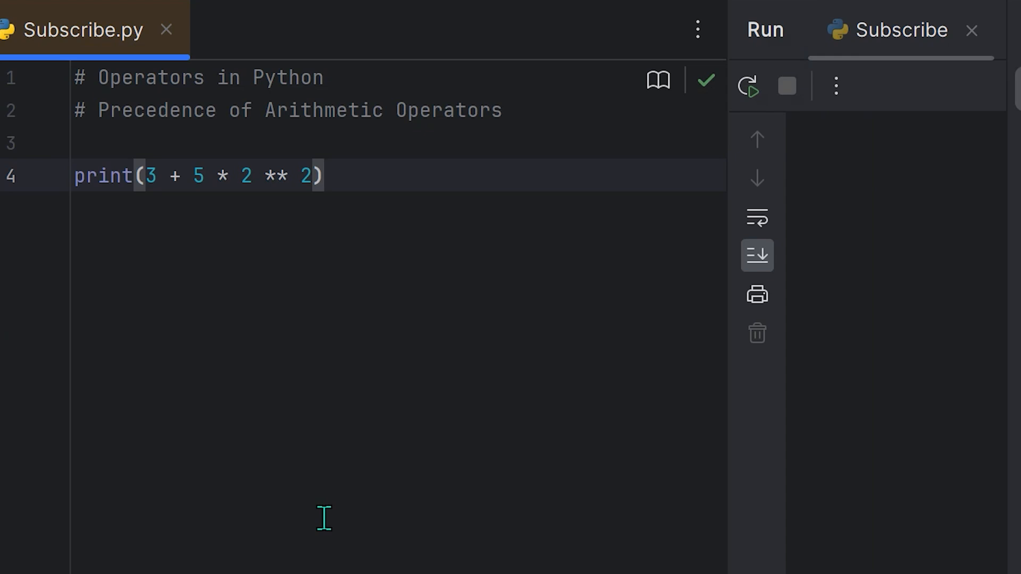
{"action": "mouse_move", "coordinate": [74, 112]}
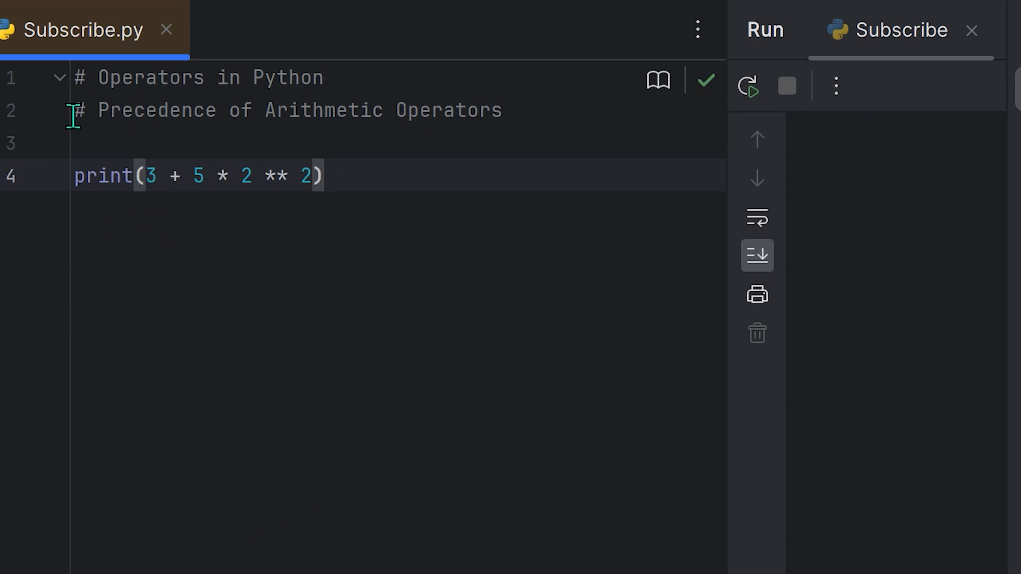
{"action": "mouse_move", "coordinate": [327, 110]}
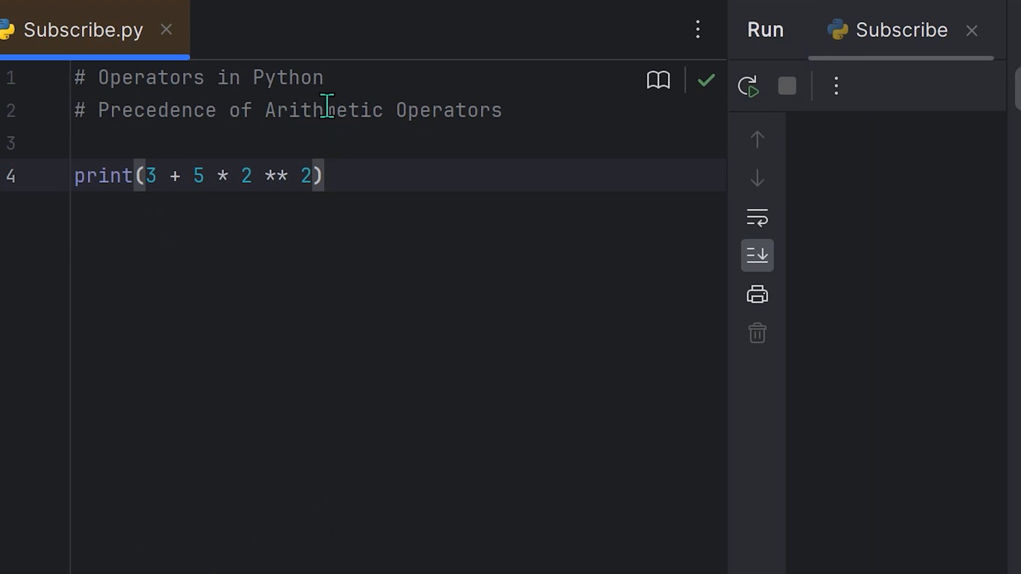
{"action": "mouse_move", "coordinate": [306, 277]}
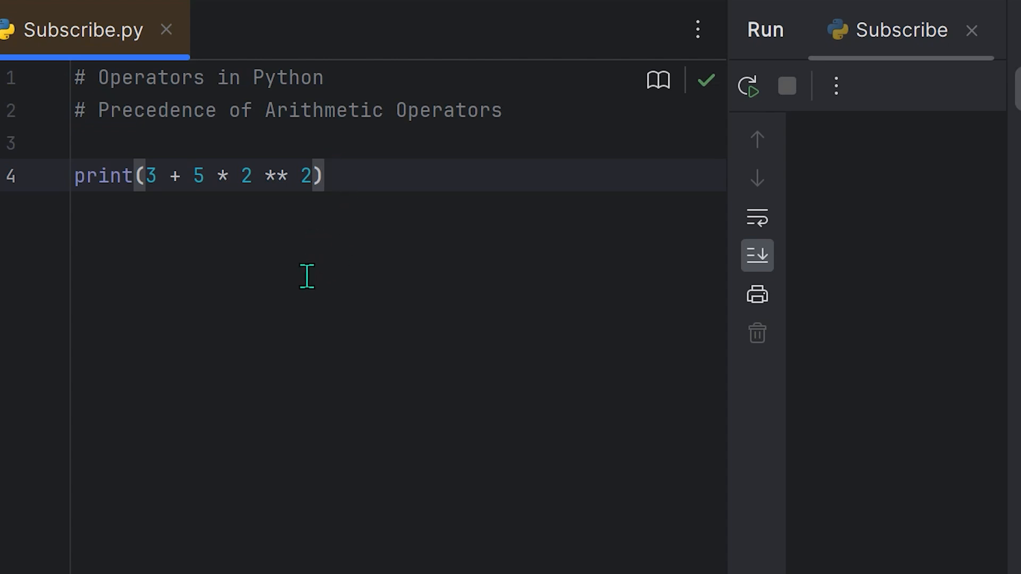
{"action": "mouse_move", "coordinate": [257, 390]}
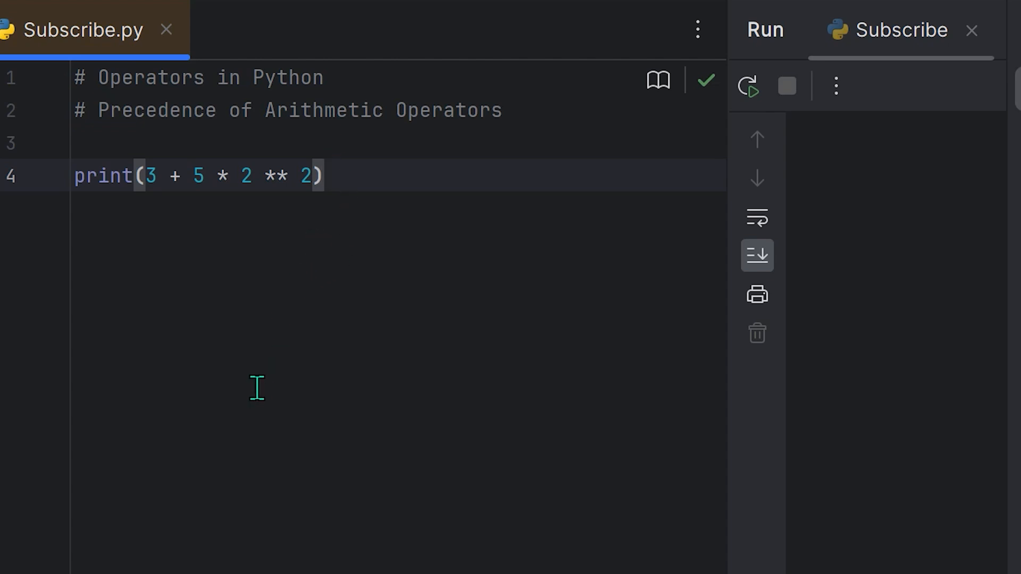
{"action": "mouse_move", "coordinate": [200, 369]}
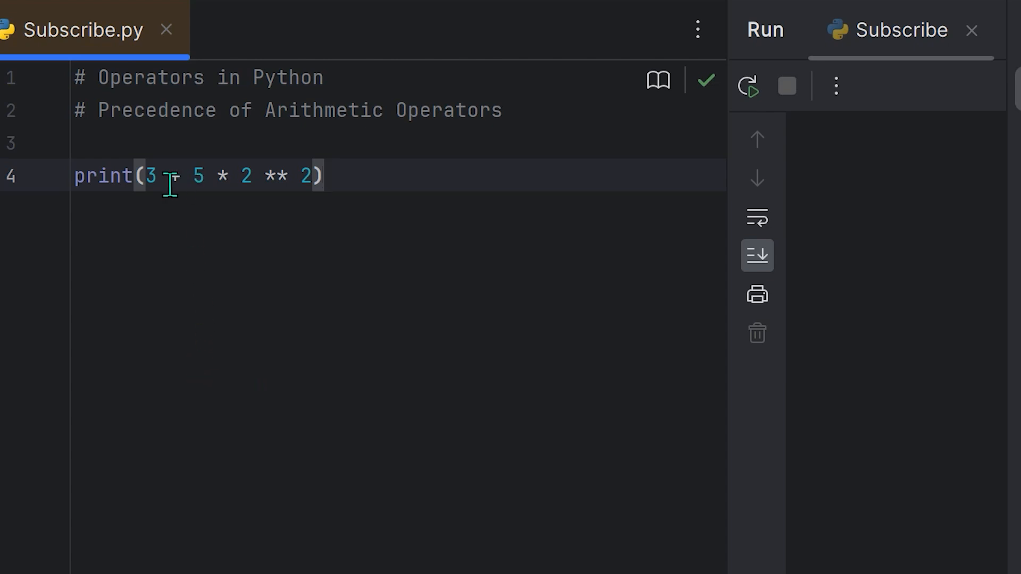
{"action": "mouse_move", "coordinate": [268, 177]}
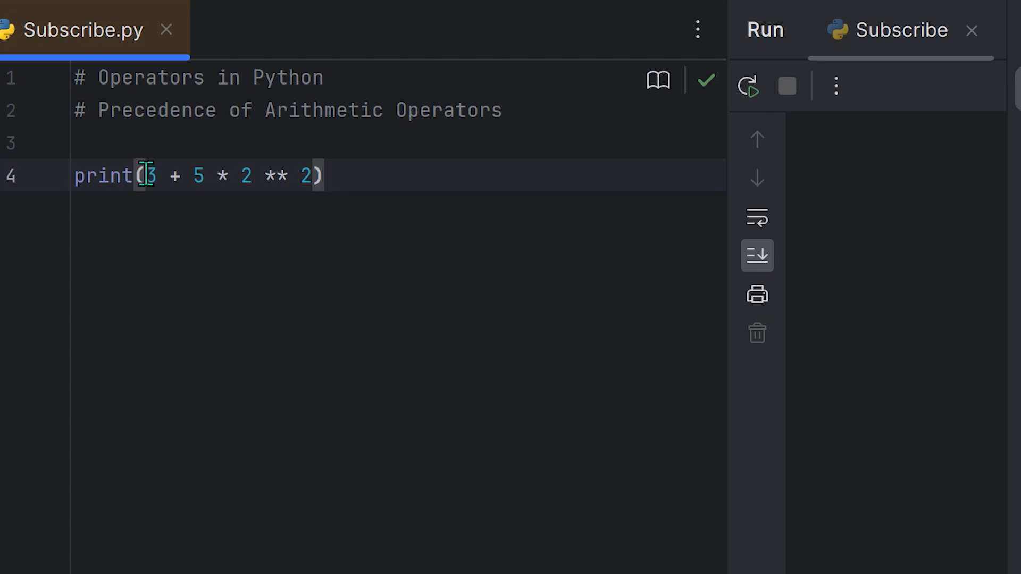
{"action": "left_click", "coordinate": [323, 174]}
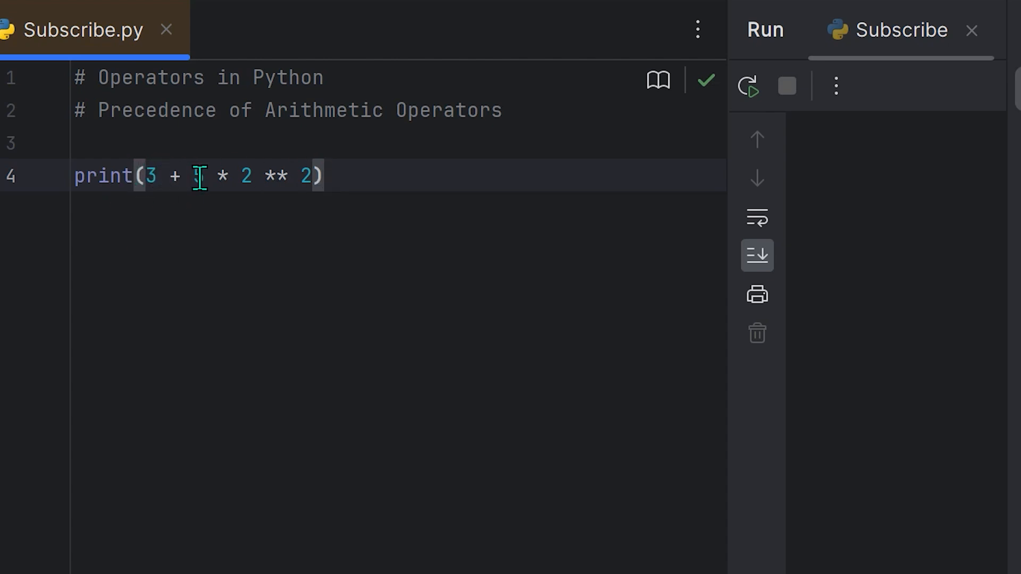
{"action": "type", "text": "5"}
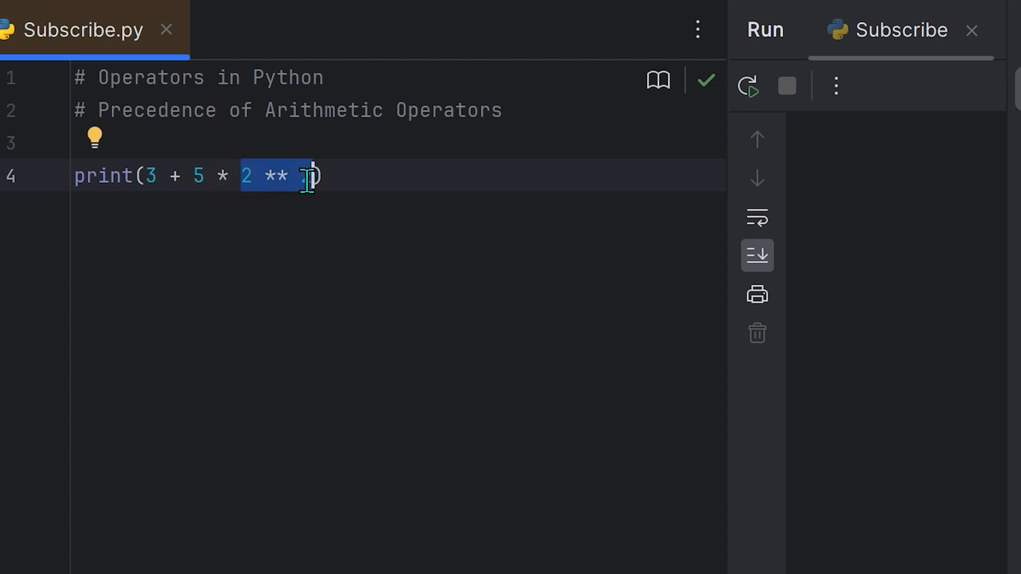
{"action": "type", "text": "2"}
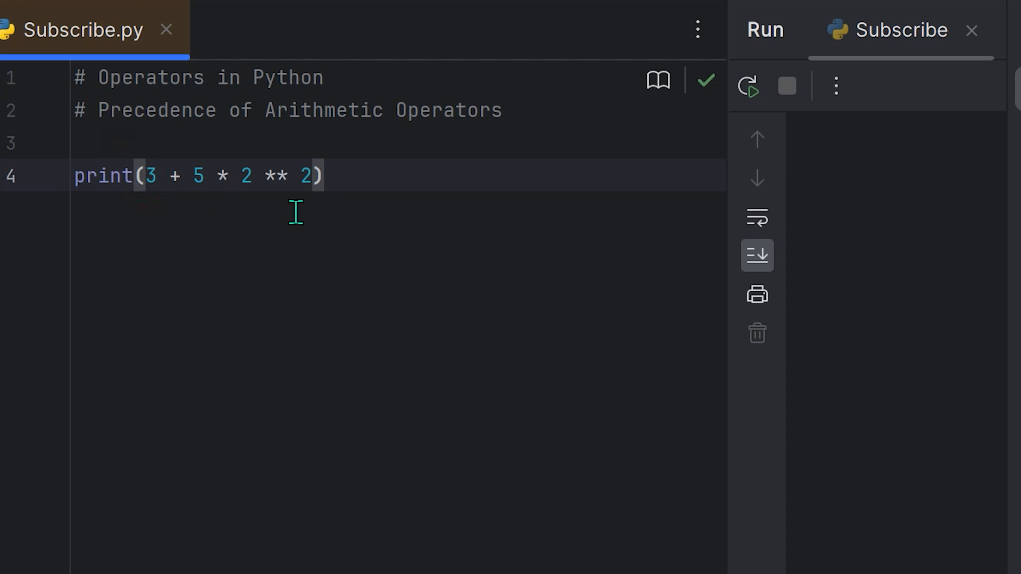
{"action": "mouse_move", "coordinate": [359, 234]}
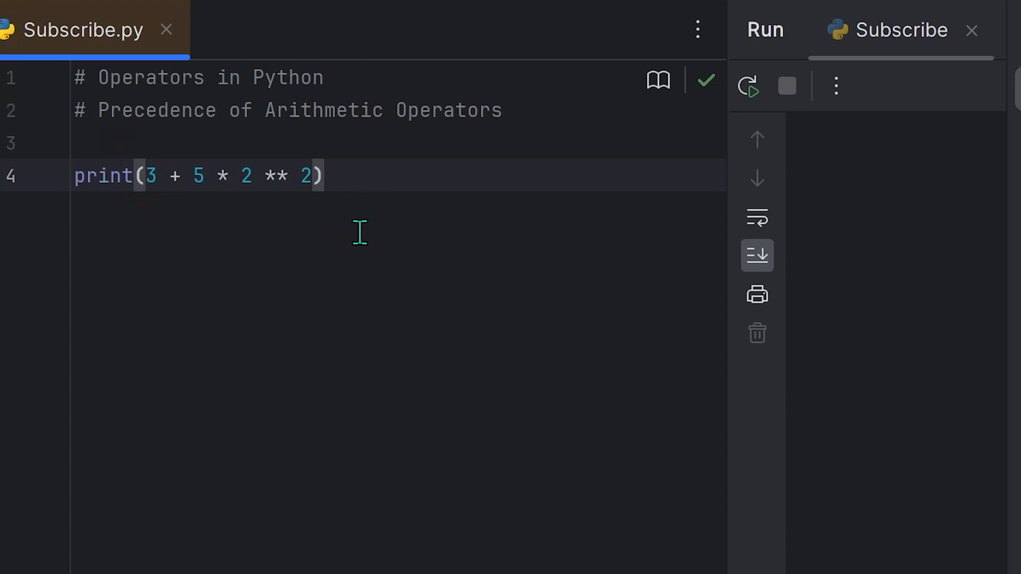
{"action": "mouse_move", "coordinate": [311, 217]}
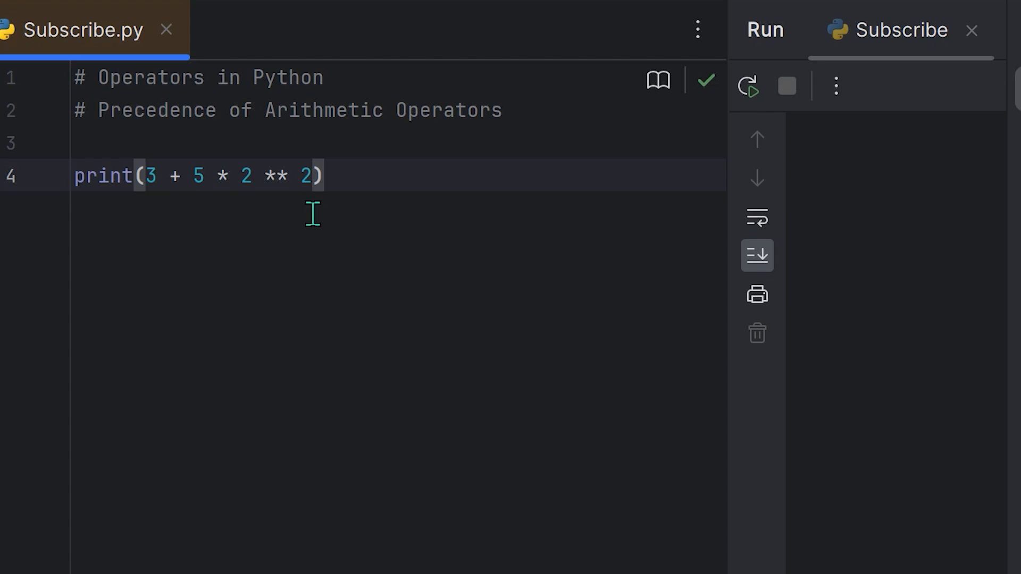
{"action": "mouse_move", "coordinate": [284, 210]}
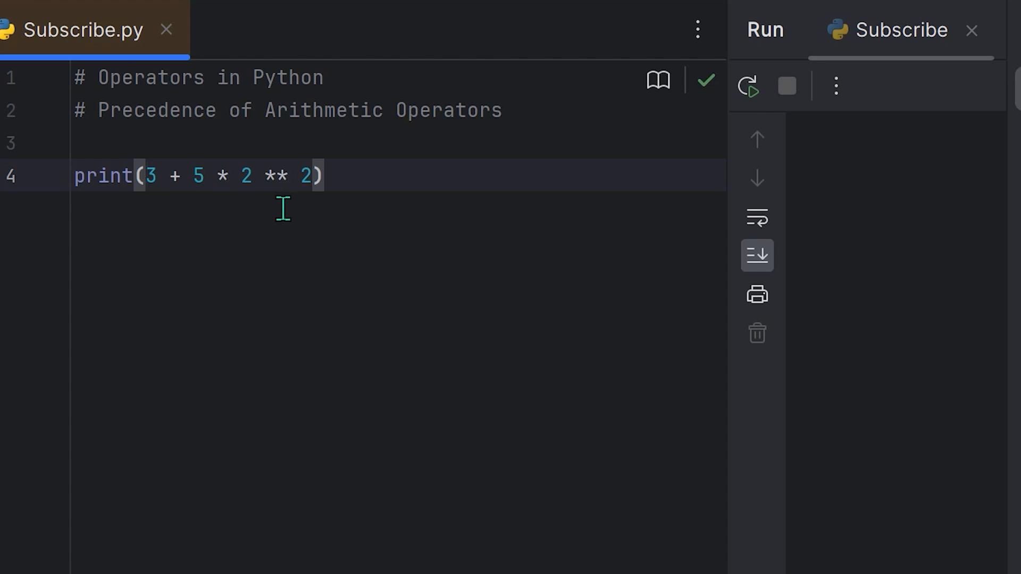
{"action": "mouse_move", "coordinate": [275, 218]}
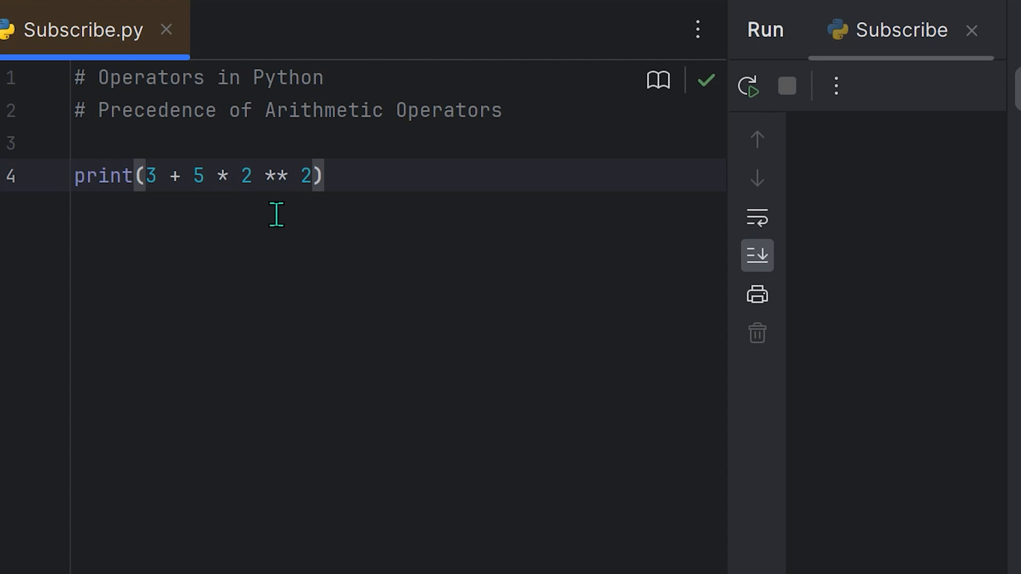
{"action": "mouse_move", "coordinate": [281, 204]}
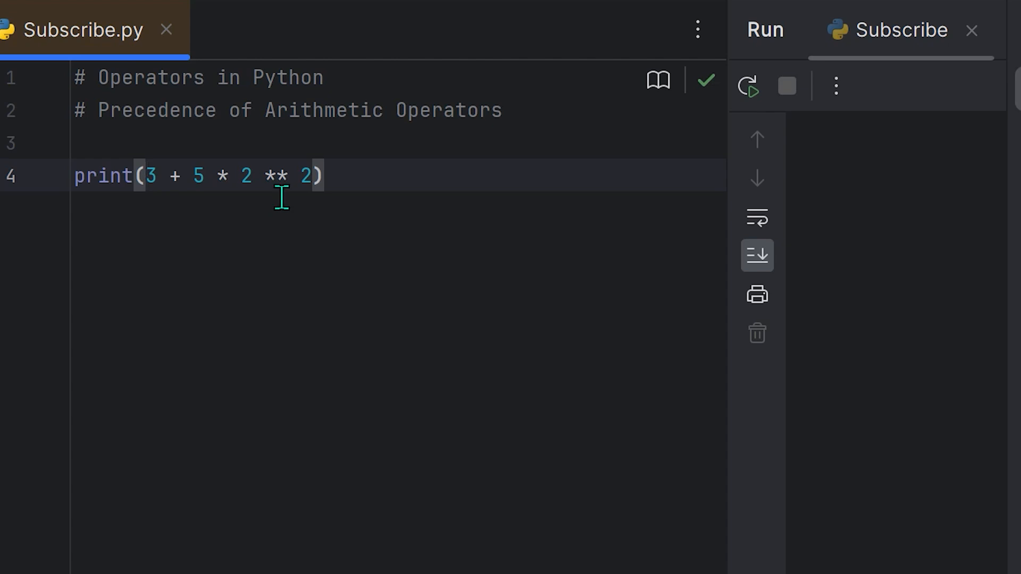
{"action": "mouse_move", "coordinate": [280, 212]}
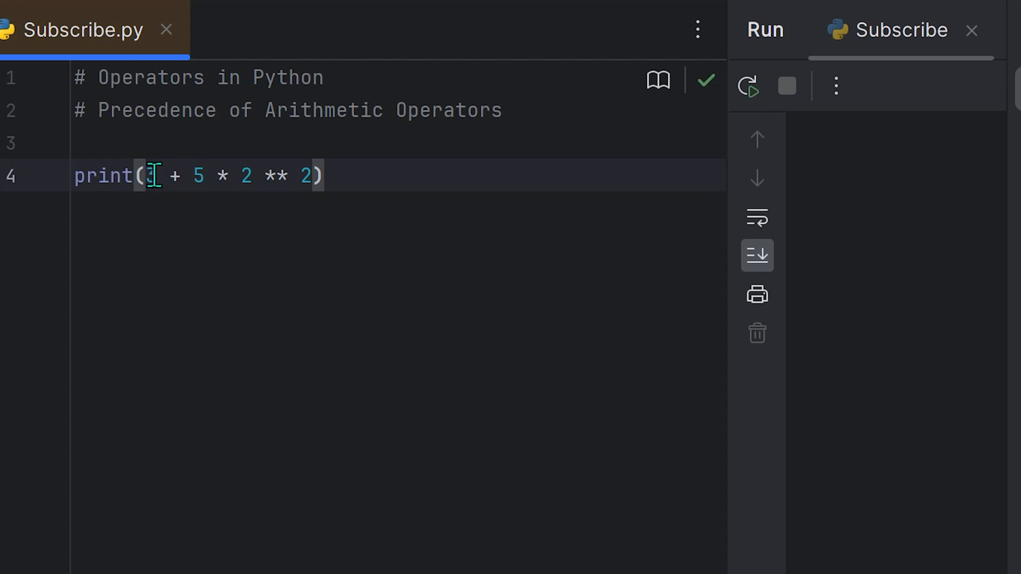
Step: Add parentheses so the expression reads print(((3 + 5) * 2) ** 2)
{"action": "type", "text": "("}
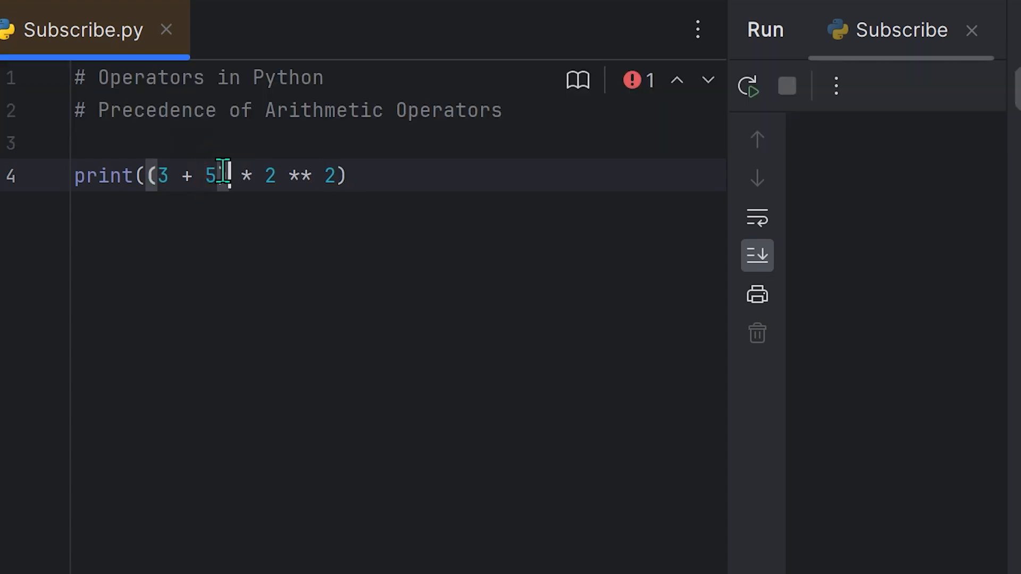
{"action": "type", "text": ")"}
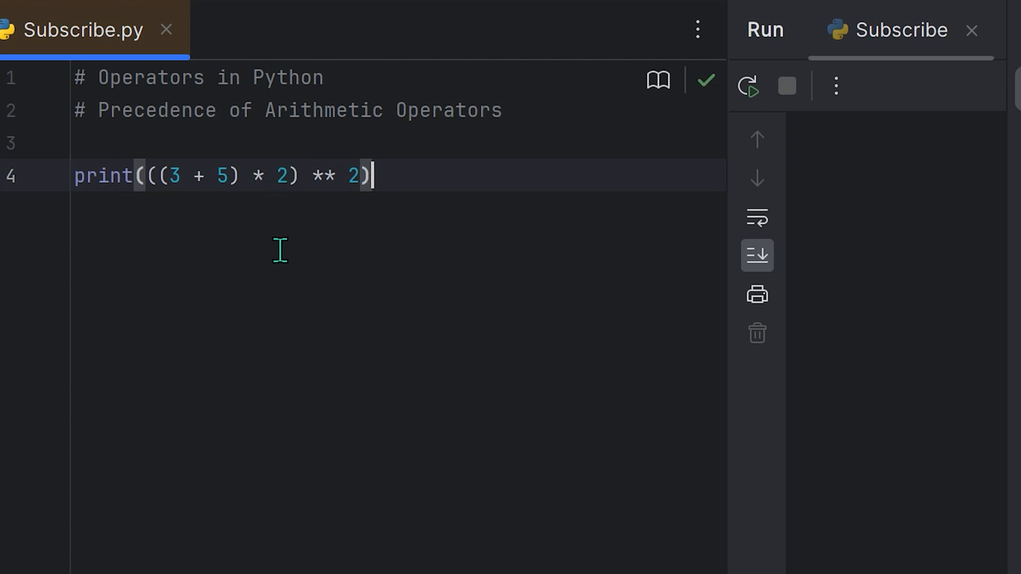
{"action": "mouse_move", "coordinate": [343, 176]}
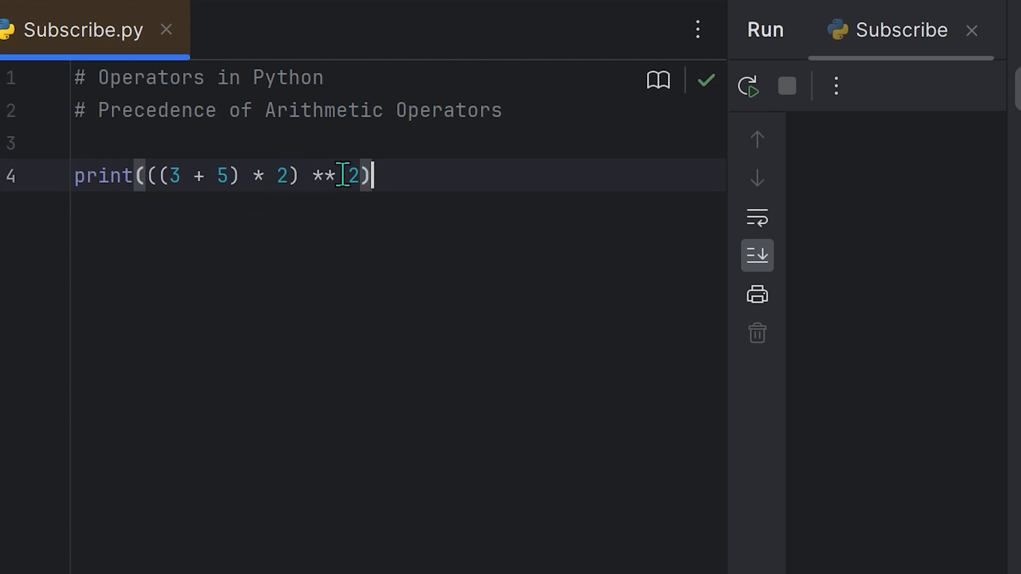
Step: Run the parenthesised expression to get 256
{"action": "type", "text": "\" \""}
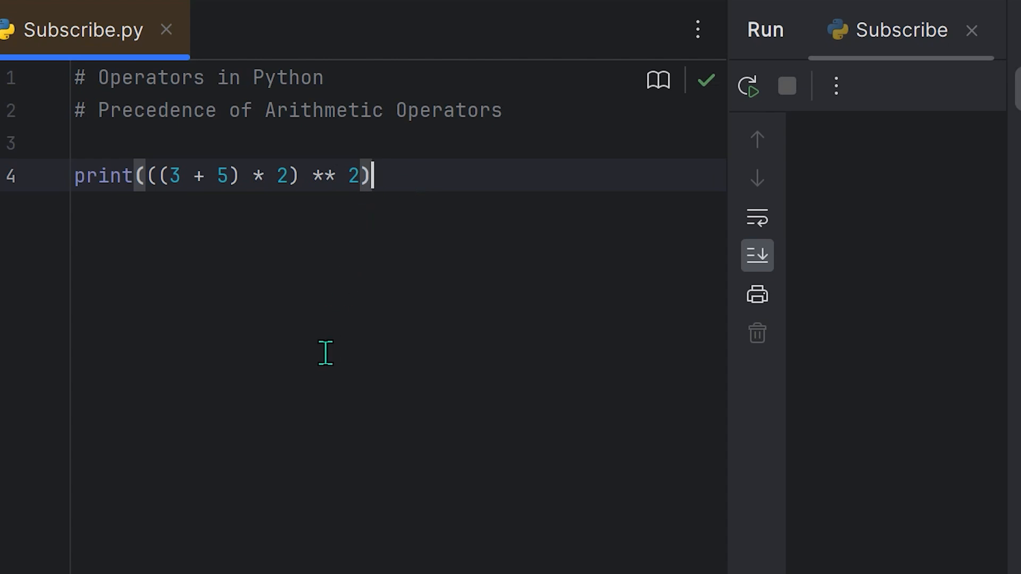
{"action": "left_click", "coordinate": [753, 87]}
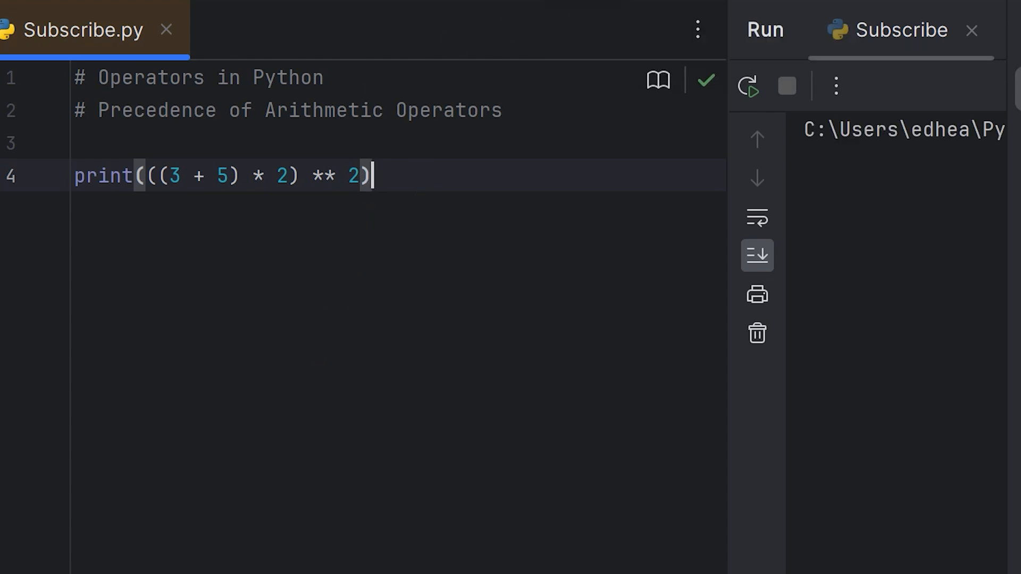
{"action": "left_click", "coordinate": [753, 88]}
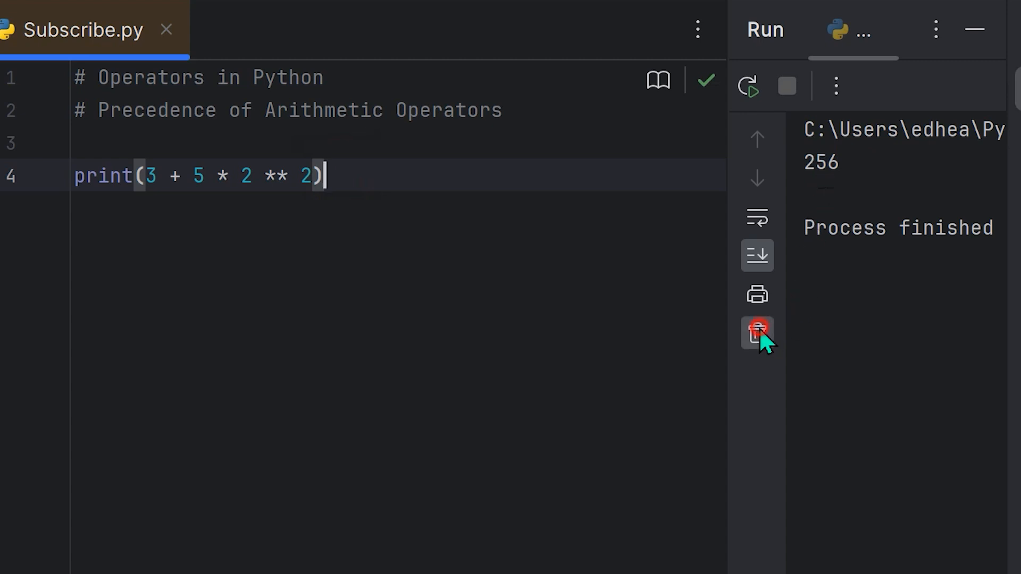
Step: Clear the console and rerun print(3 + 5 * 2 ** 2) to get 23
{"action": "left_click", "coordinate": [757, 334]}
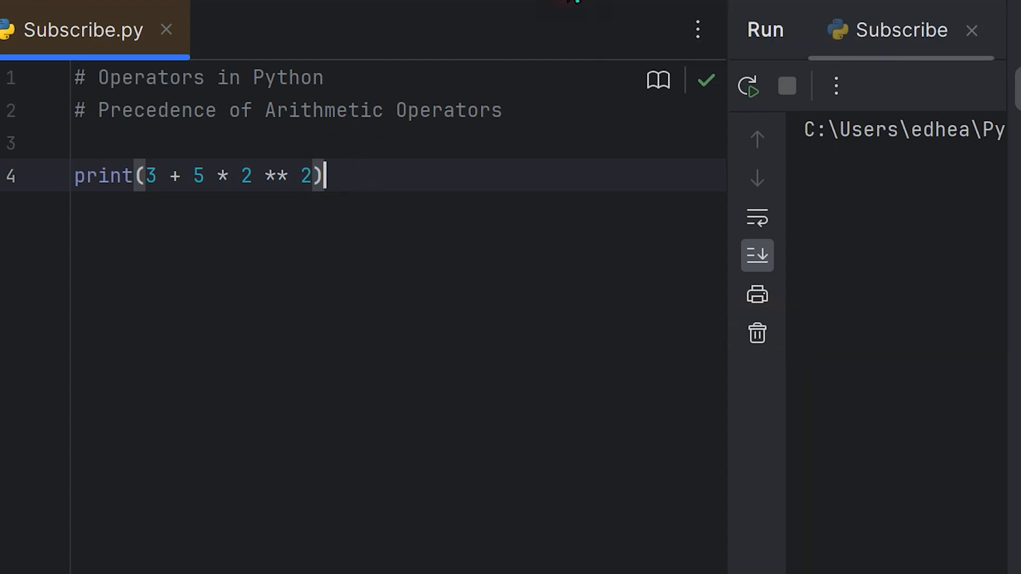
{"action": "left_click", "coordinate": [751, 87]}
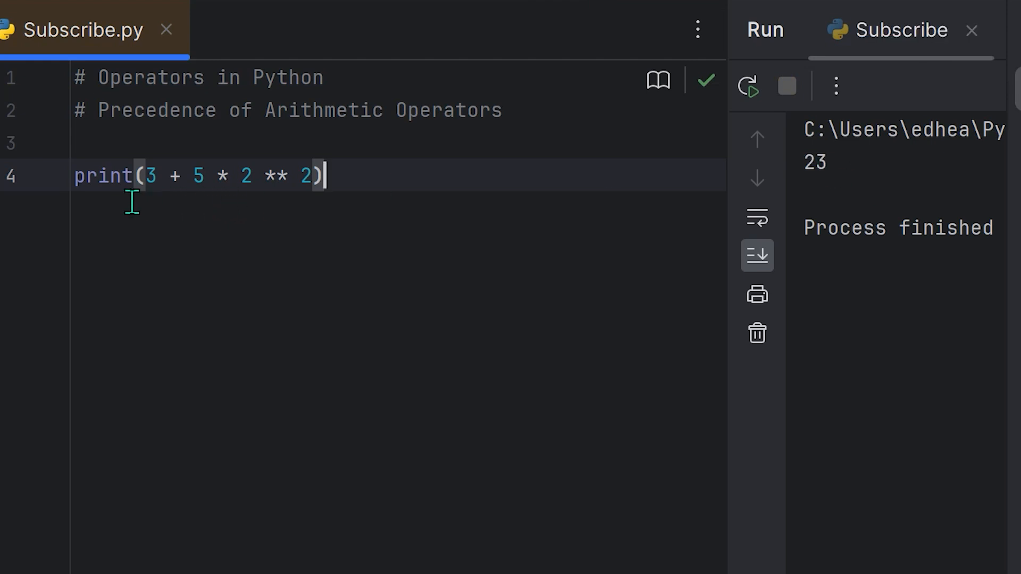
{"action": "mouse_move", "coordinate": [126, 106]}
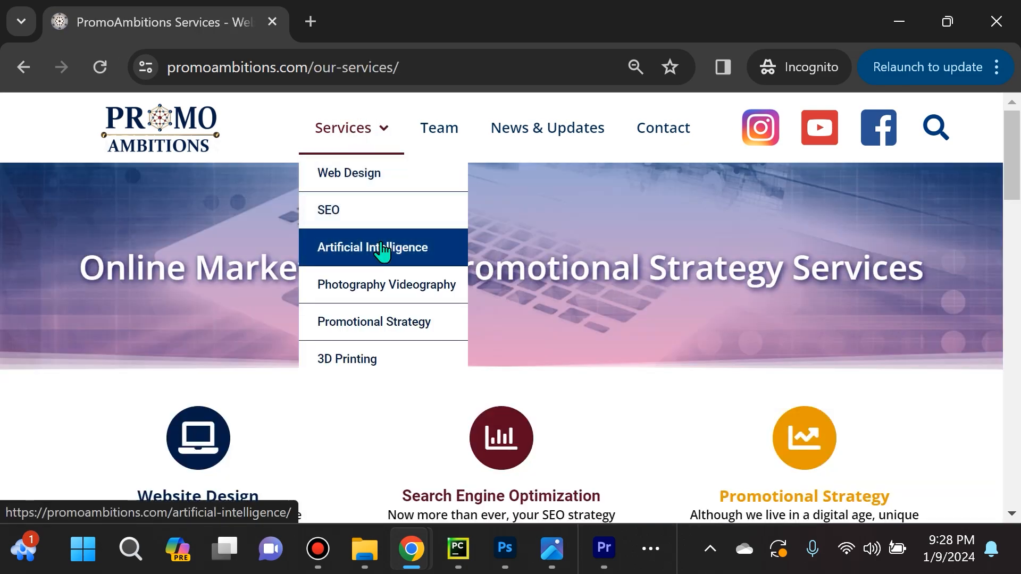
Step: Open the PromoAmbitions Artificial Intelligence services page and scroll through it to the footer
{"action": "left_click", "coordinate": [383, 247]}
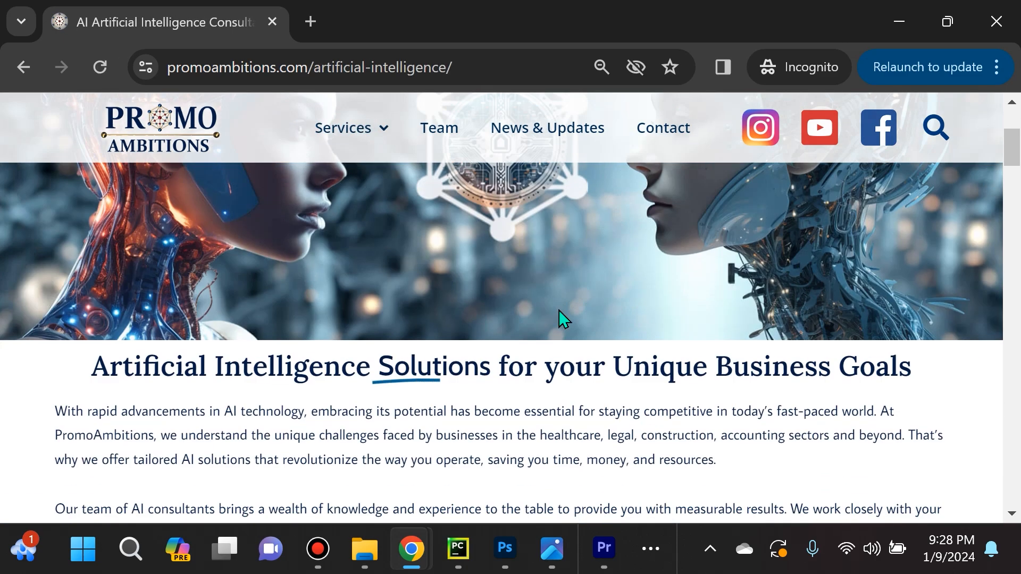
{"action": "scroll", "scroll_direction": "down", "scroll_amount": 3}
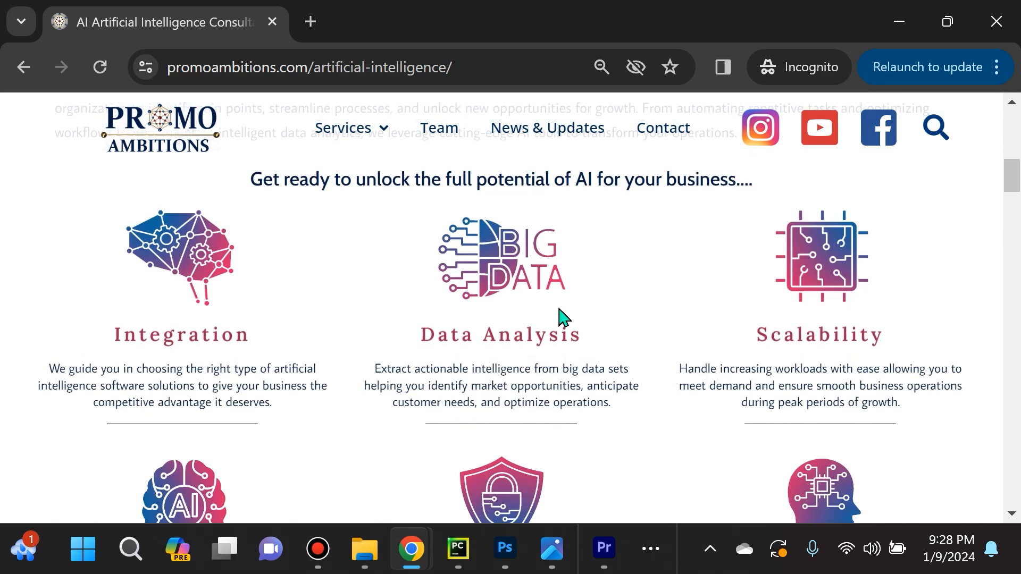
{"action": "scroll", "scroll_direction": "down", "scroll_amount": 3}
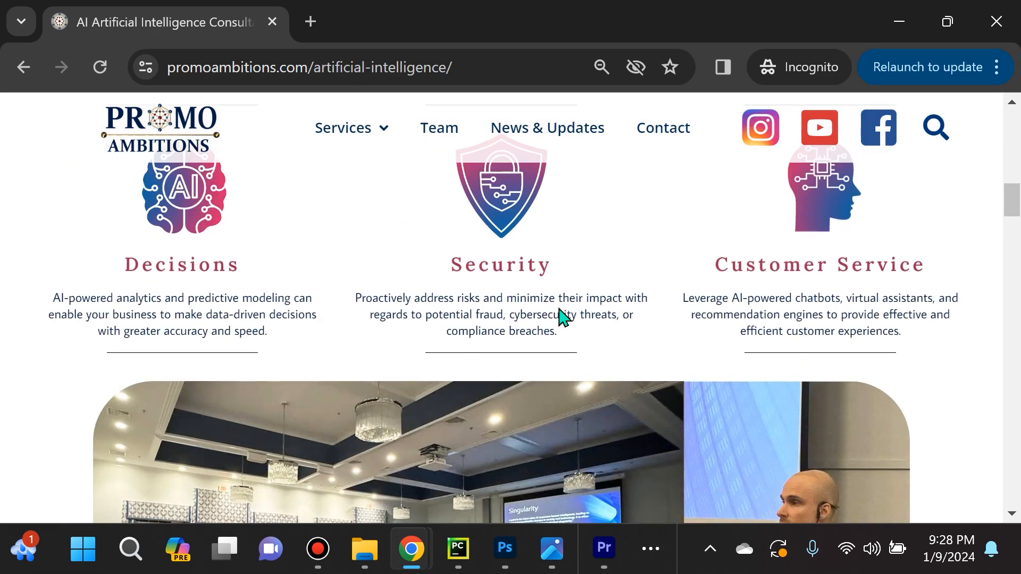
{"action": "scroll", "scroll_direction": "down", "scroll_amount": 3}
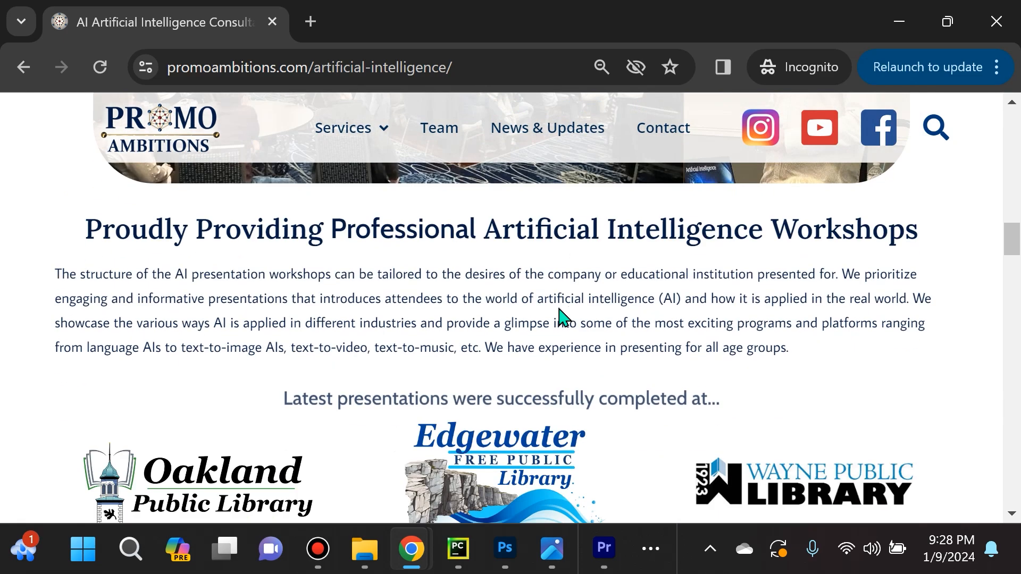
{"action": "scroll", "scroll_direction": "down", "scroll_amount": 3}
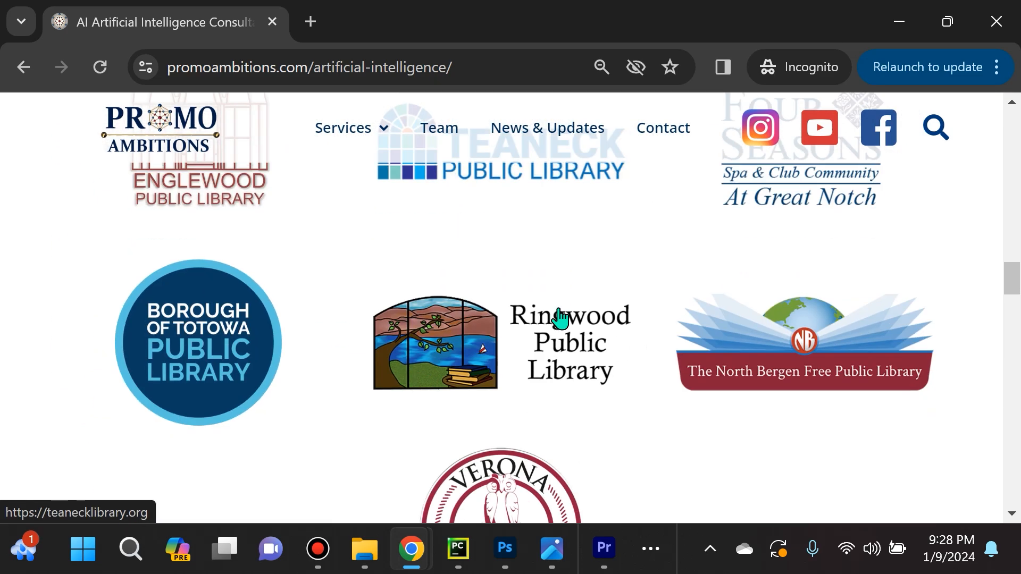
{"action": "scroll", "scroll_direction": "down", "scroll_amount": 3}
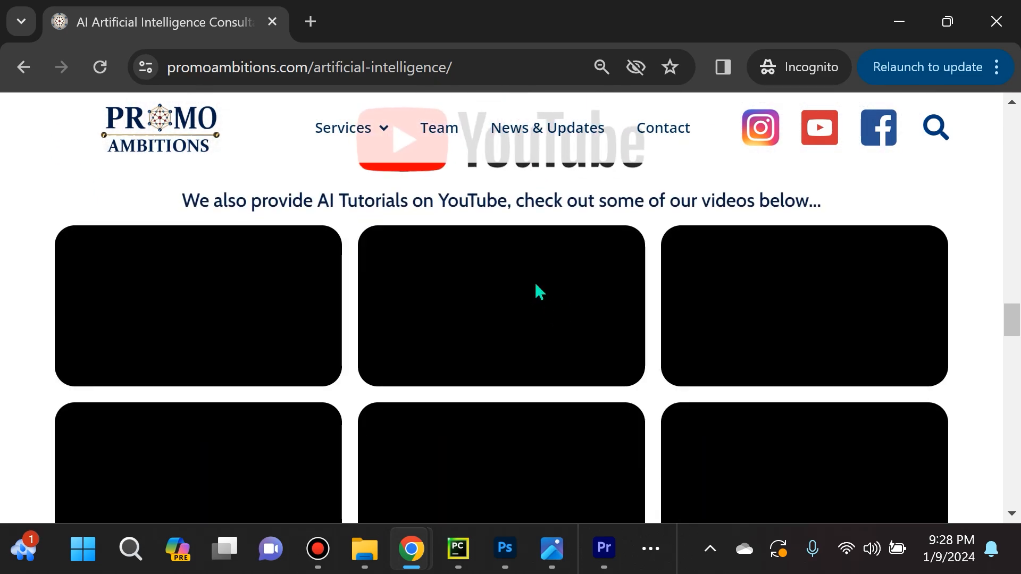
{"action": "scroll", "scroll_direction": "down", "scroll_amount": 3}
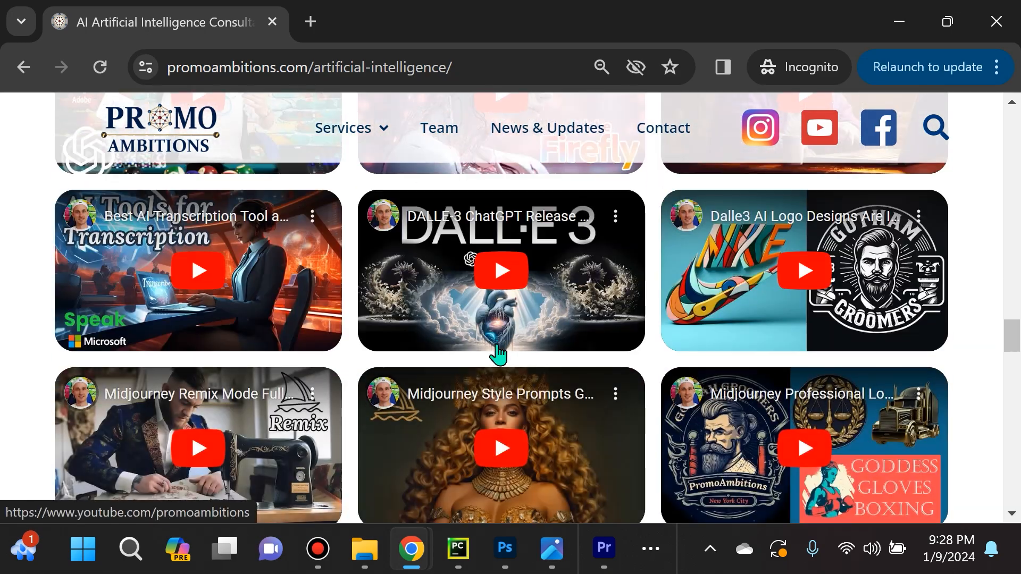
{"action": "scroll", "scroll_direction": "up", "scroll_amount": 3}
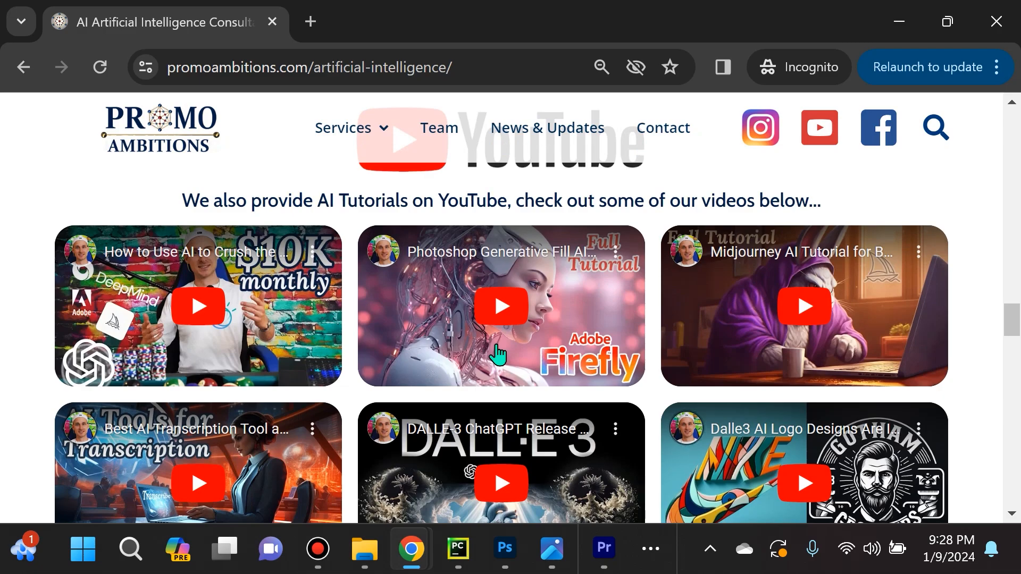
{"action": "scroll", "scroll_direction": "down", "scroll_amount": 3}
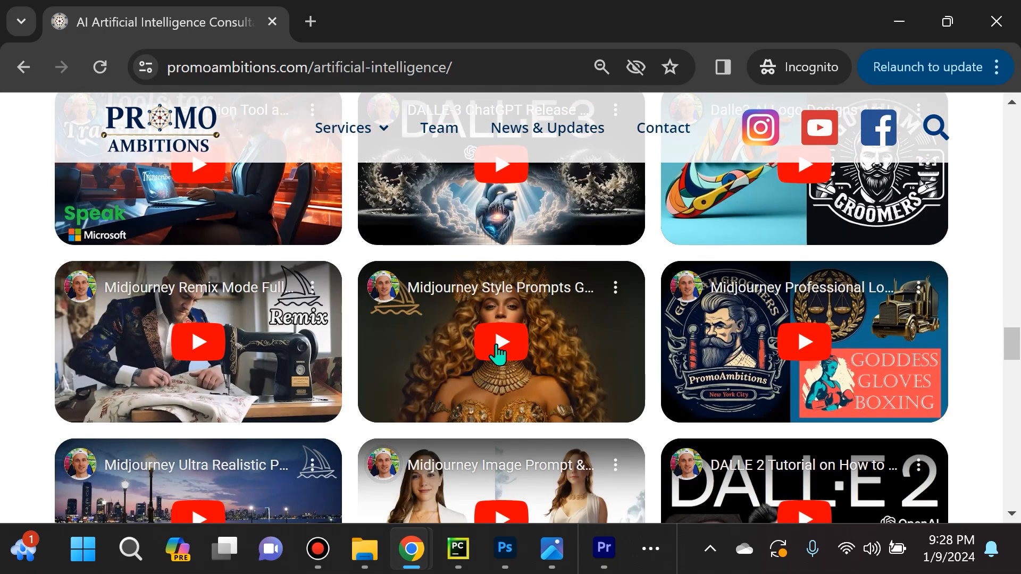
{"action": "scroll", "scroll_direction": "down", "scroll_amount": 3}
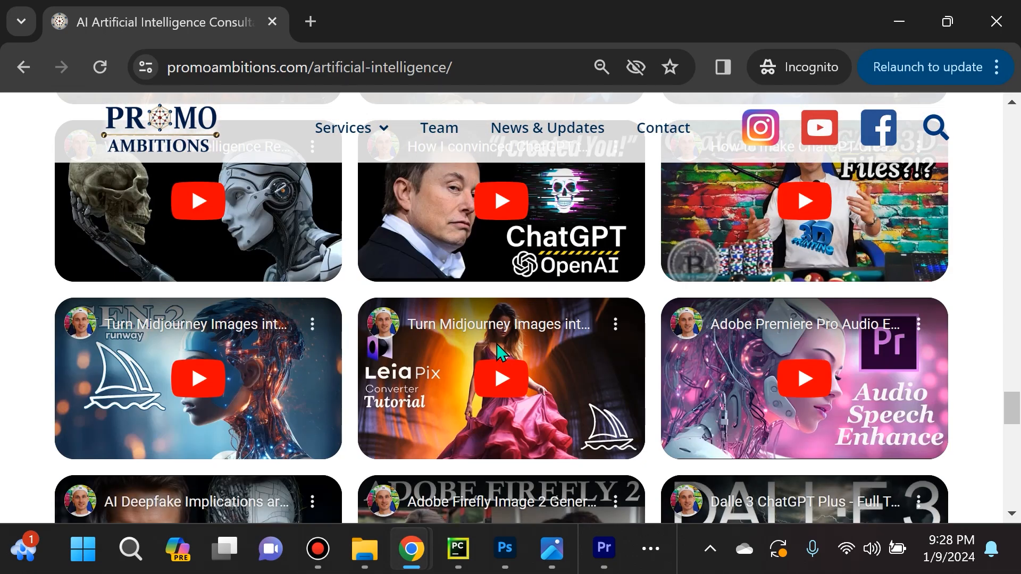
{"action": "mouse_move", "coordinate": [498, 358]}
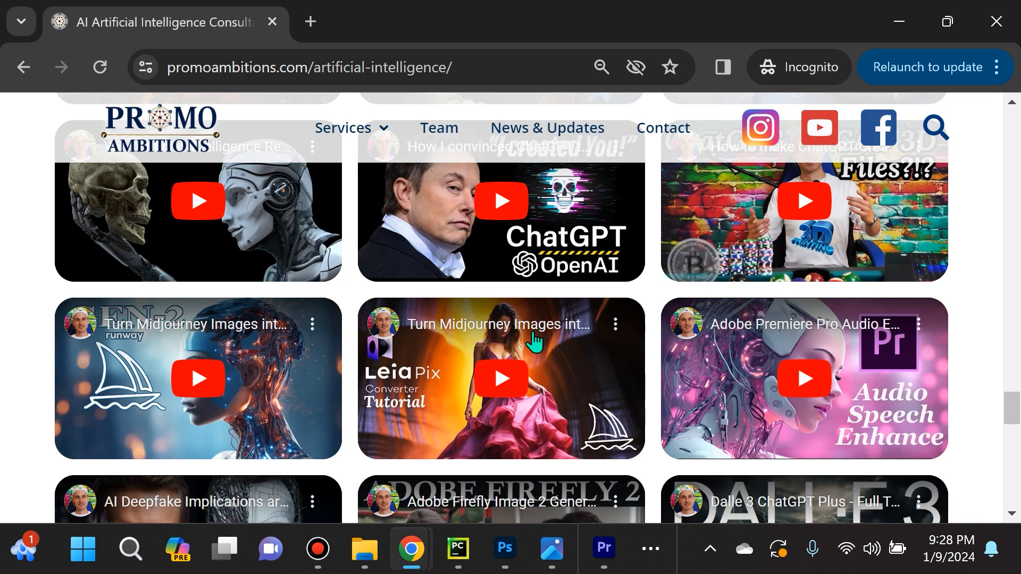
{"action": "scroll", "scroll_direction": "down", "scroll_amount": 3}
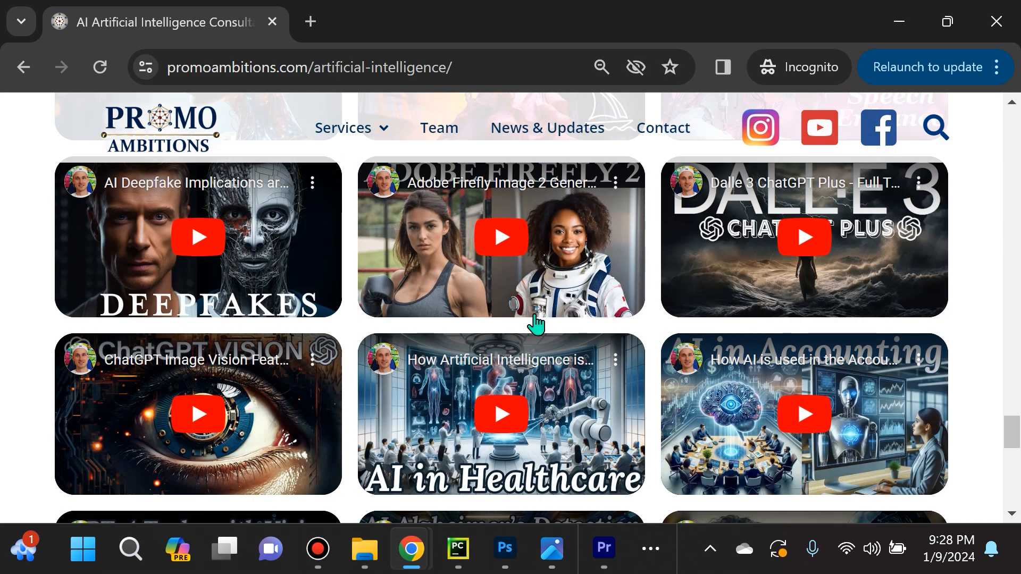
{"action": "scroll", "scroll_direction": "down", "scroll_amount": 3}
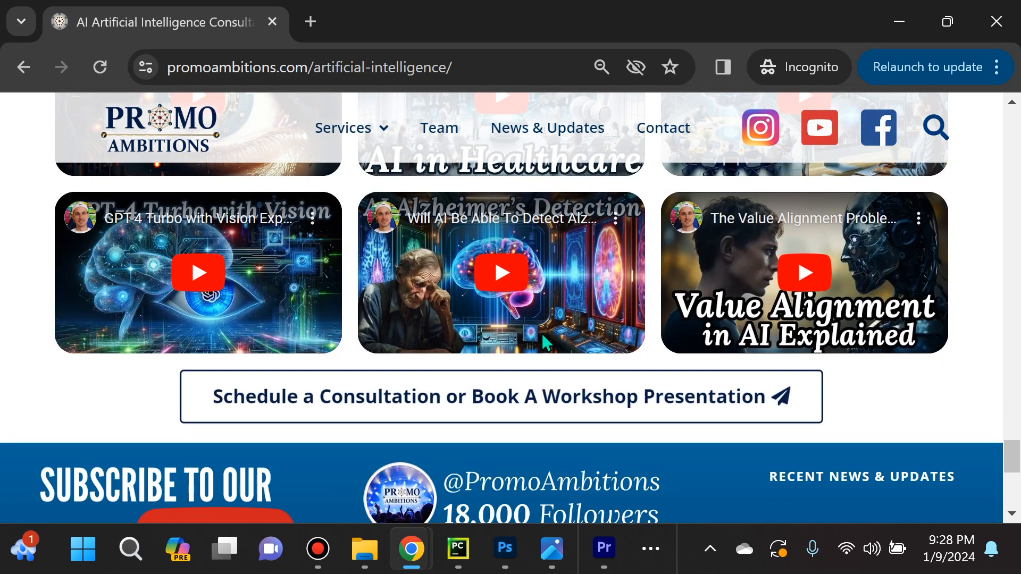
{"action": "scroll", "scroll_direction": "down", "scroll_amount": 3}
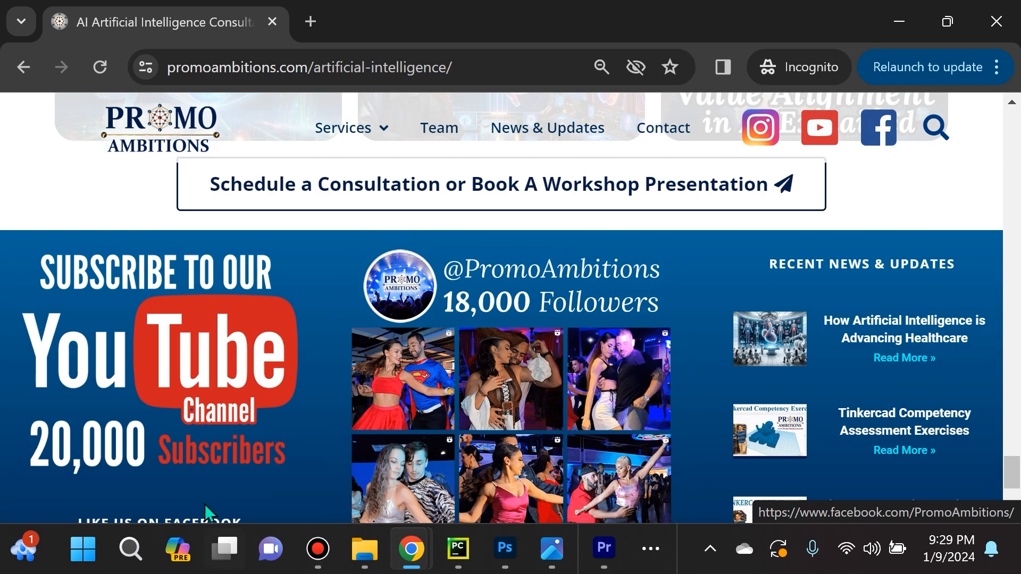
{"action": "scroll", "scroll_direction": "down", "scroll_amount": 3}
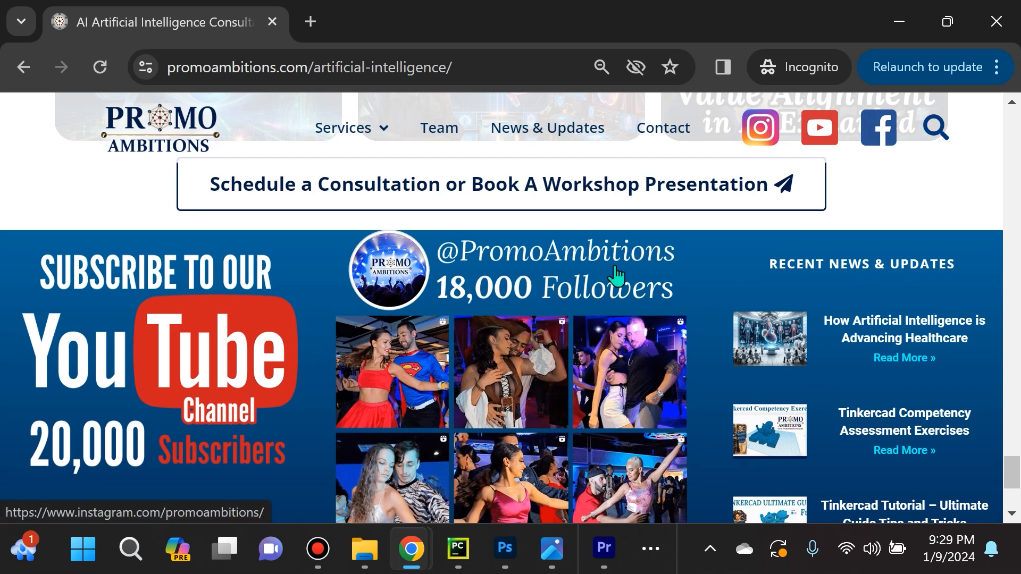
{"action": "mouse_move", "coordinate": [555, 320]}
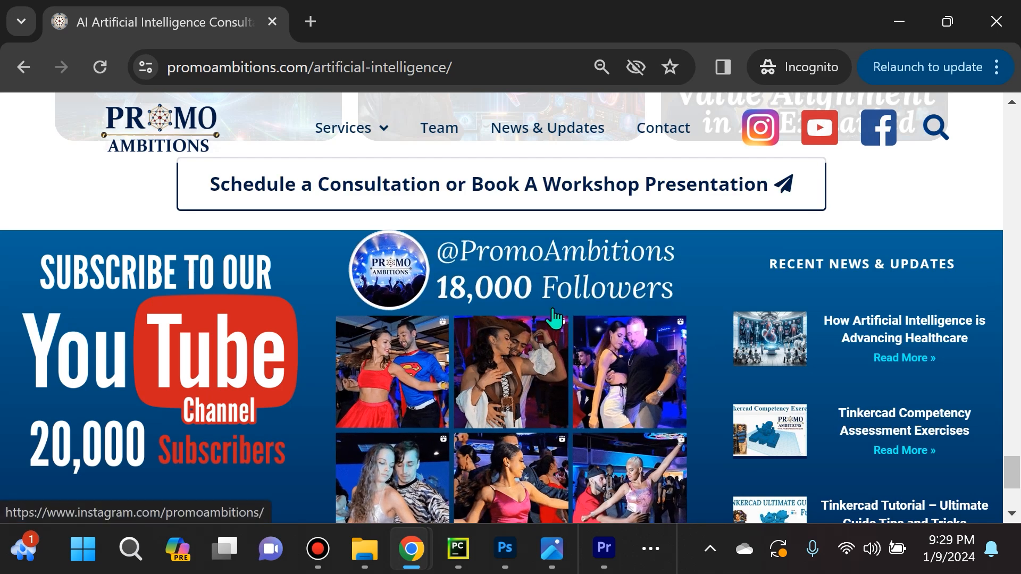
{"action": "mouse_move", "coordinate": [543, 453]}
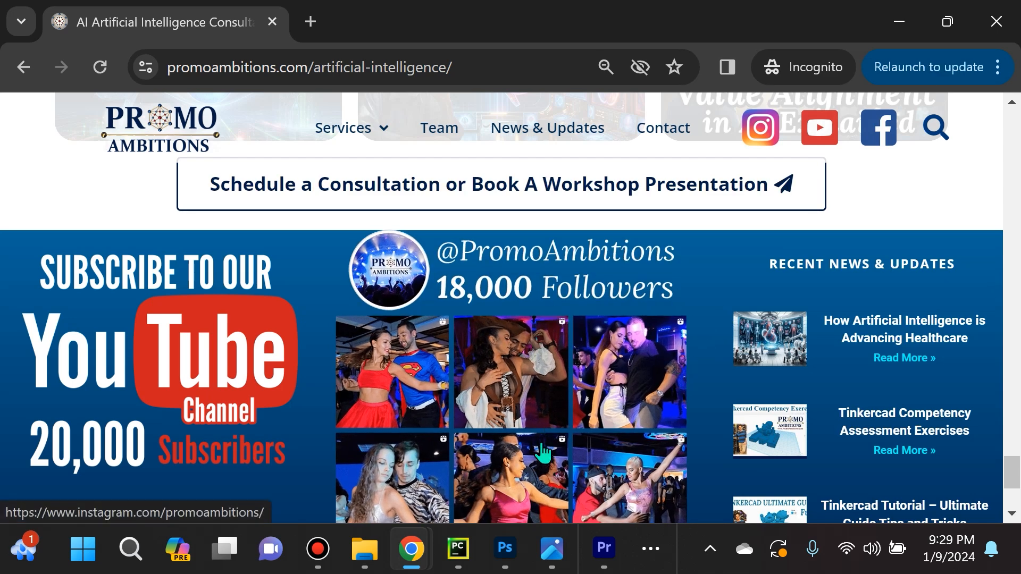
{"action": "scroll", "scroll_direction": "down", "scroll_amount": 3}
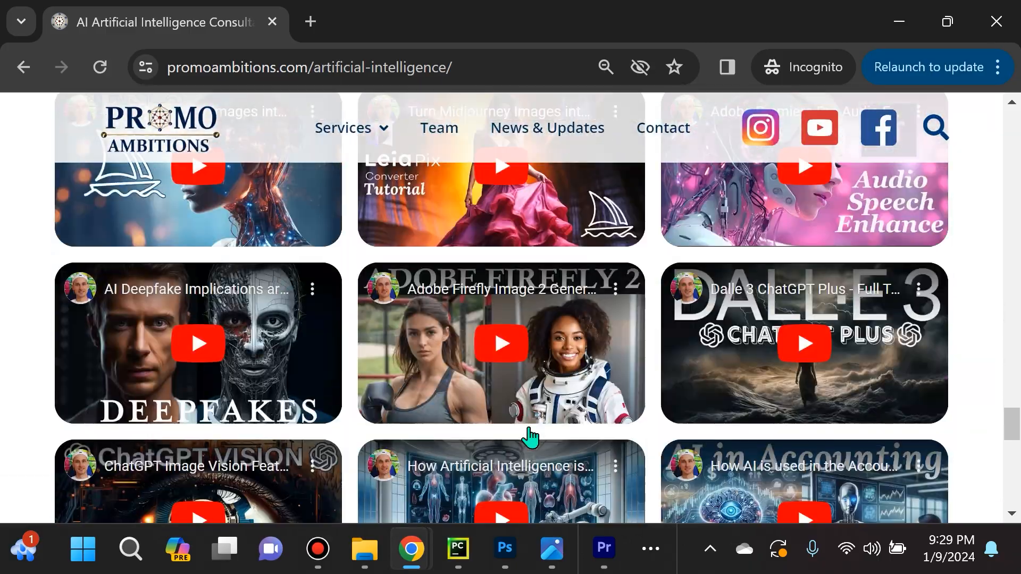
{"action": "scroll", "scroll_direction": "down", "scroll_amount": 3}
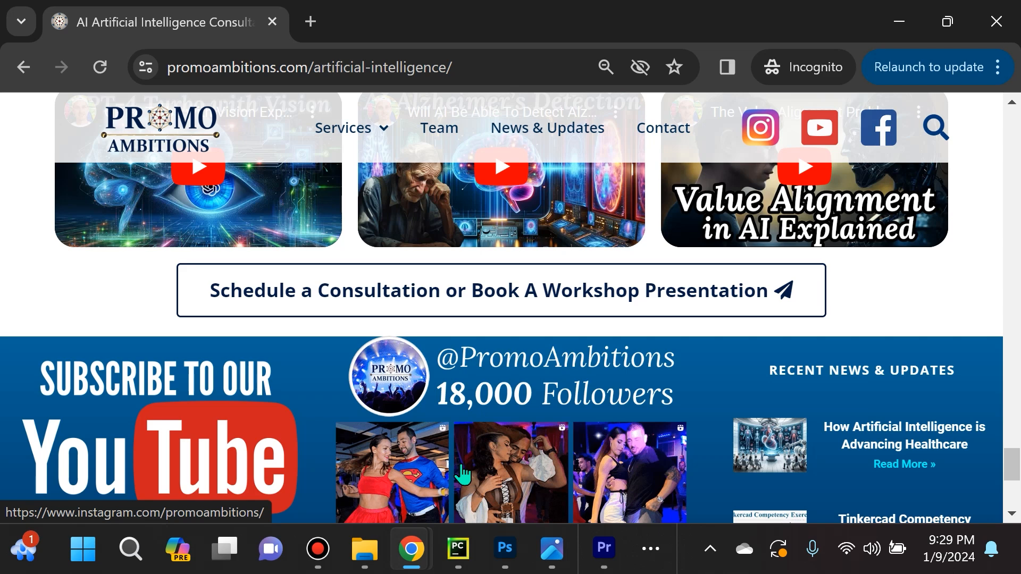
{"action": "mouse_move", "coordinate": [603, 403]}
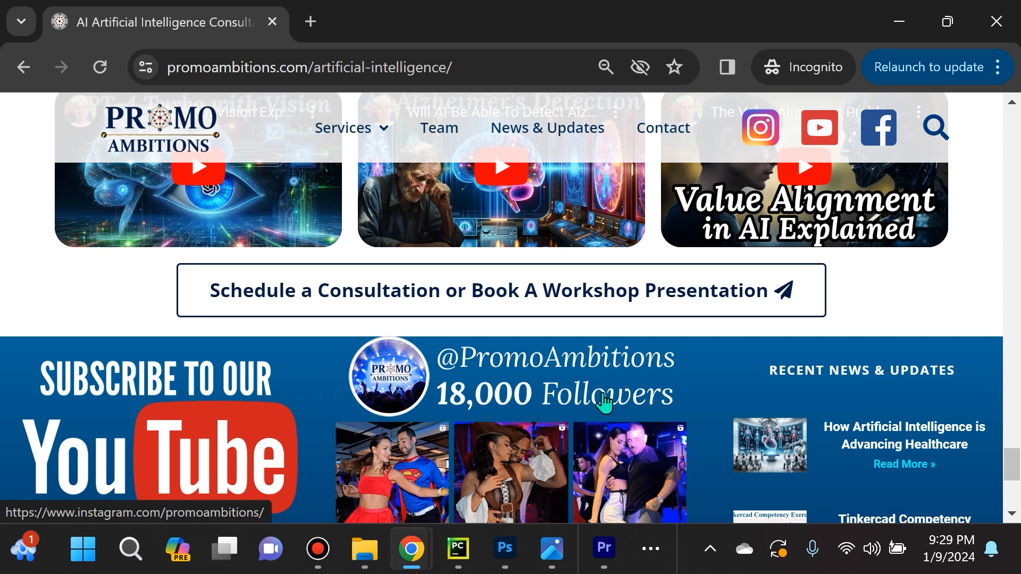